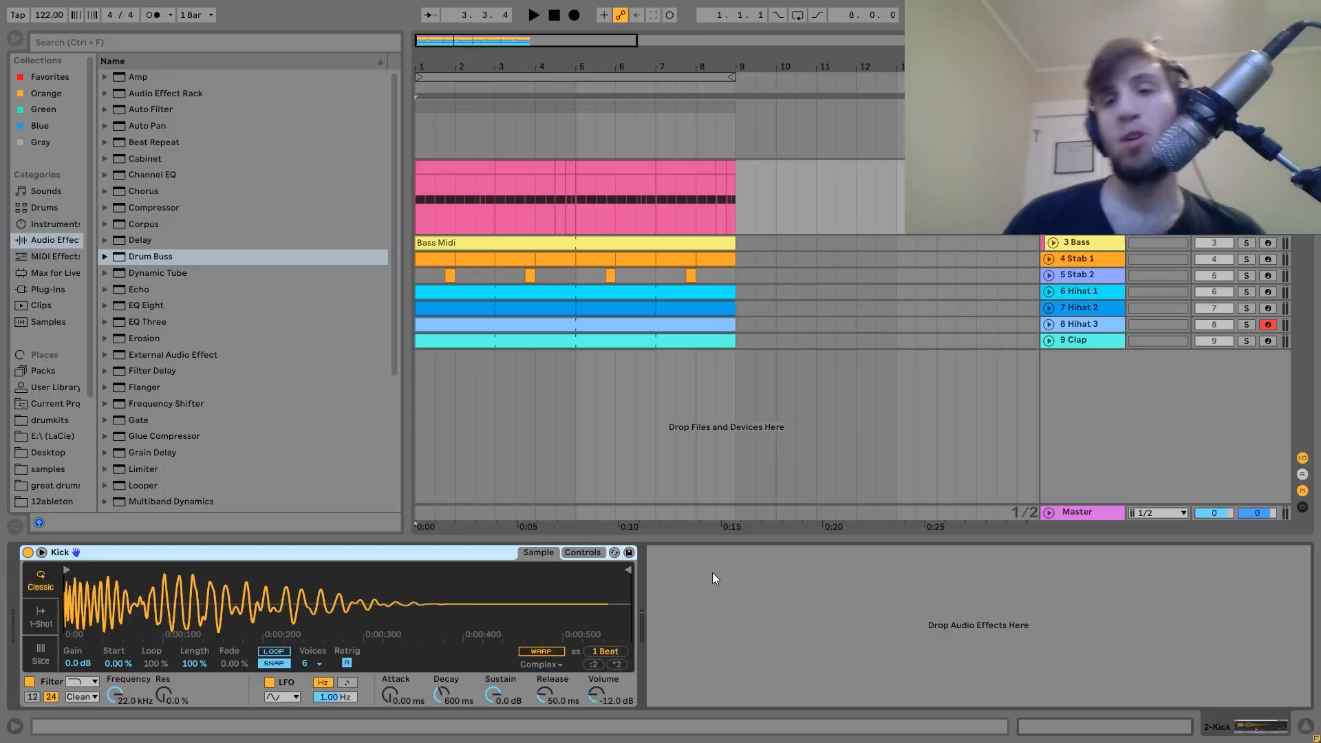
Play back the arrangement and select the 3 Bass track ahead of examining its chain.
click(533, 14)
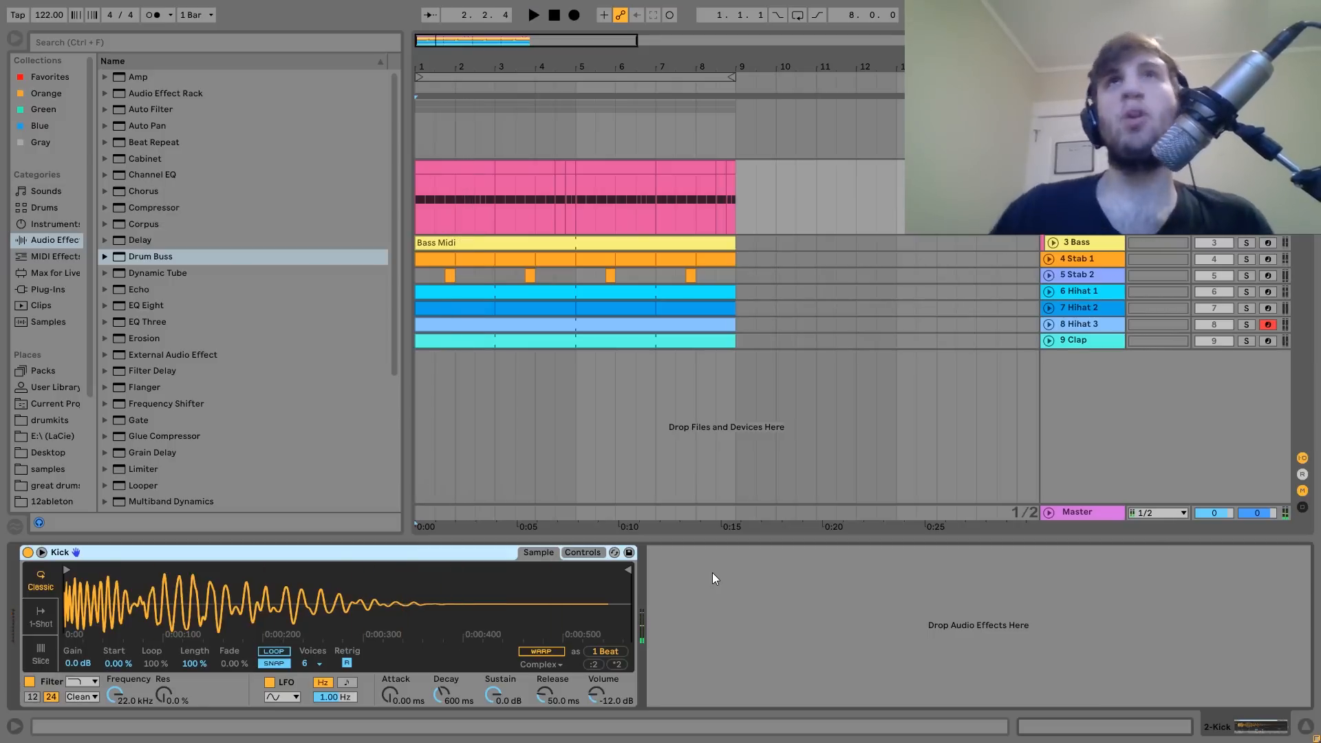
click(534, 14)
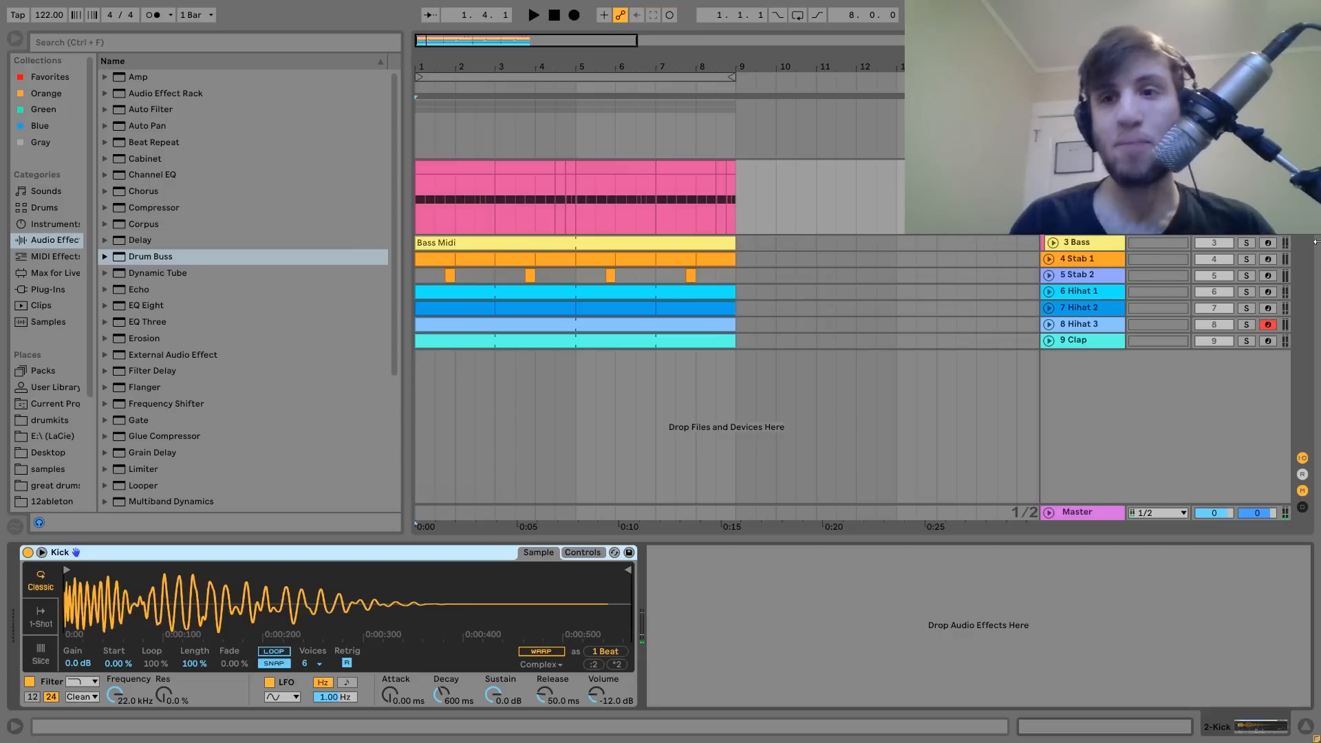
click(532, 14)
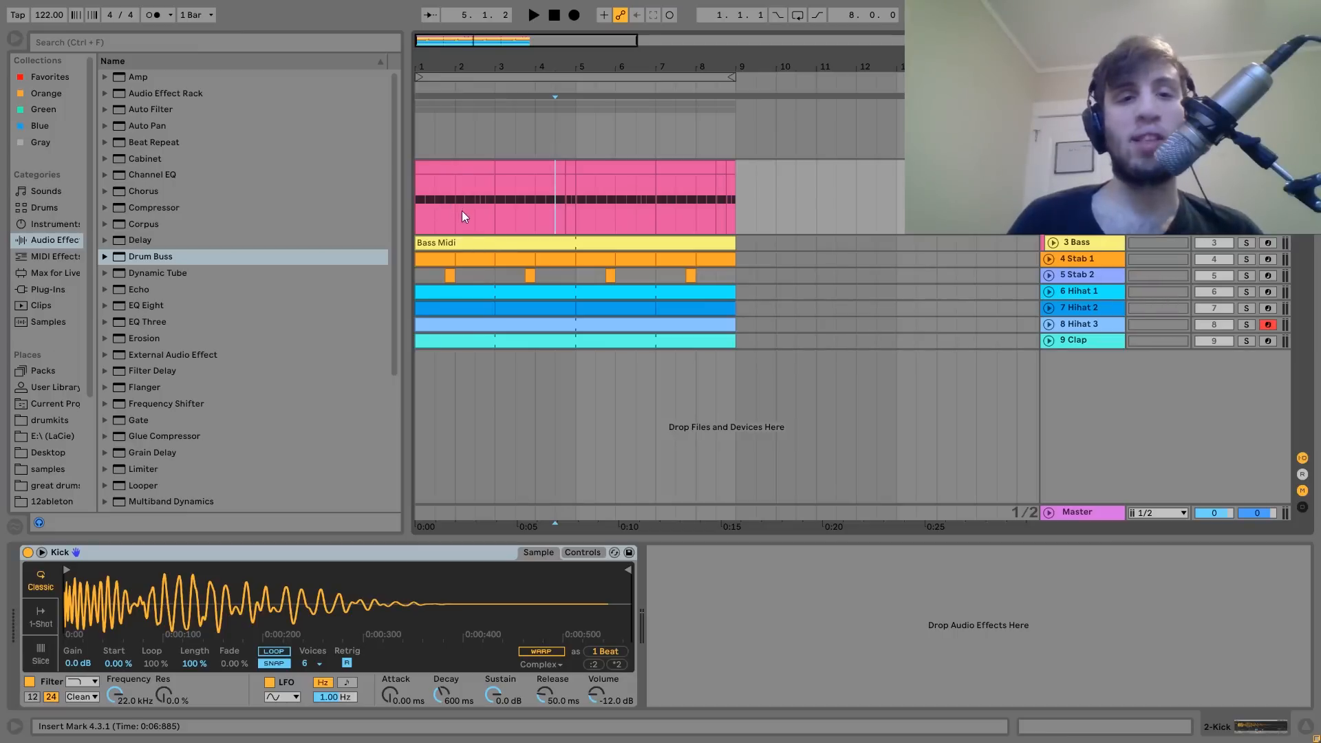
click(533, 14)
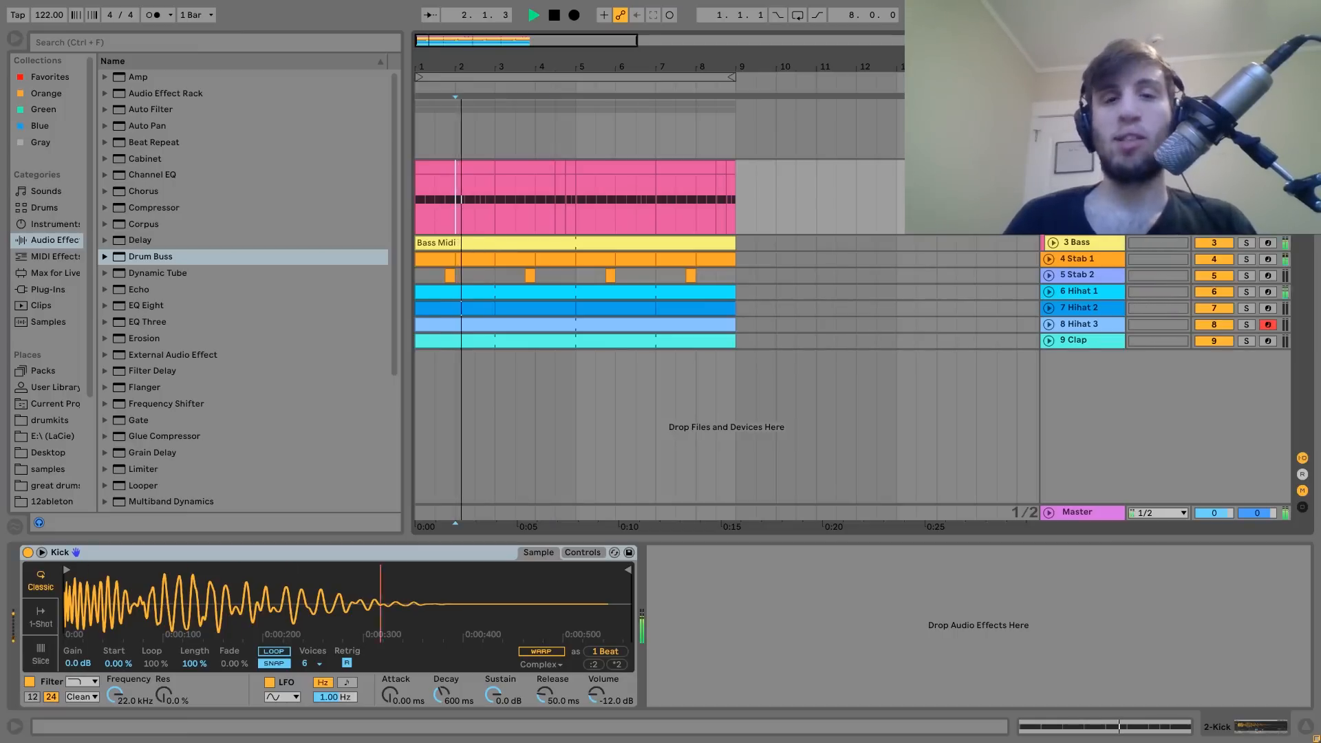
click(555, 215)
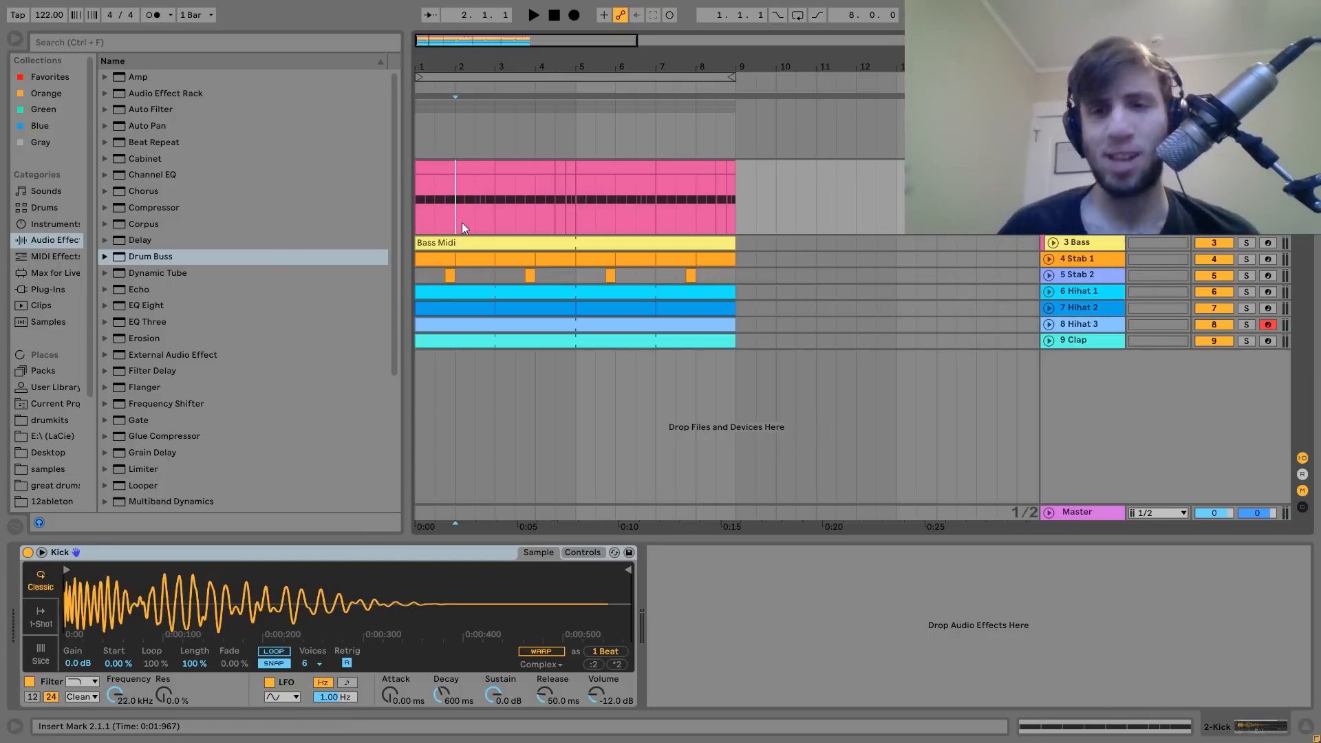
click(533, 14)
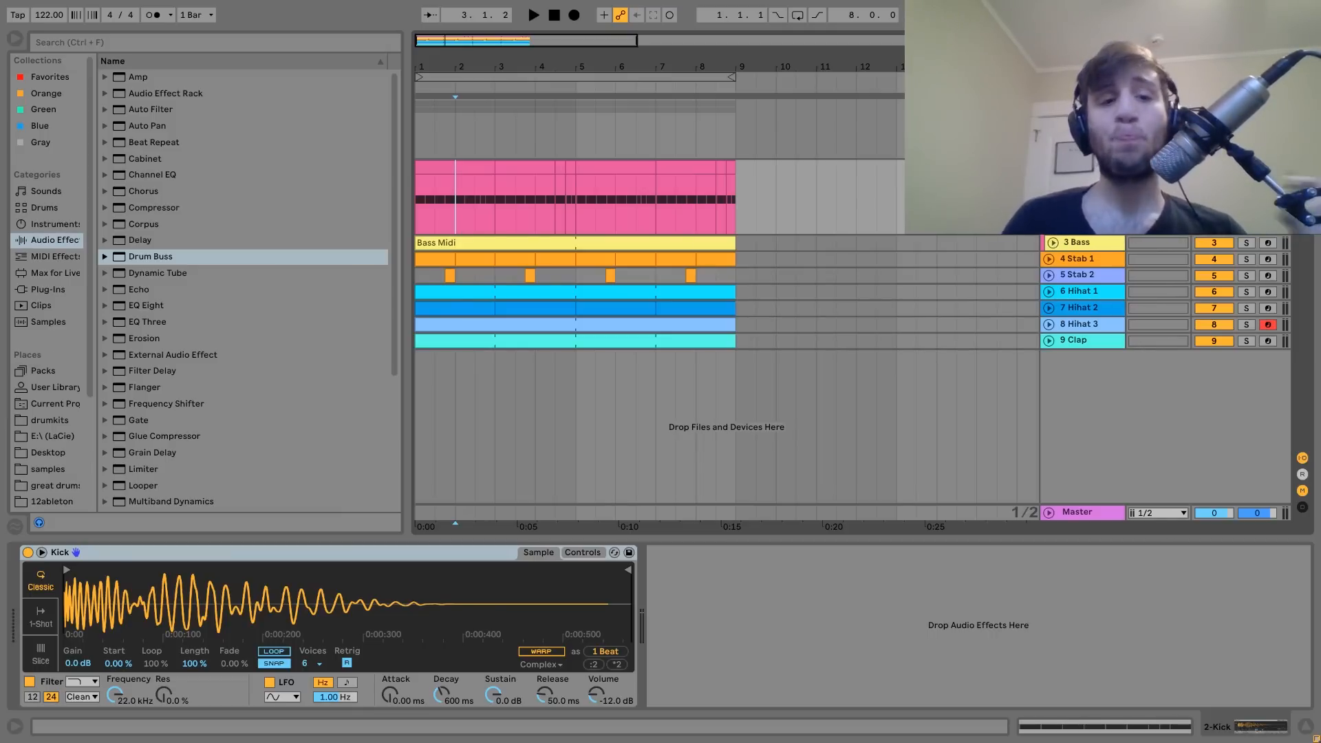
Show the Bass track's Operator, Drum Buss and EQ Eight chain and start playback.
click(1077, 242)
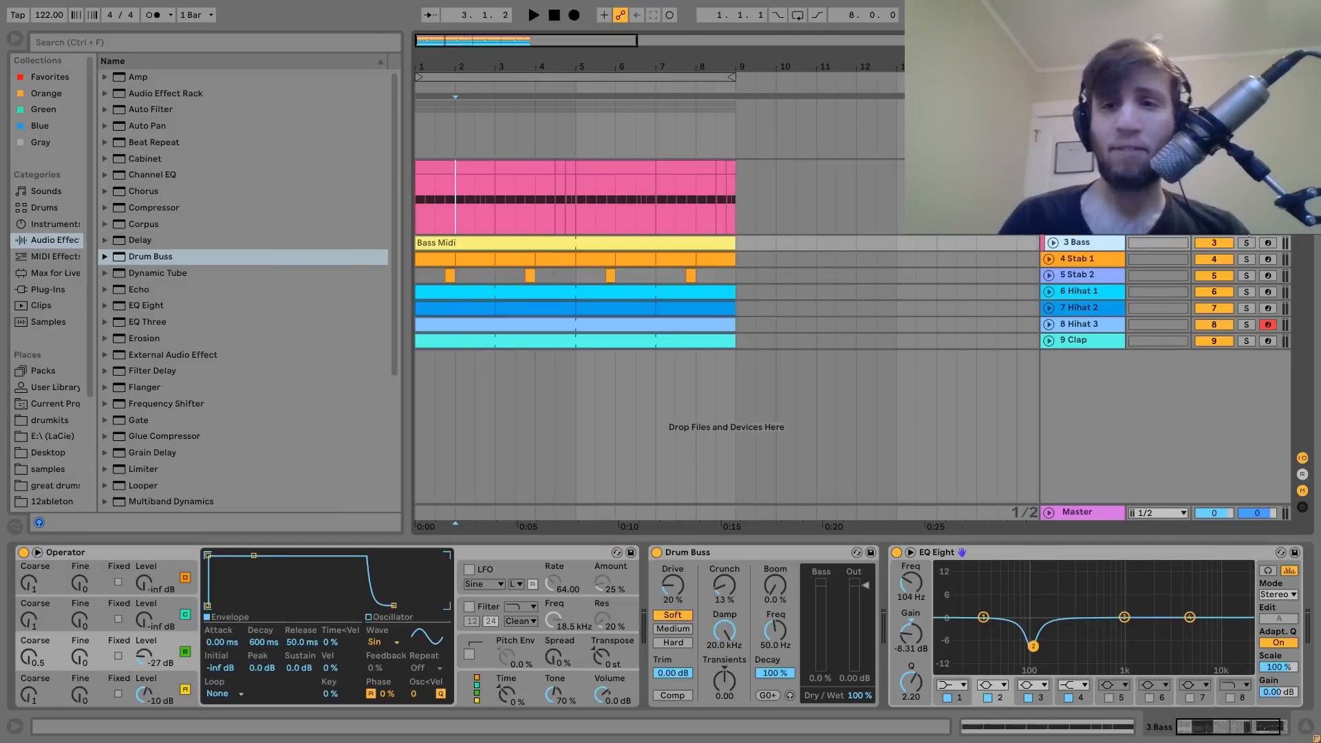
click(1050, 242)
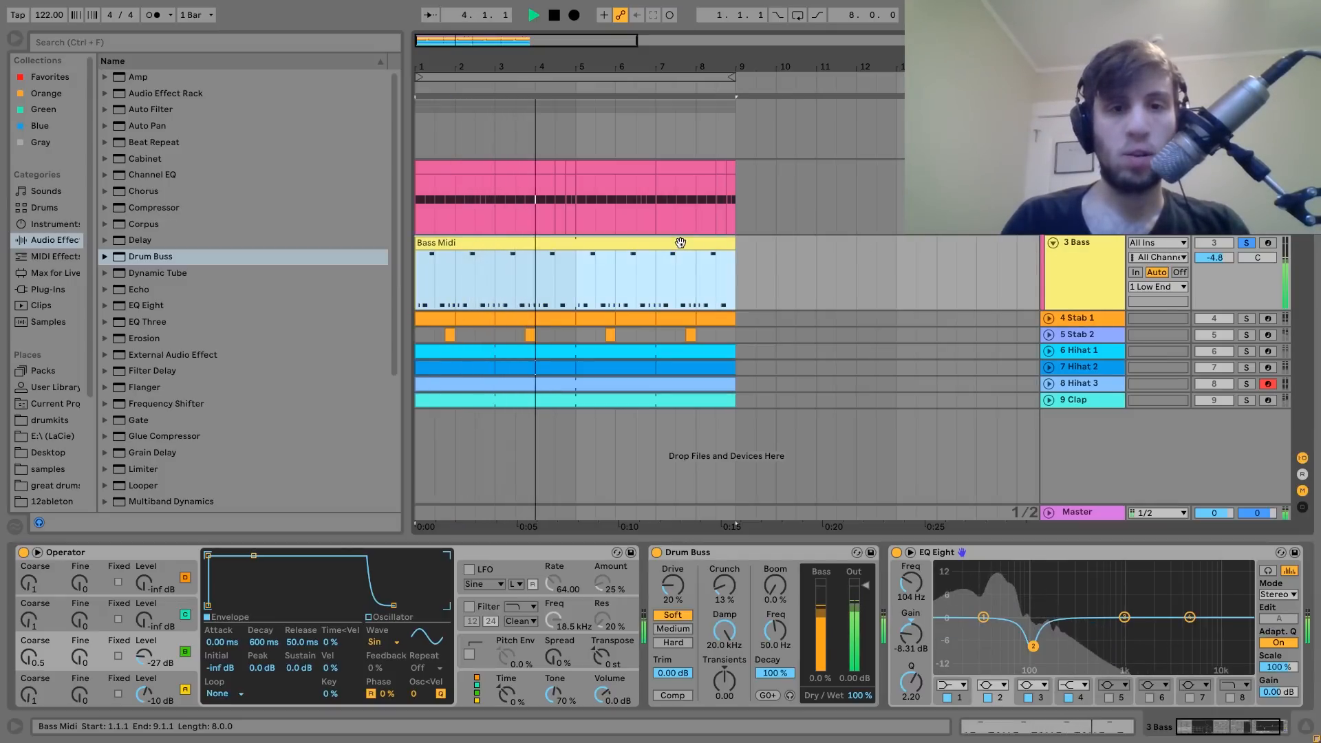
click(532, 14)
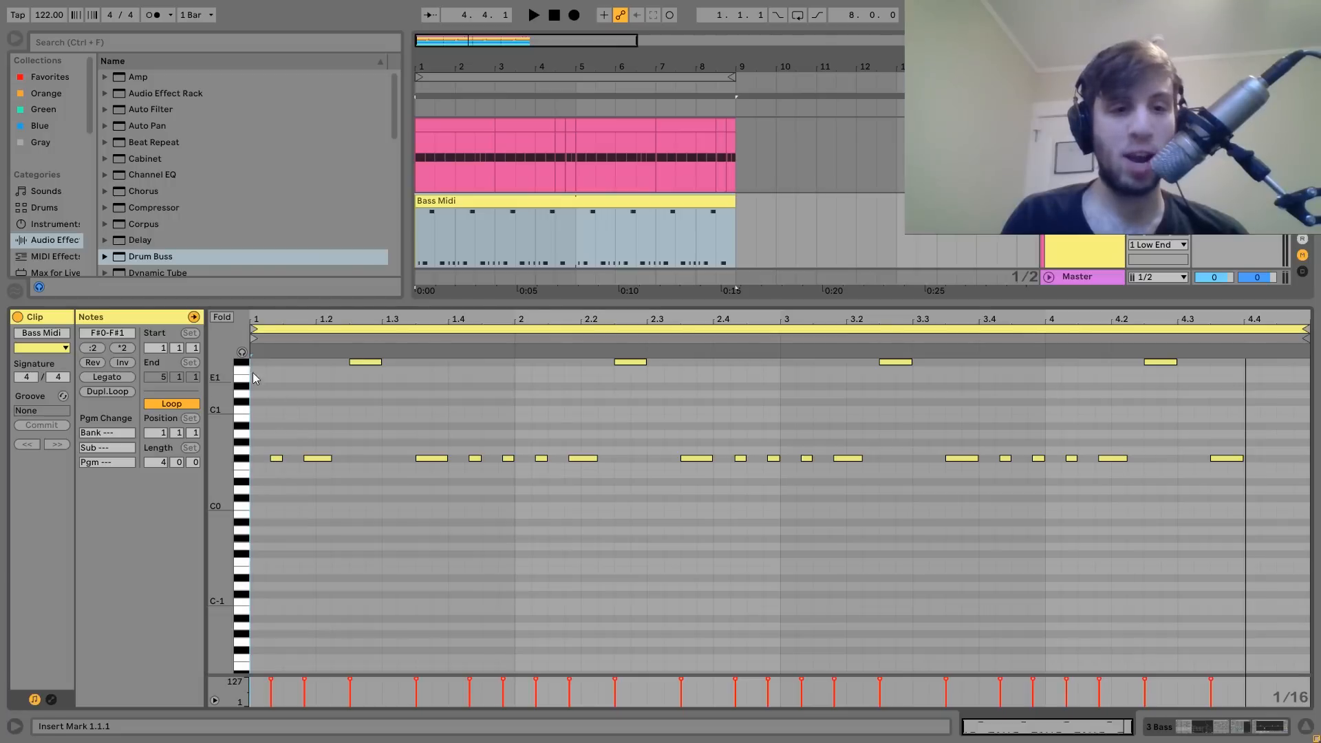
click(534, 14)
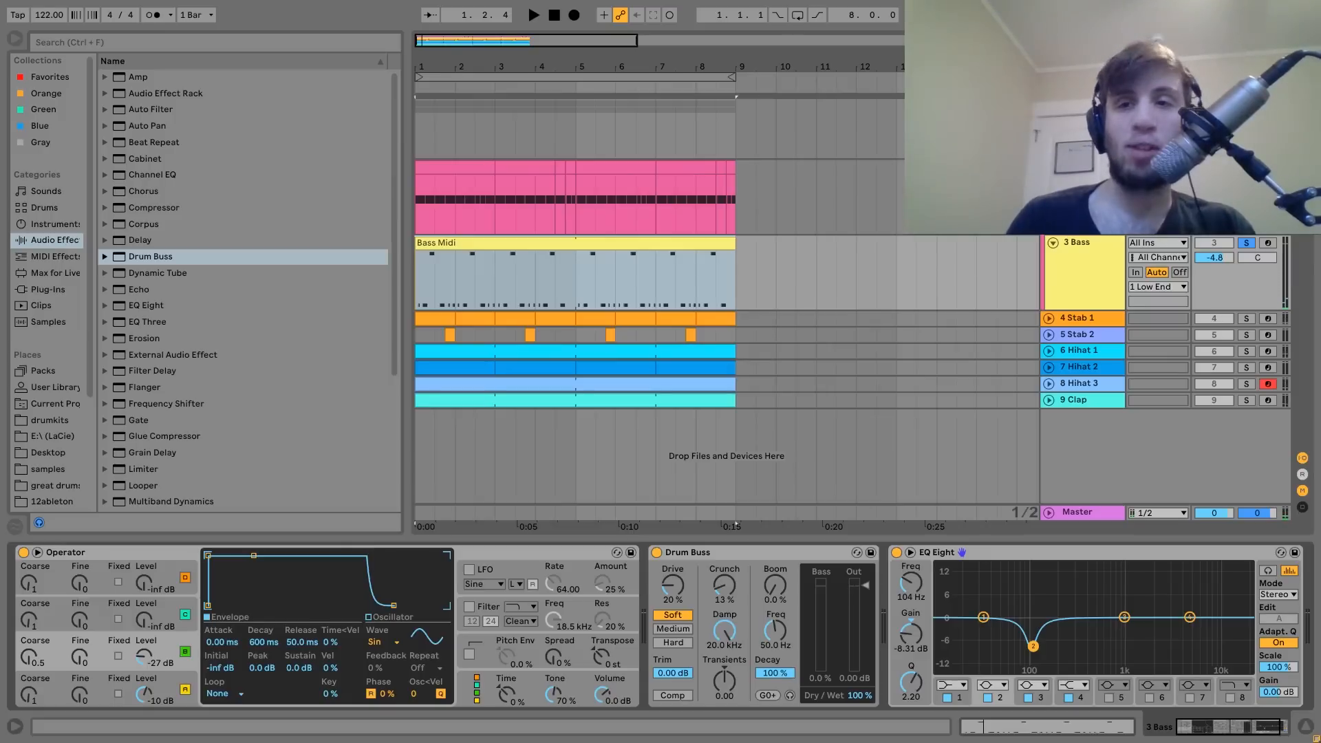
click(531, 14)
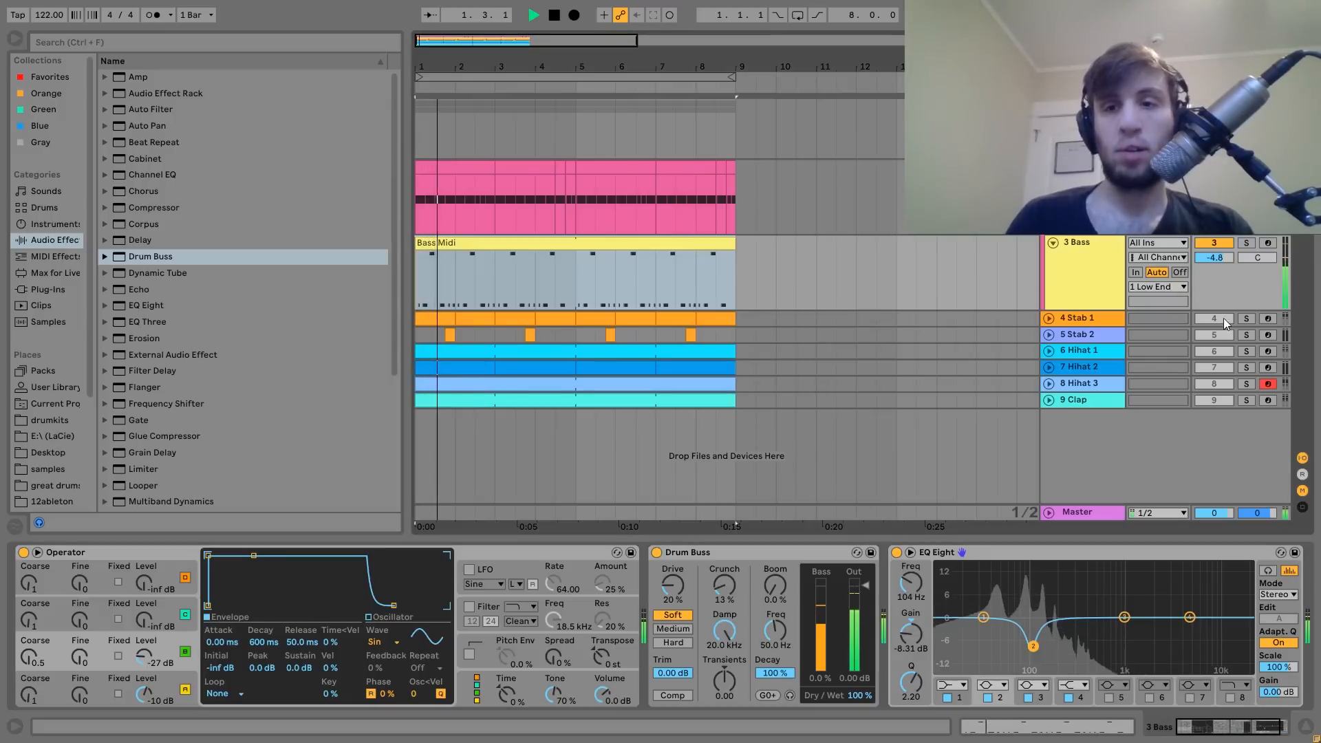
Solo the Bass, unfold its track to reveal the Bass Midi notes, and play it back.
click(1247, 318)
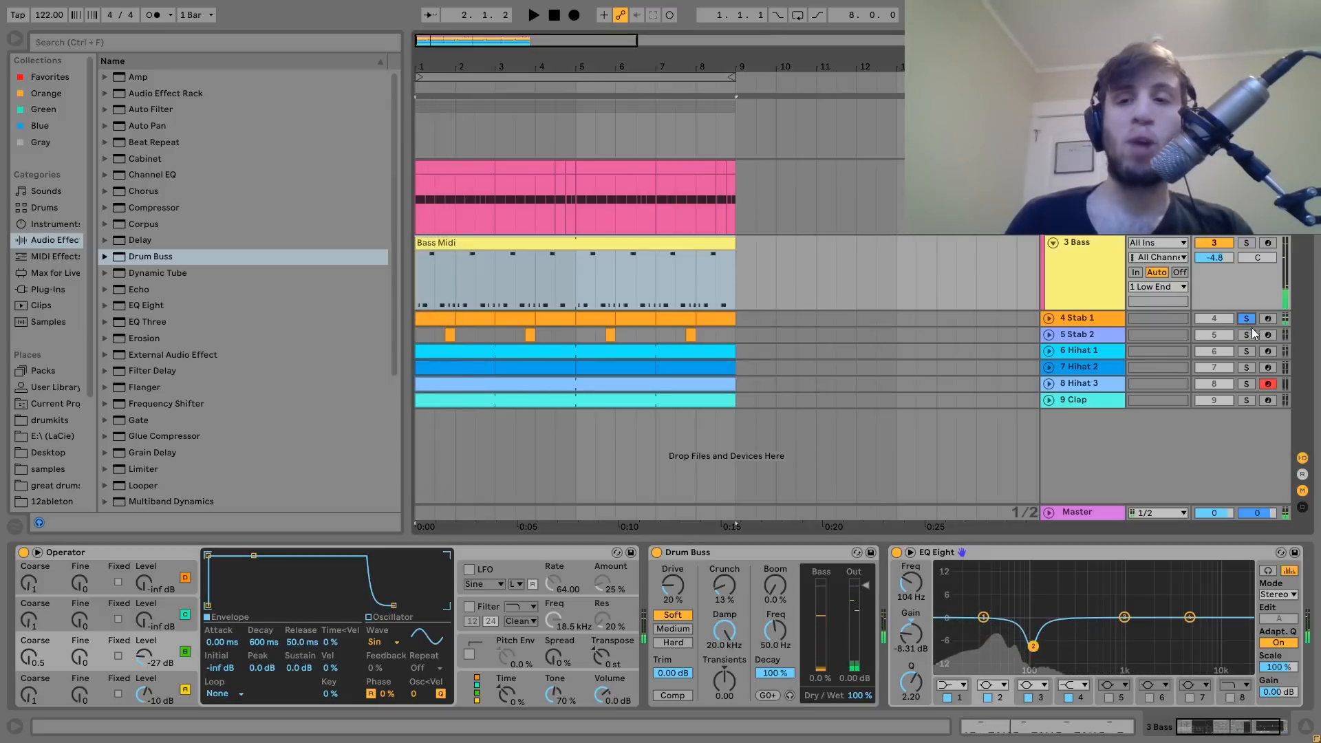
click(532, 14)
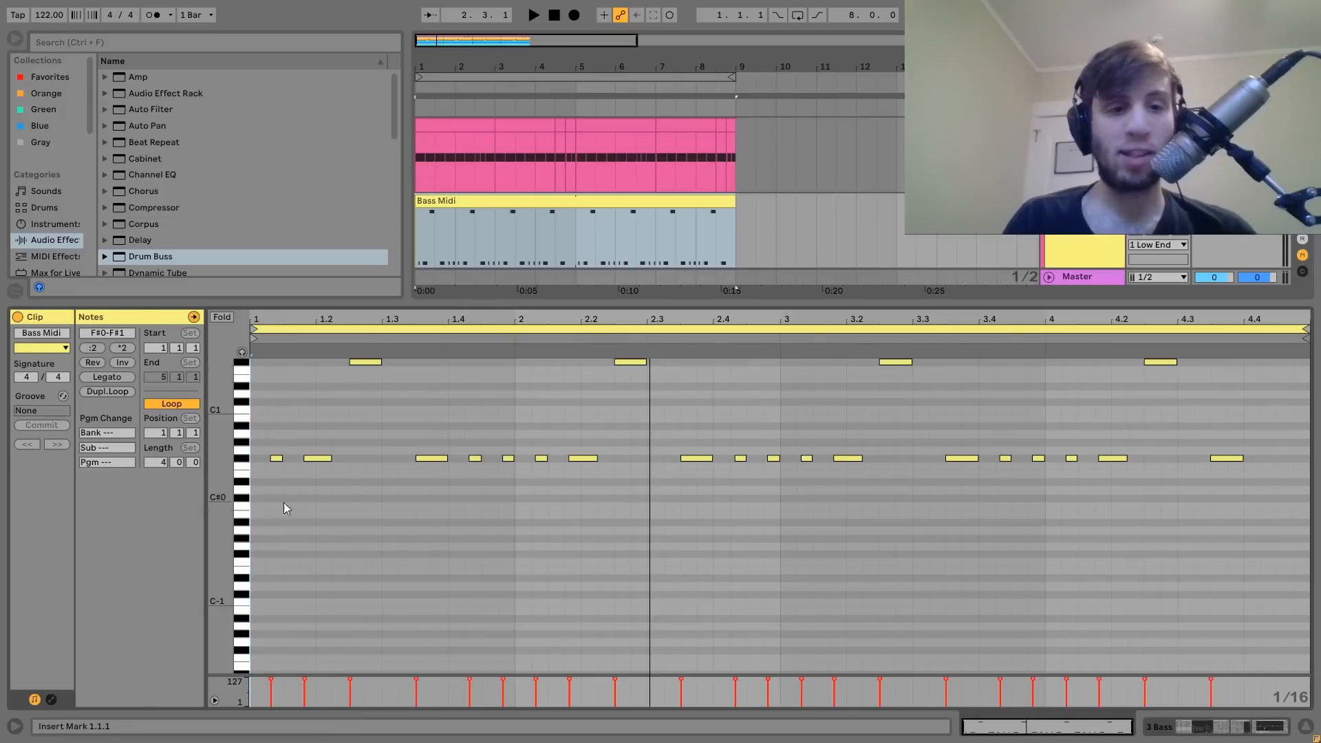
click(276, 458)
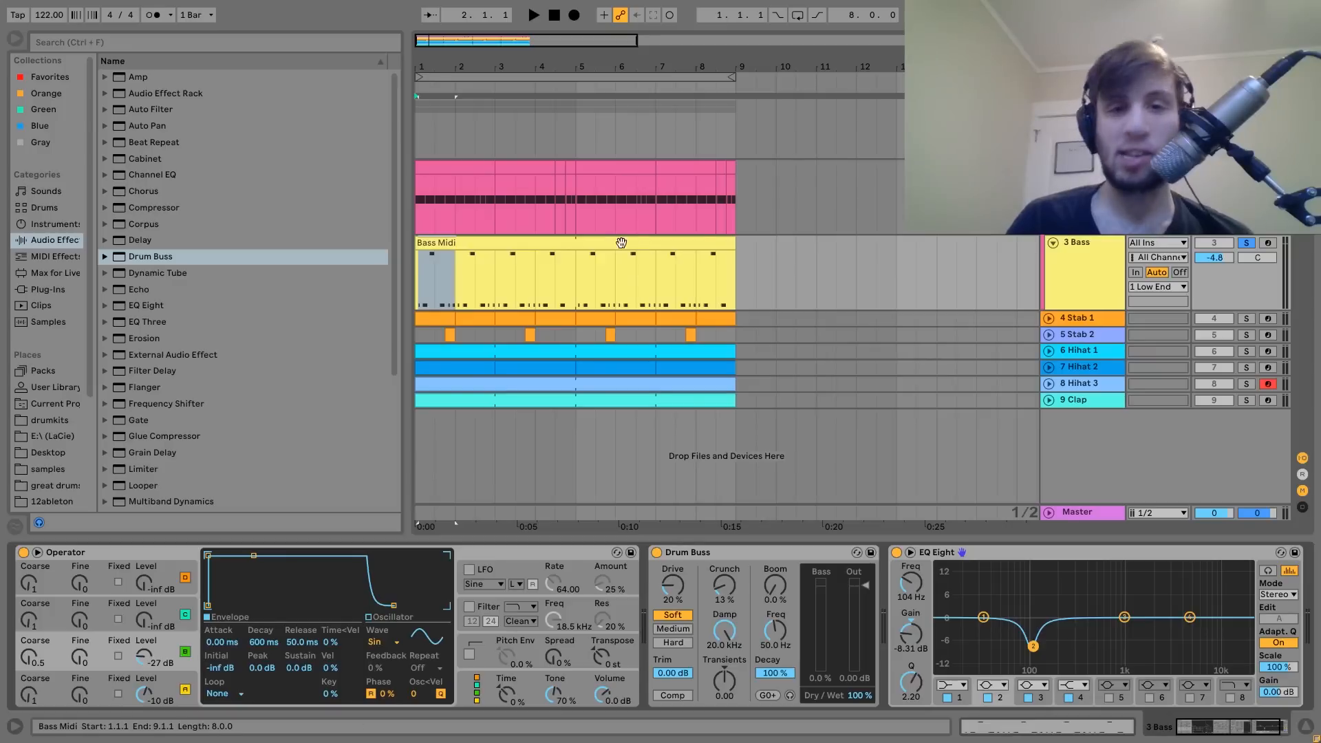
click(615, 247)
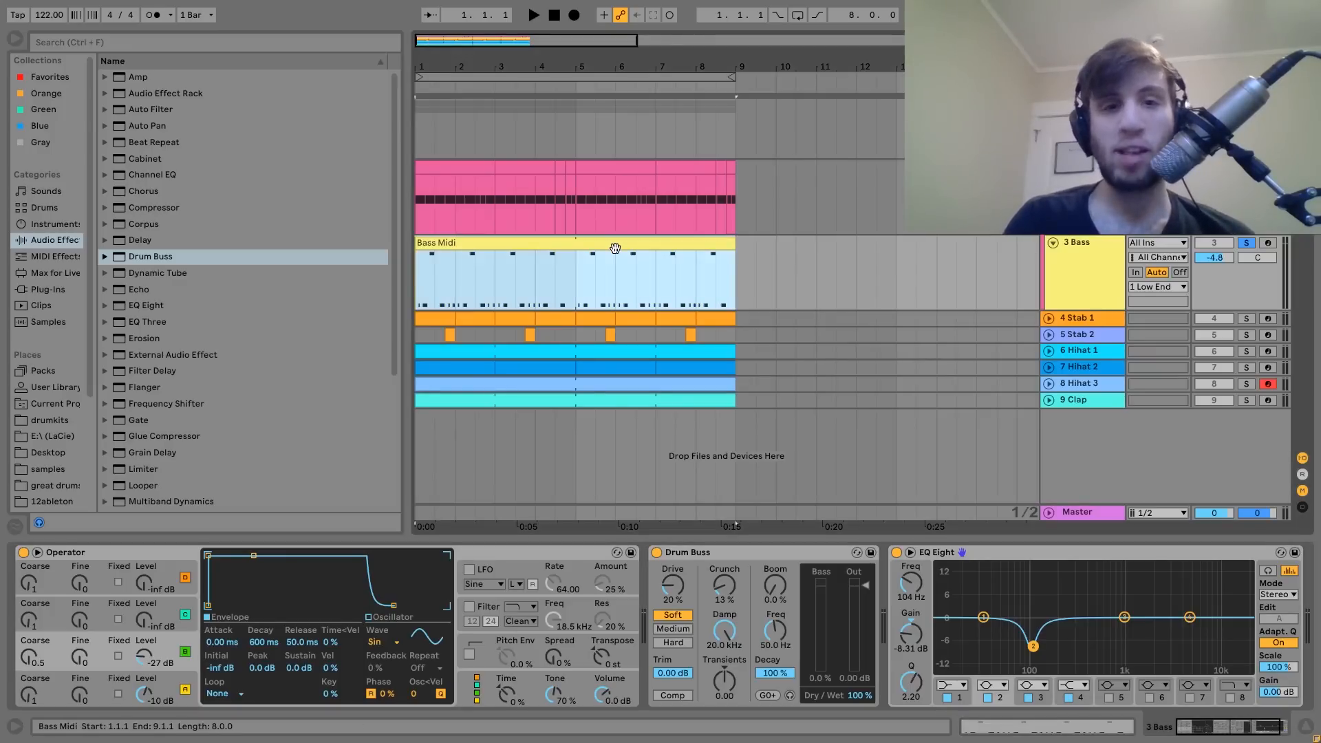
click(531, 13)
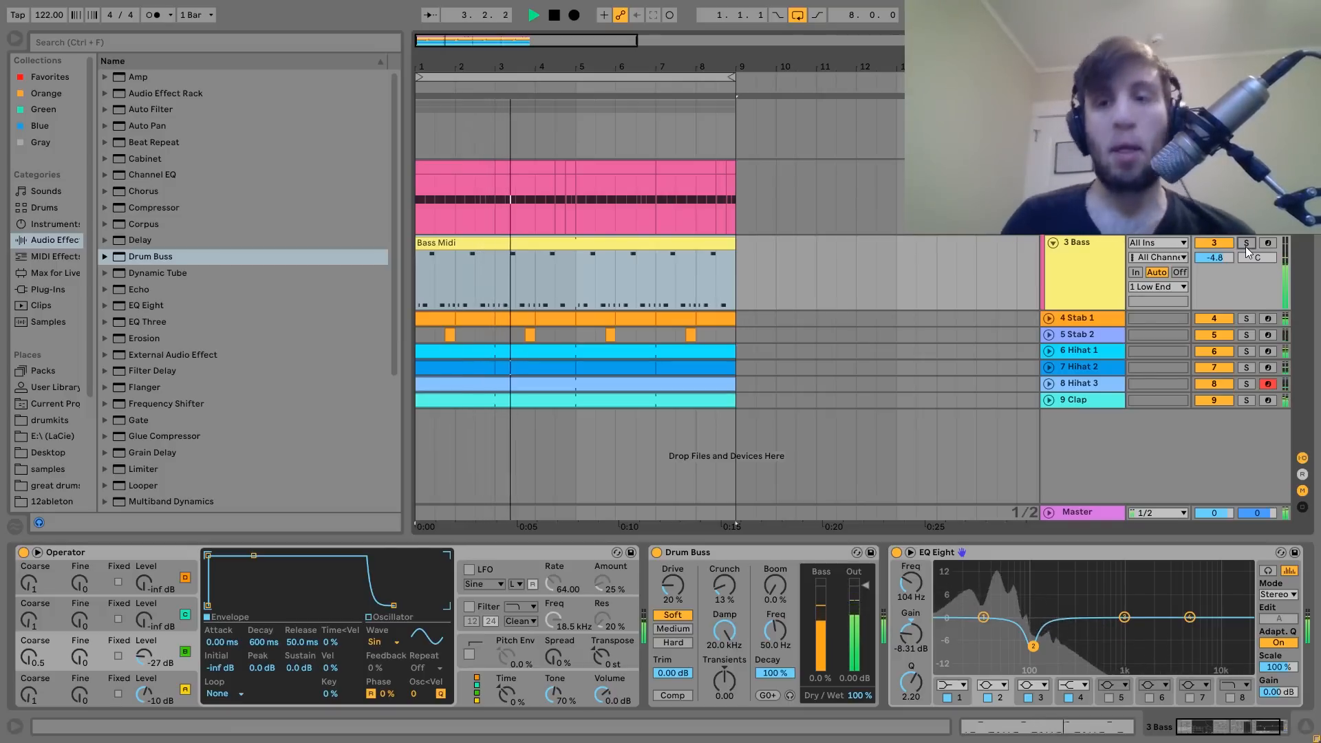
click(1247, 242)
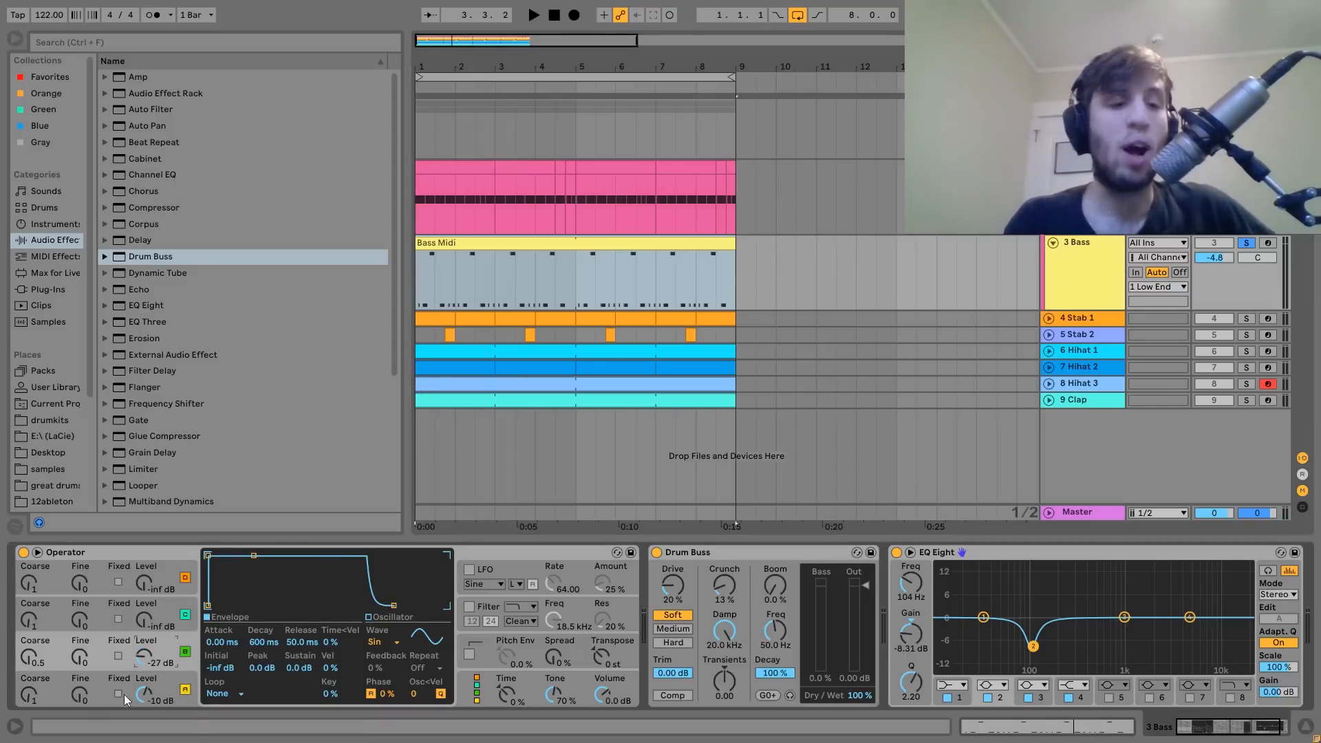
click(531, 14)
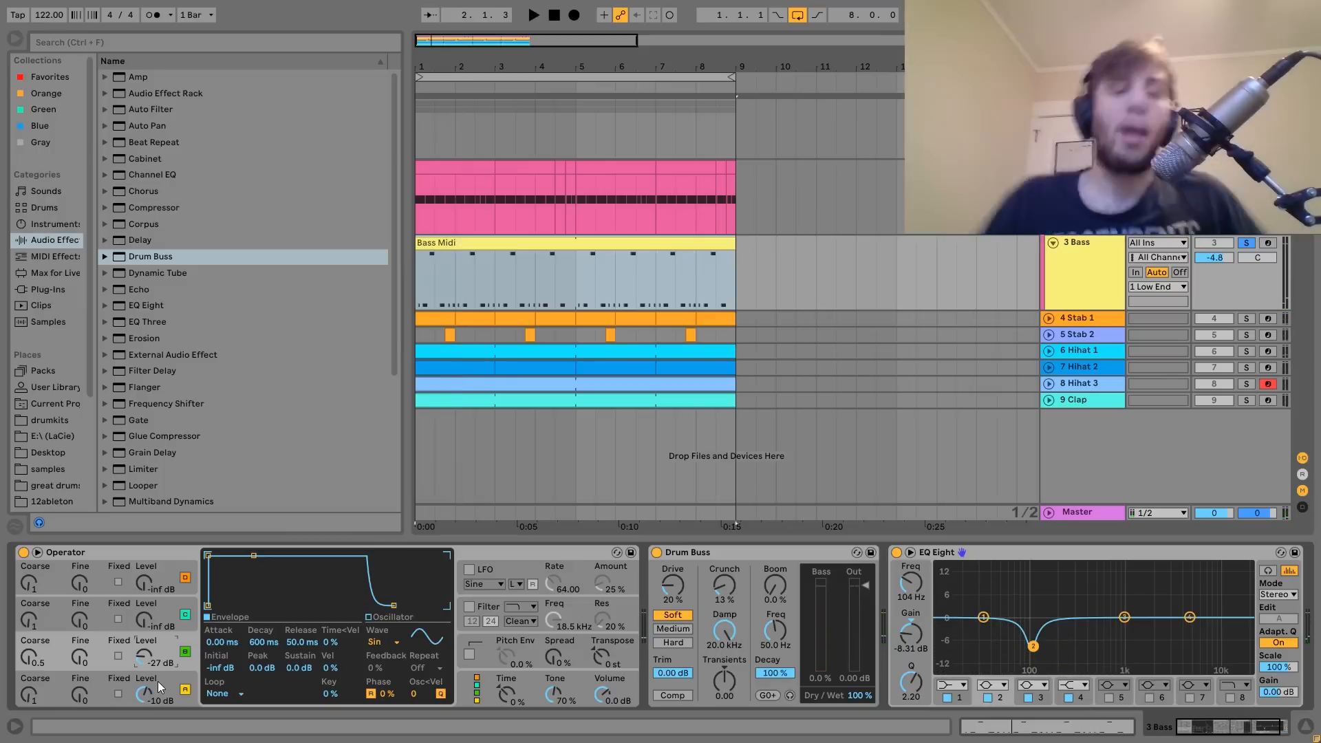
click(533, 14)
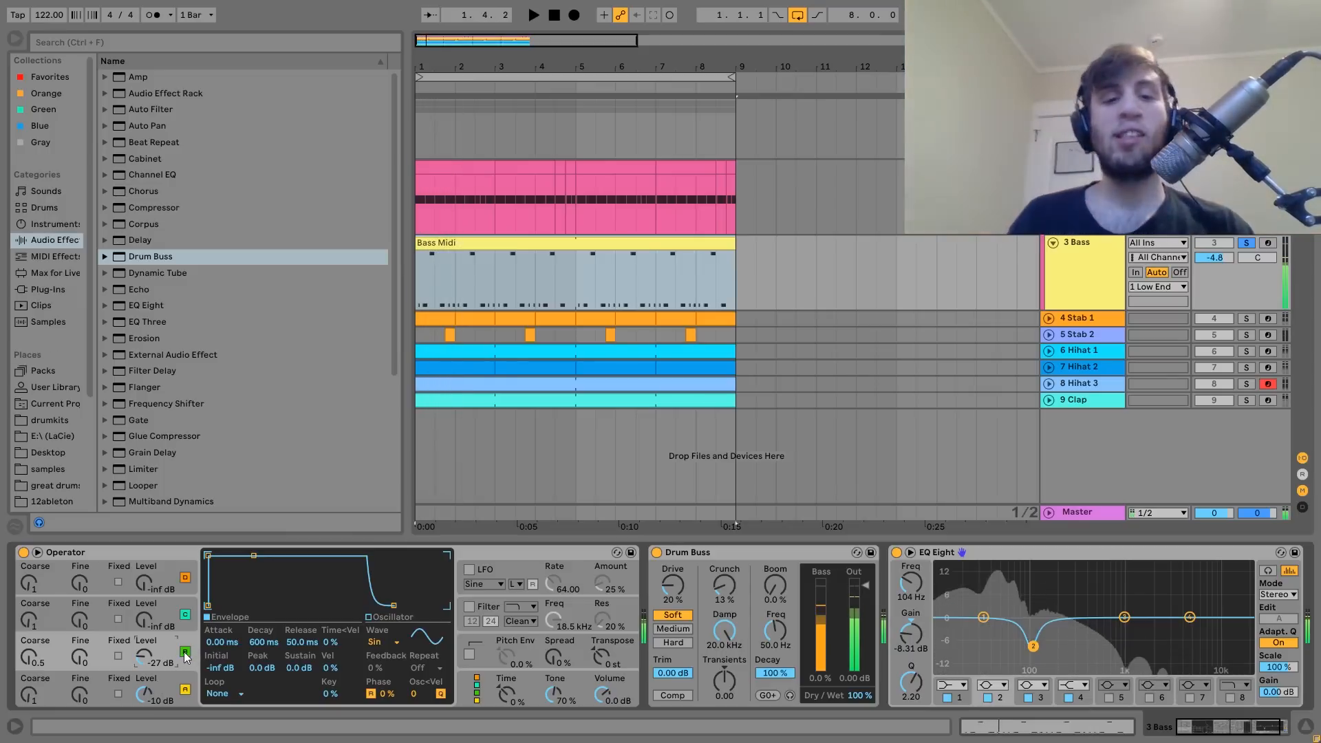
click(531, 13)
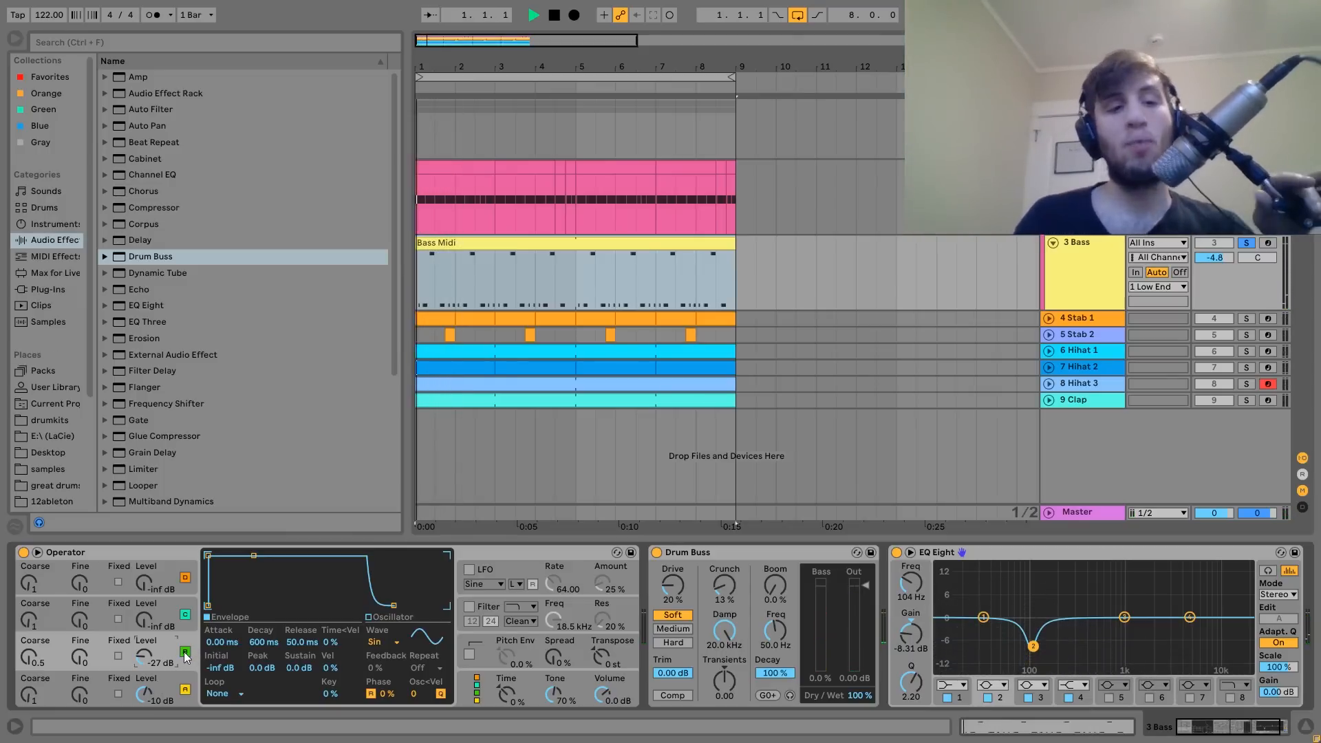
click(532, 14)
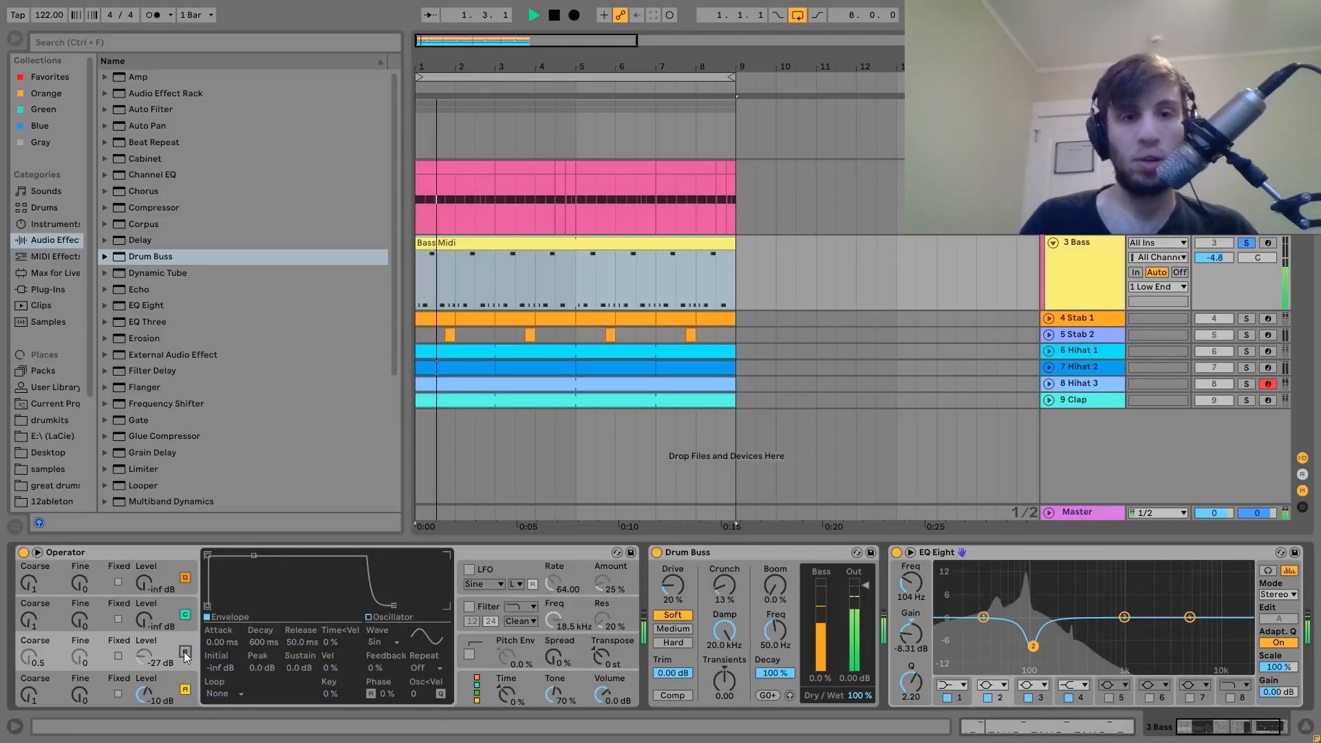
click(532, 14)
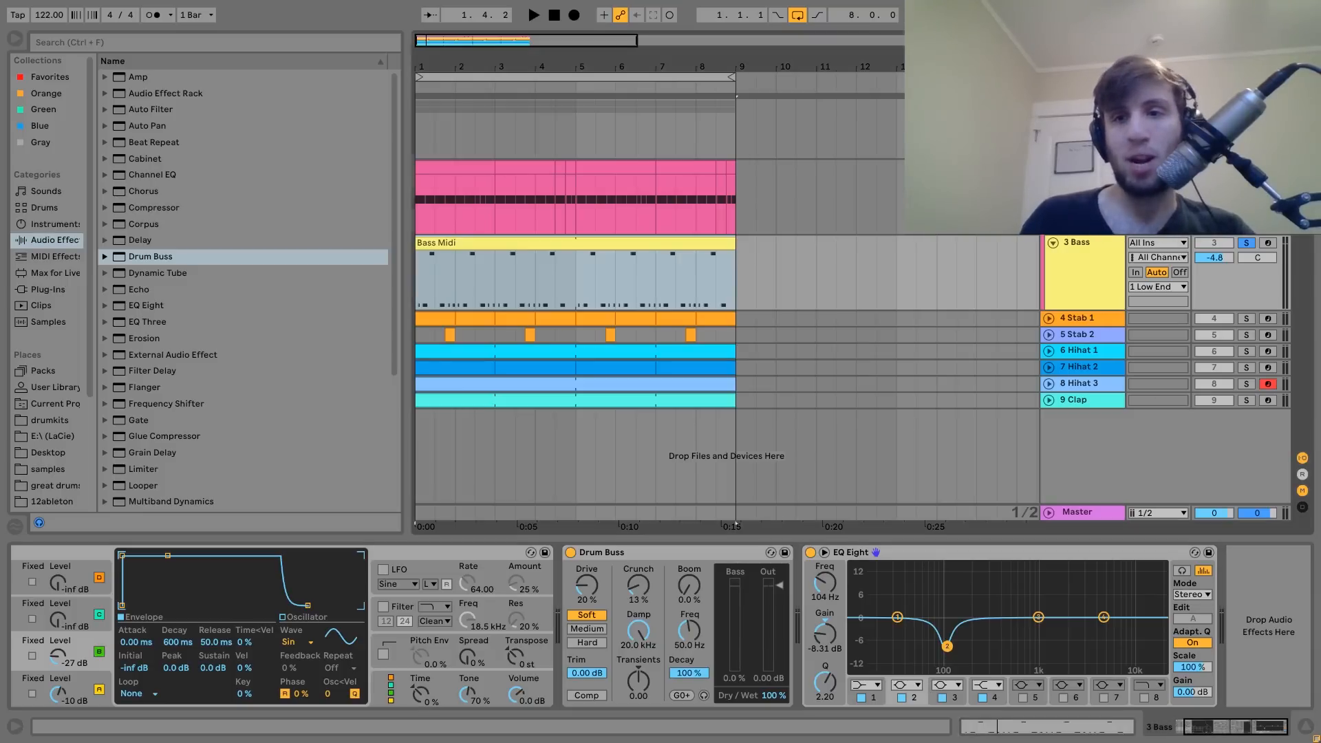
Select the 1 Low End group to display its Drum Buss and EQ Eight chain.
click(533, 14)
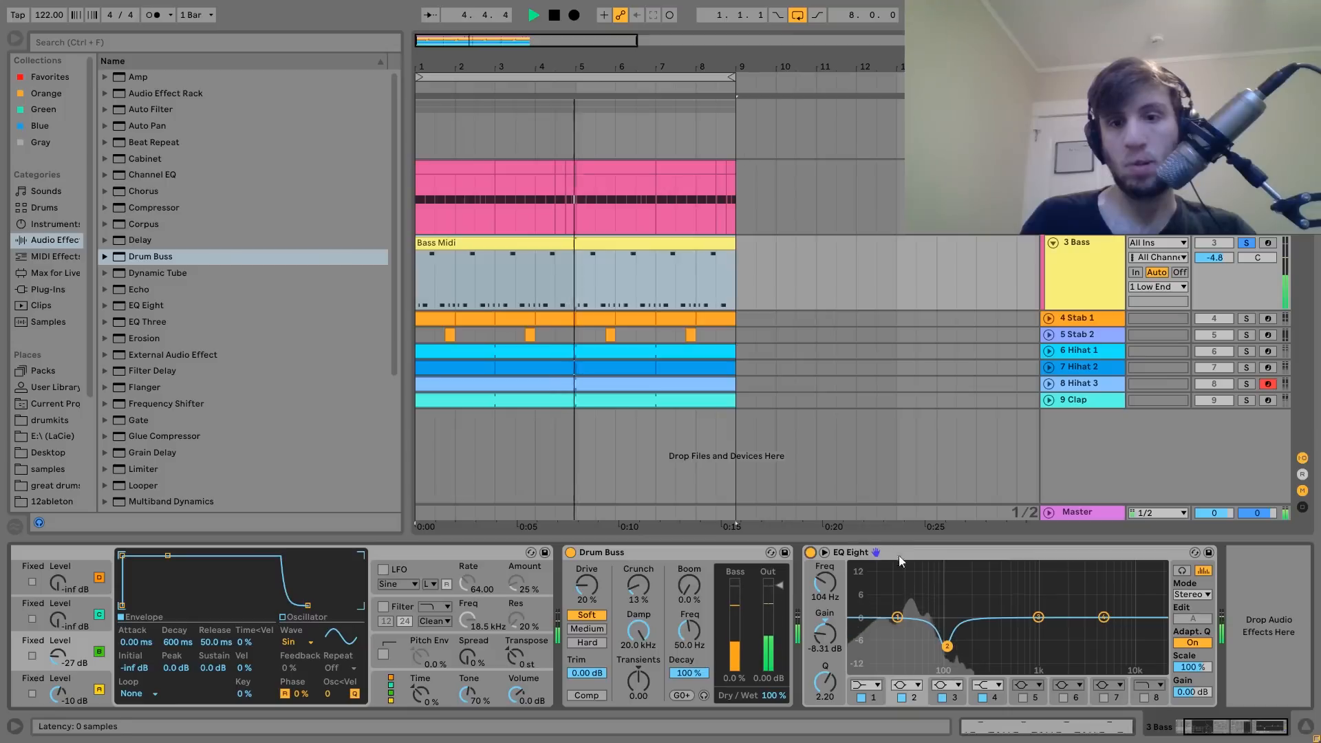
click(532, 16)
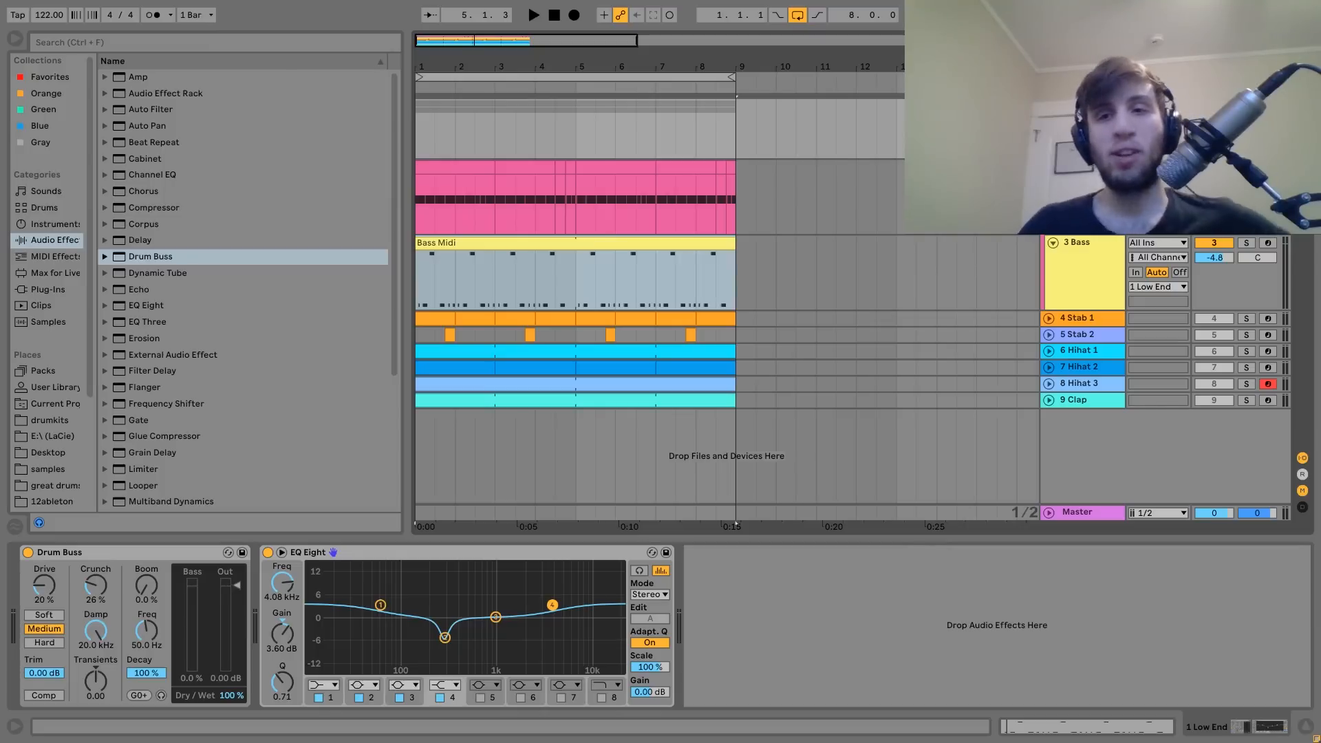
click(533, 13)
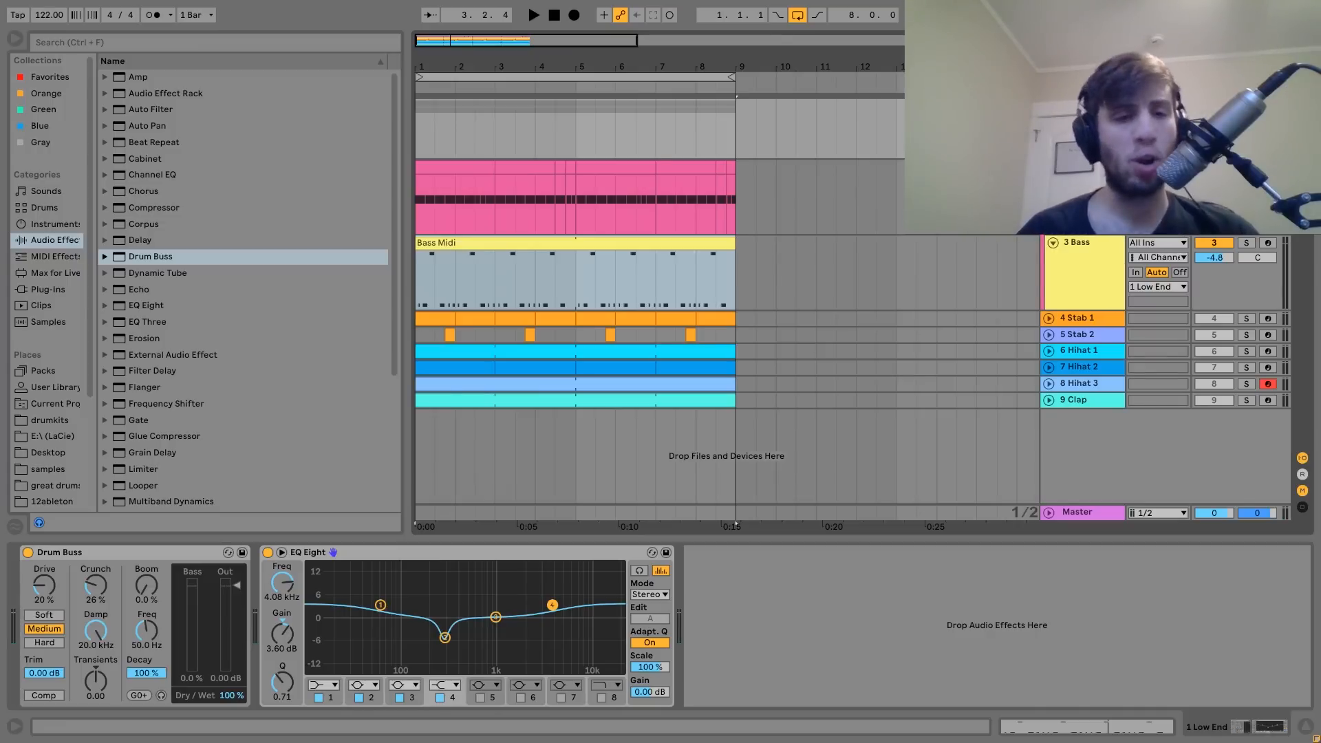
click(268, 553)
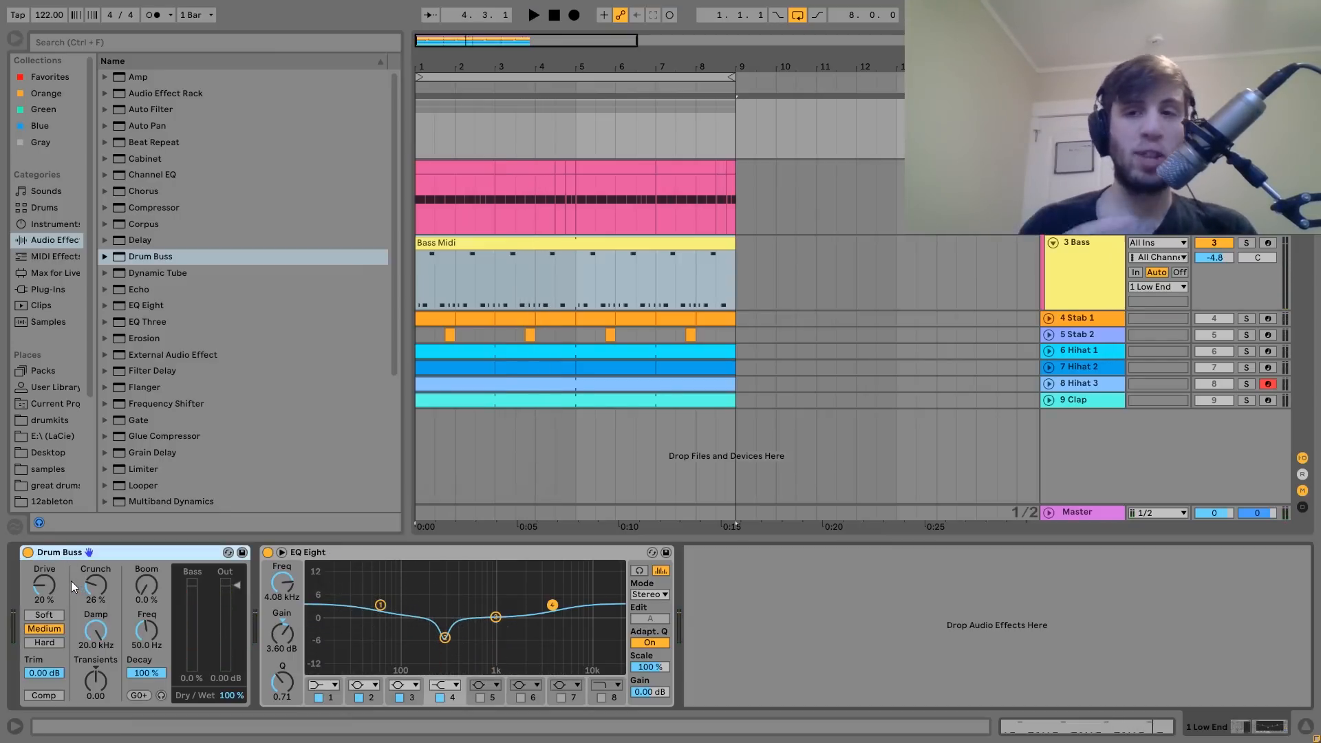
click(533, 14)
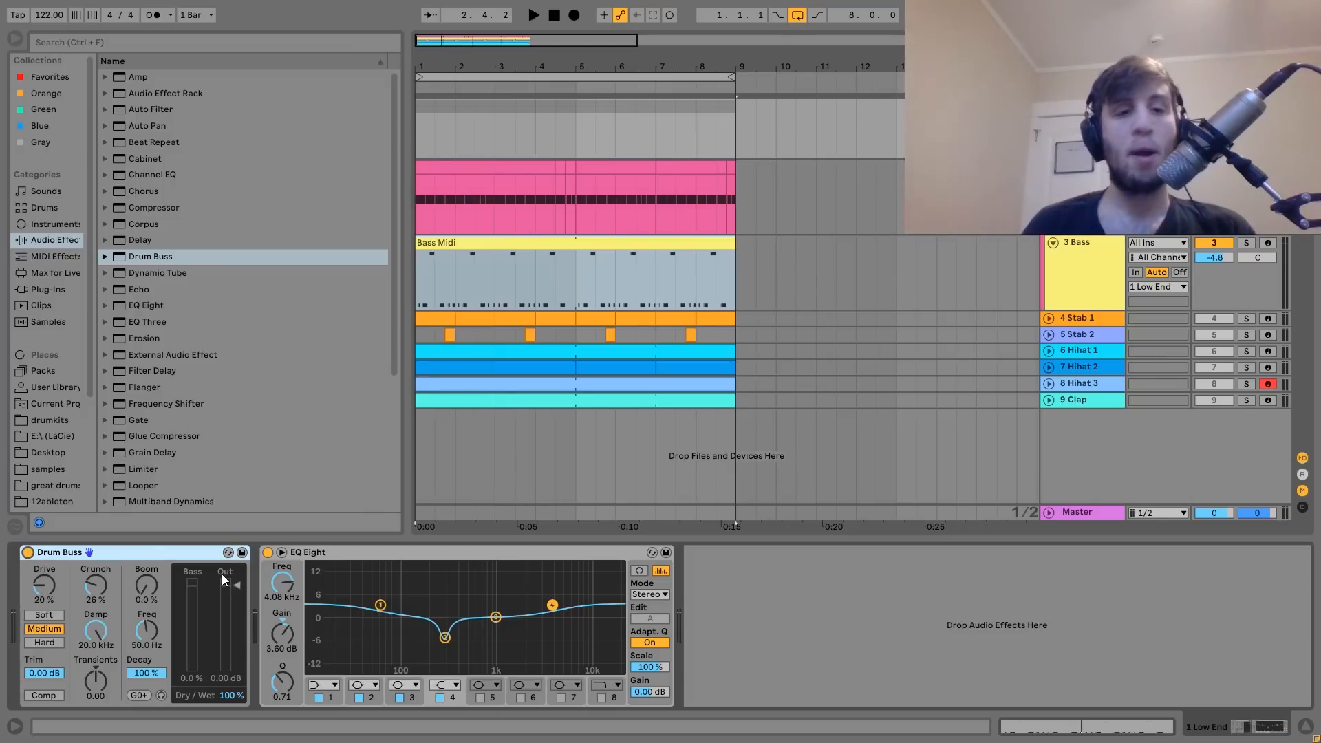
click(532, 14)
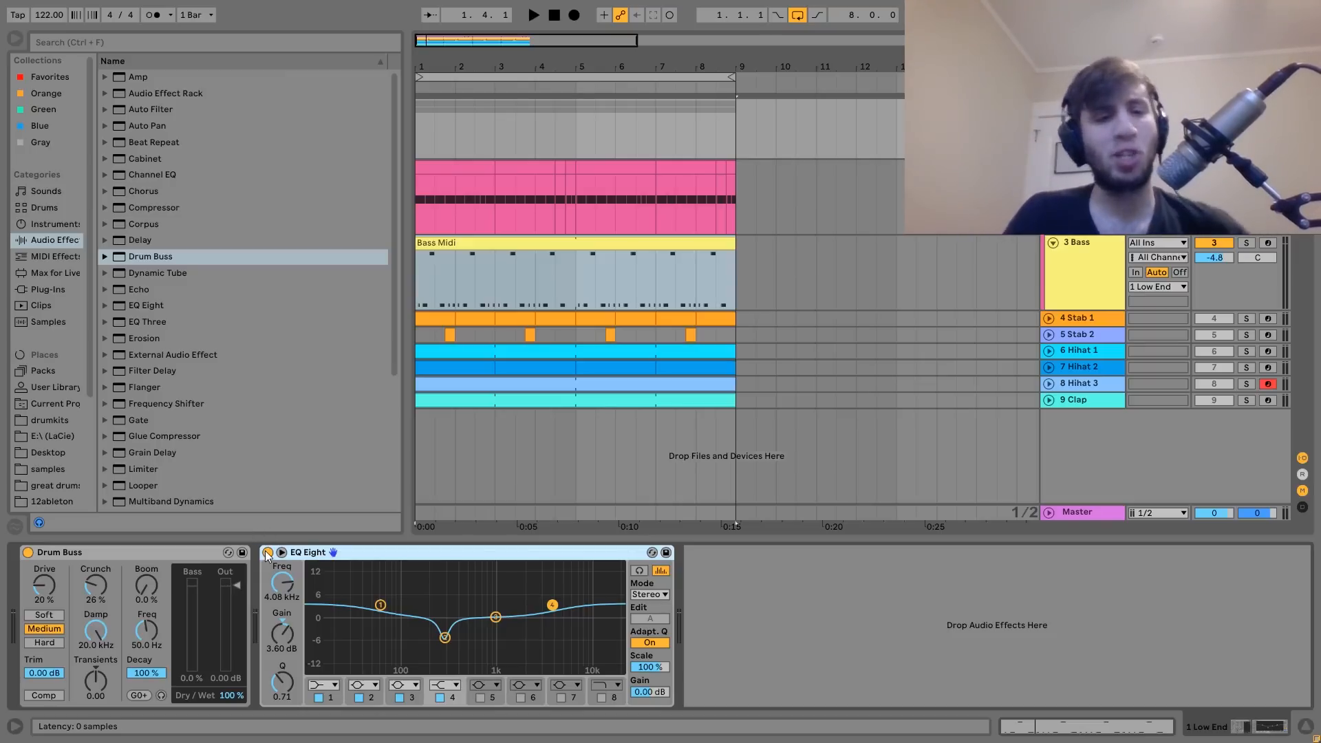
click(533, 14)
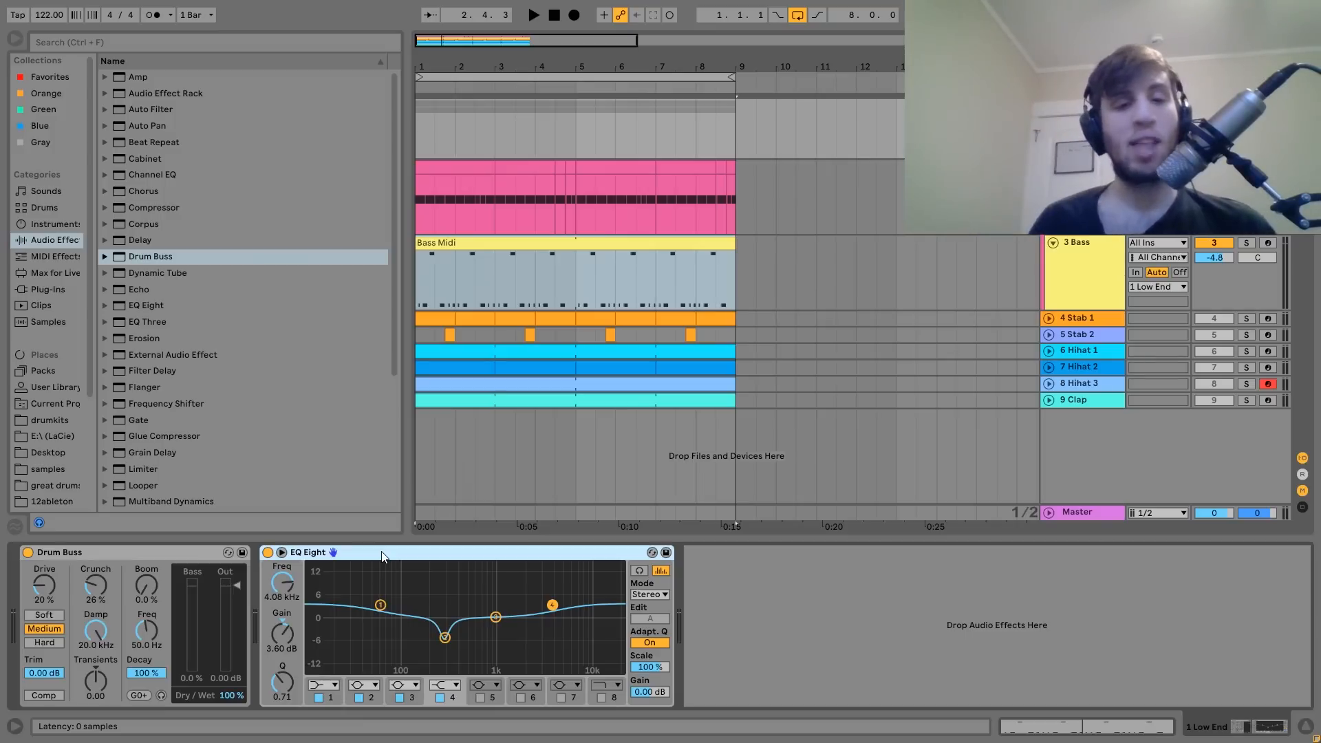
click(532, 13)
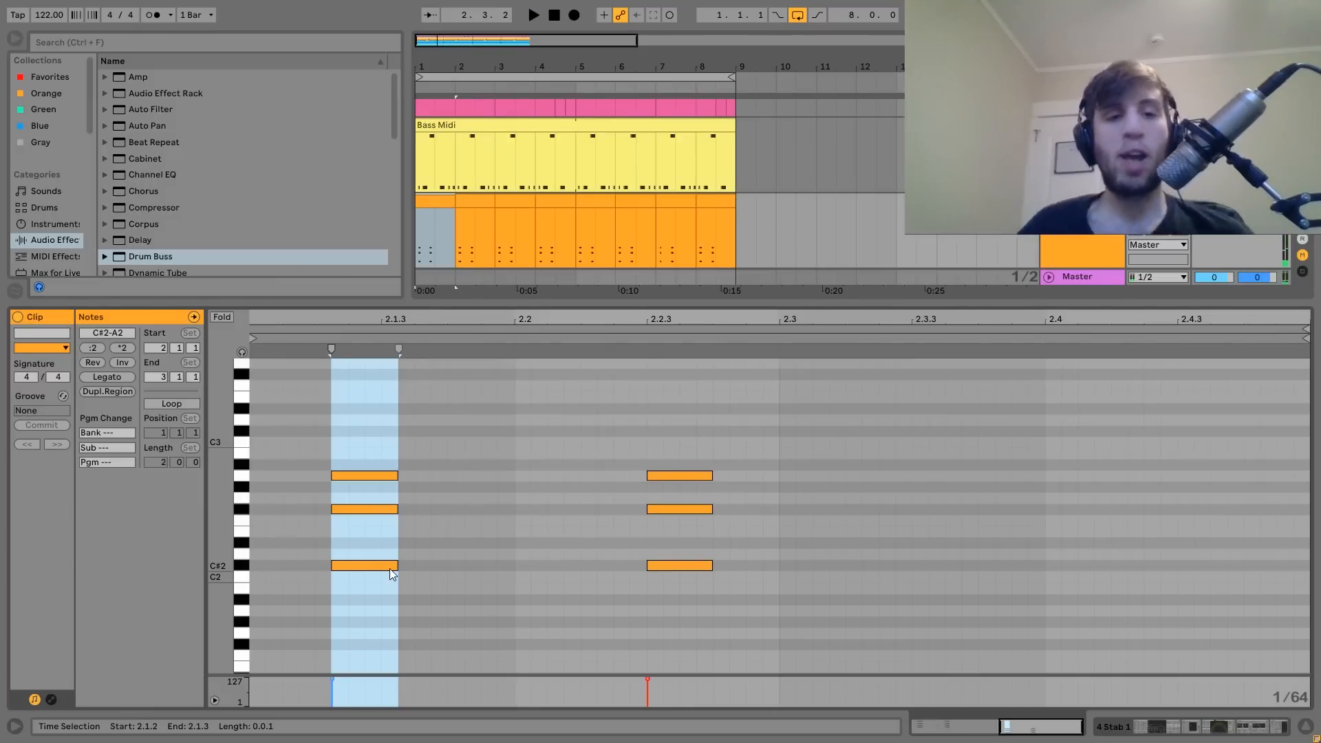
Select the chords' low C#2 notes and shift them up an octave to C#3.
click(363, 565)
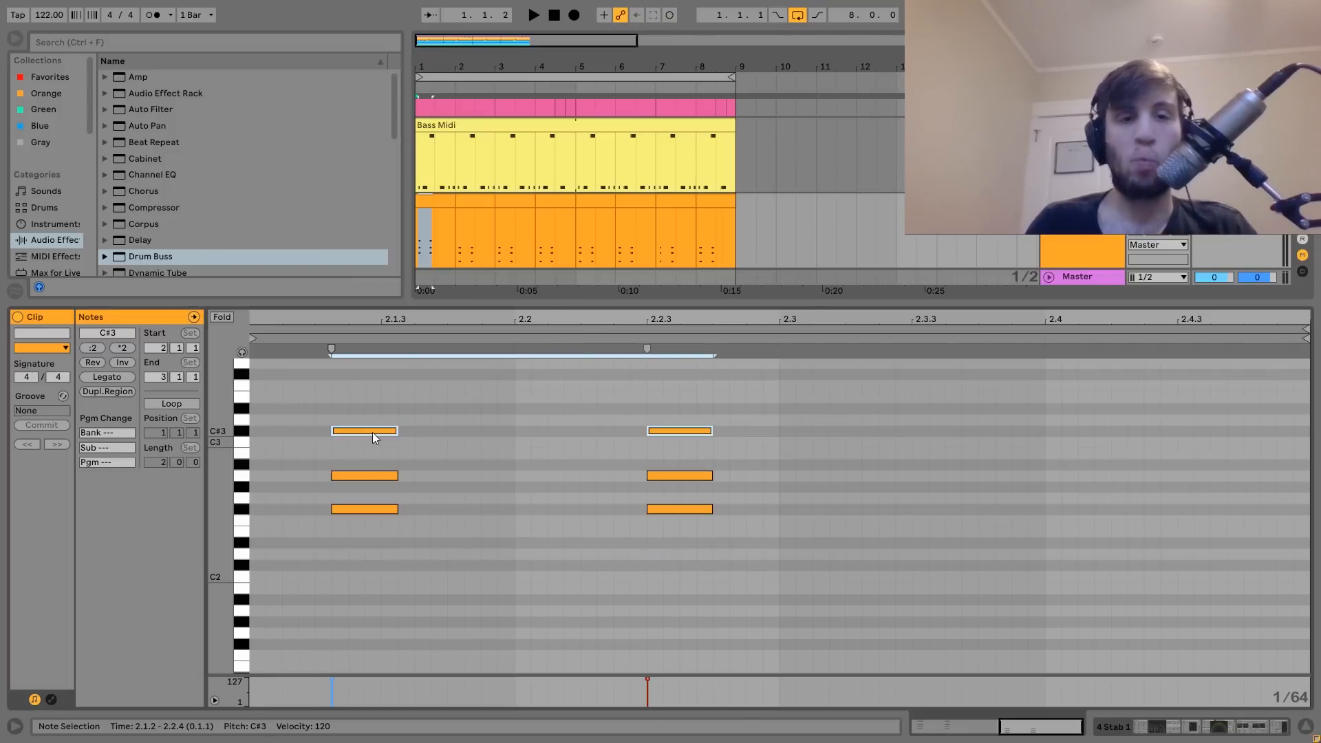
click(533, 15)
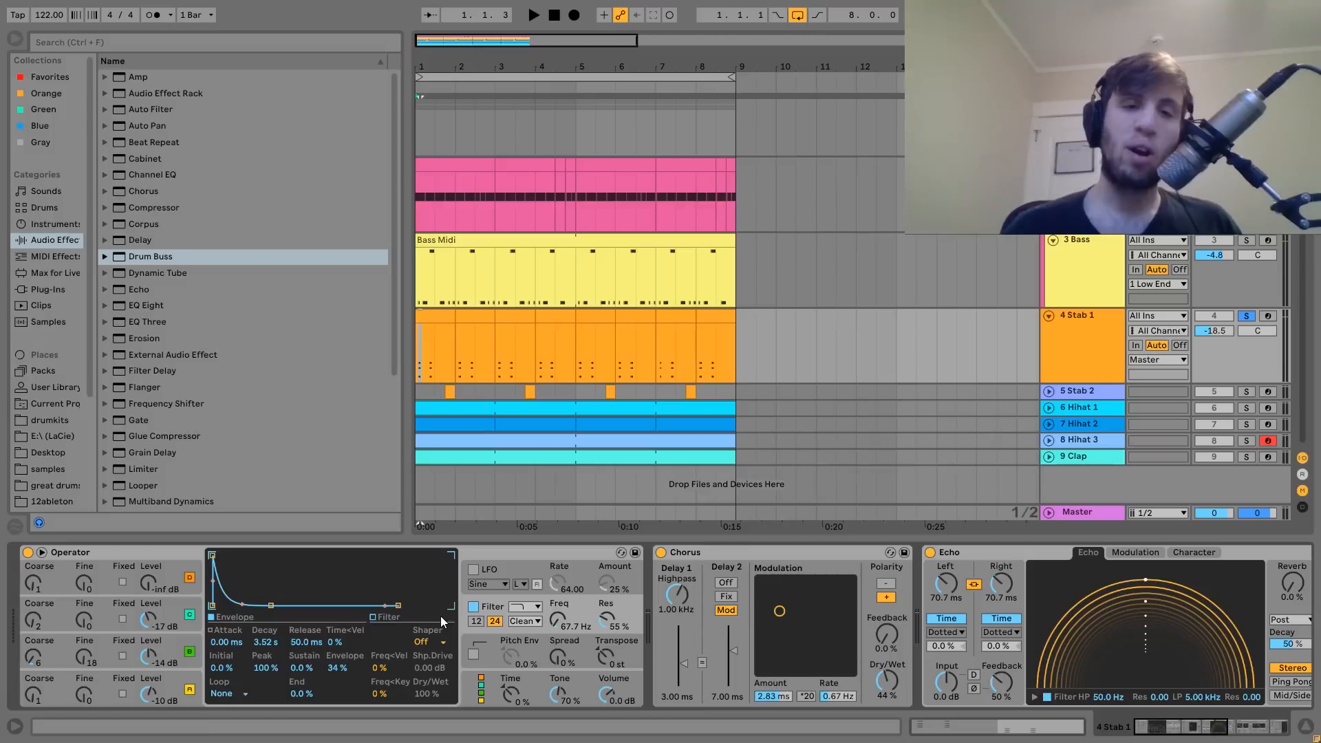
Return to the arrangement and browse Operator's oscillator, envelope and filter pages on Stab 1.
click(533, 14)
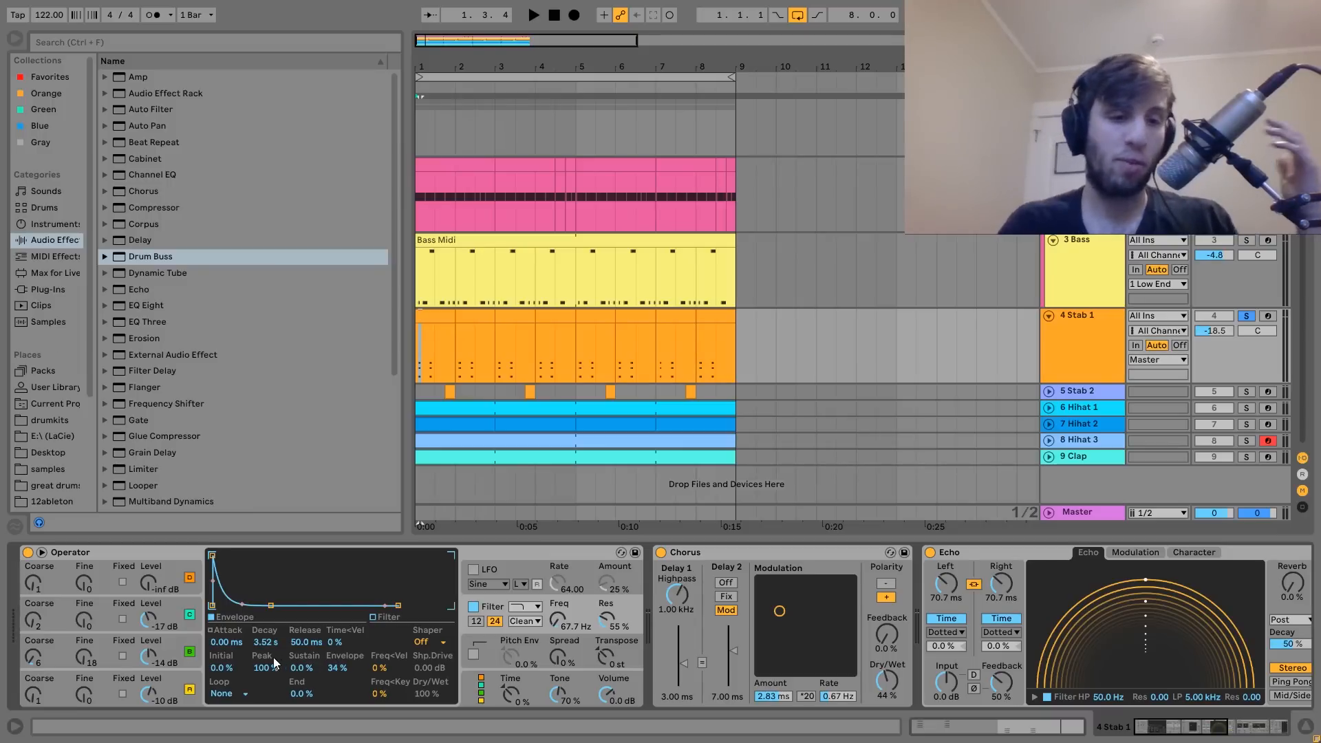
click(397, 617)
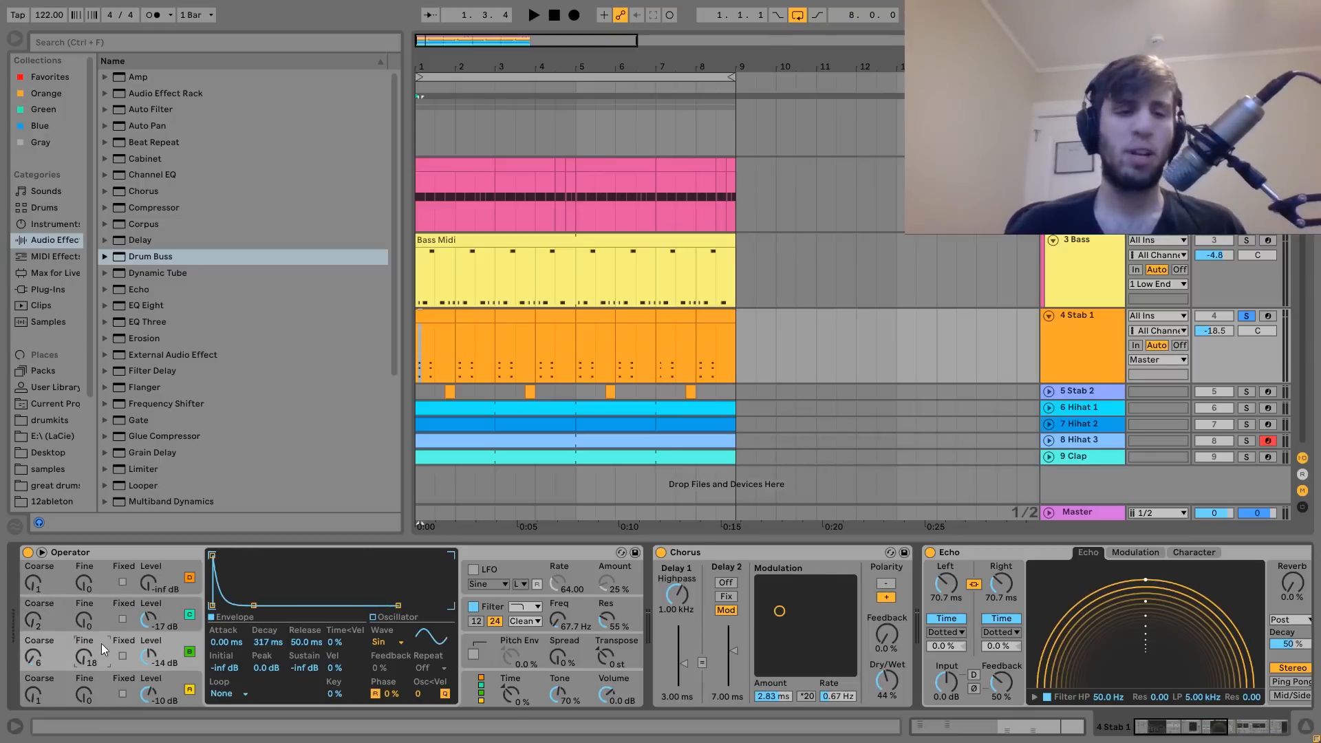
click(533, 15)
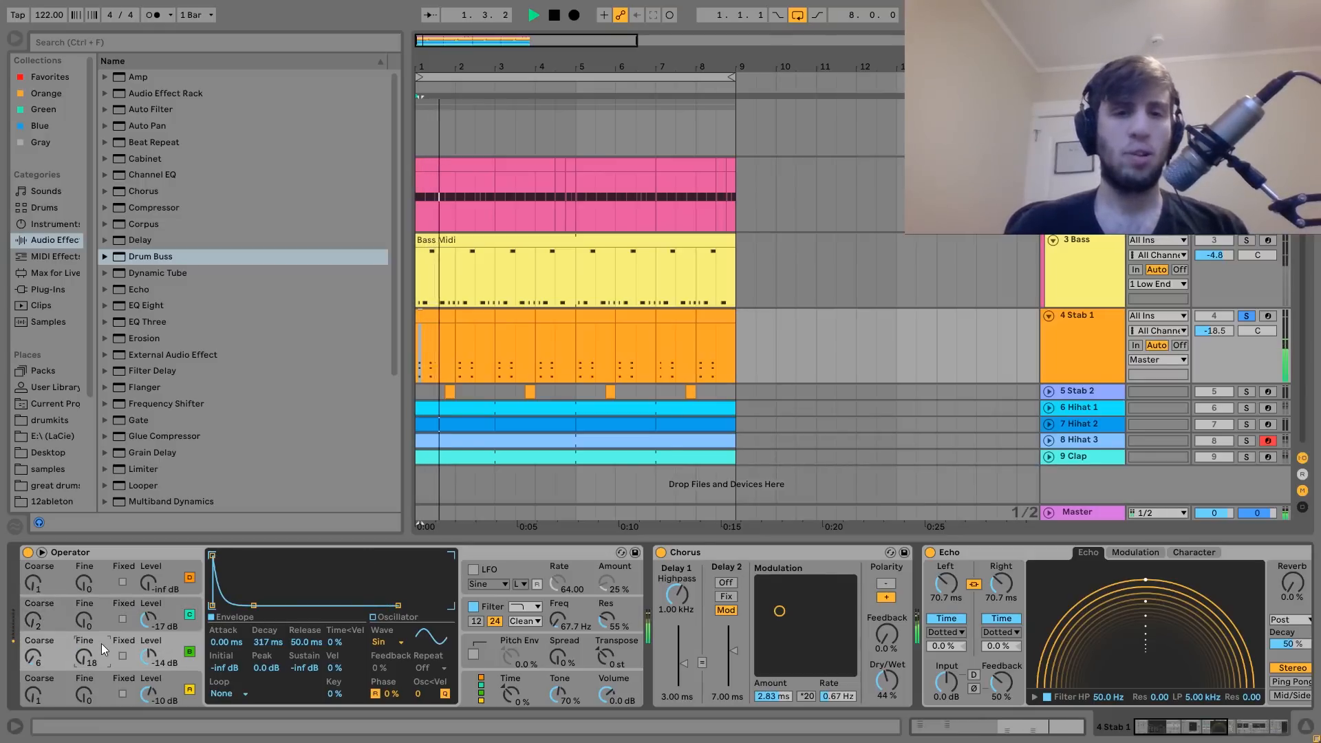
click(532, 13)
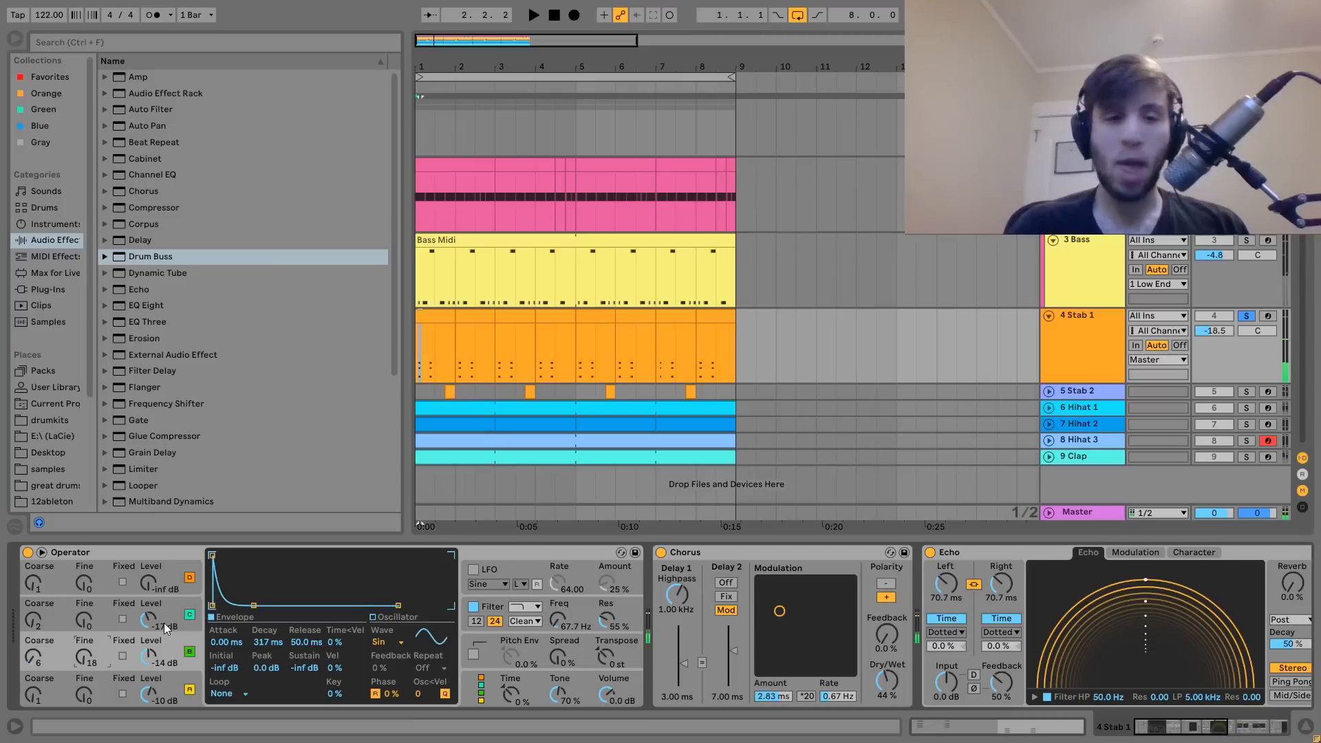
click(480, 607)
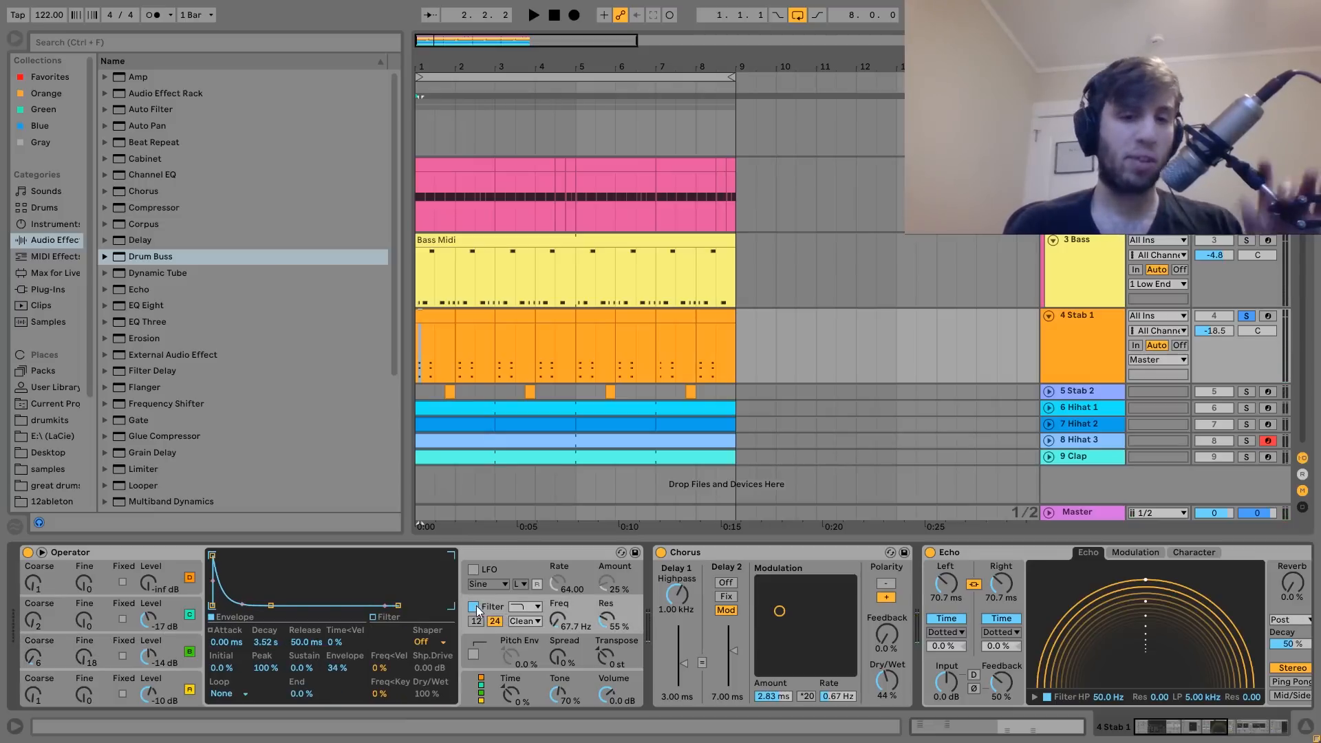
click(532, 14)
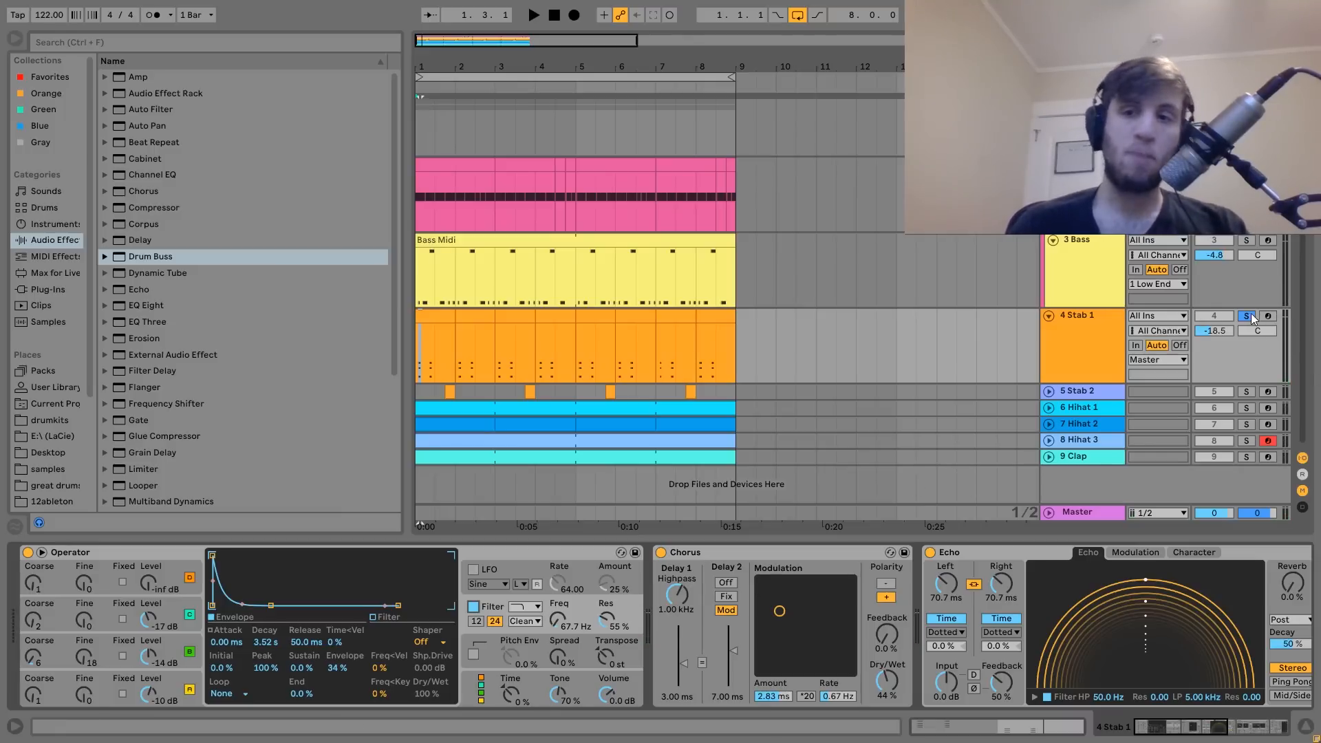
Unsolo Stab 1 to hear the full mix, then solo it again.
click(533, 14)
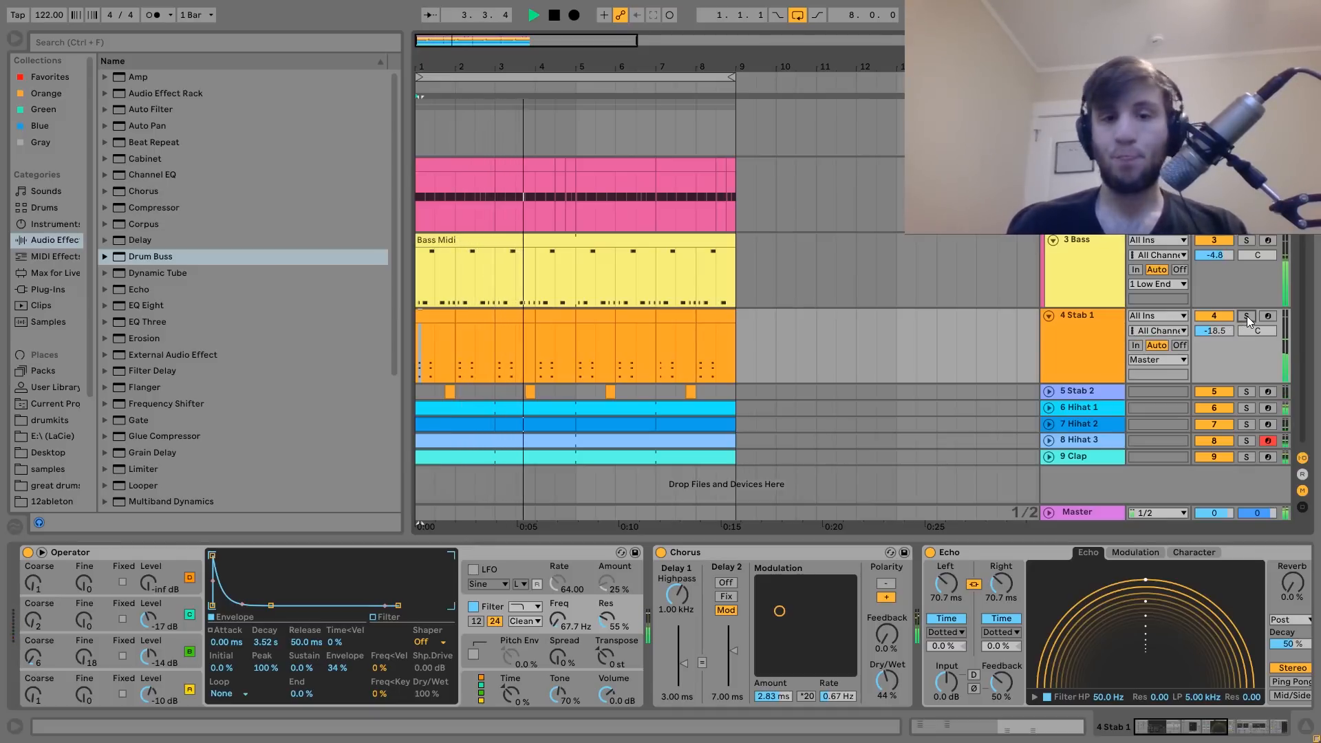
click(1247, 316)
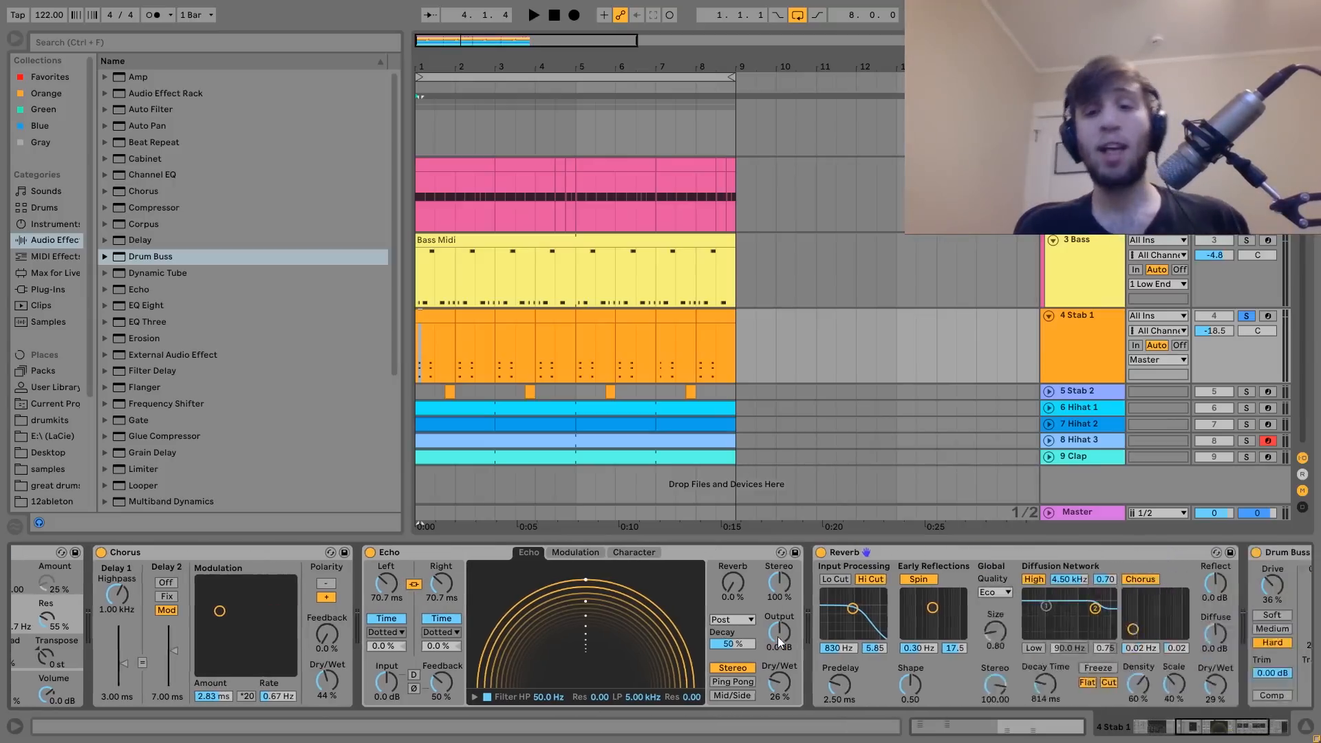
scroll(right, 3)
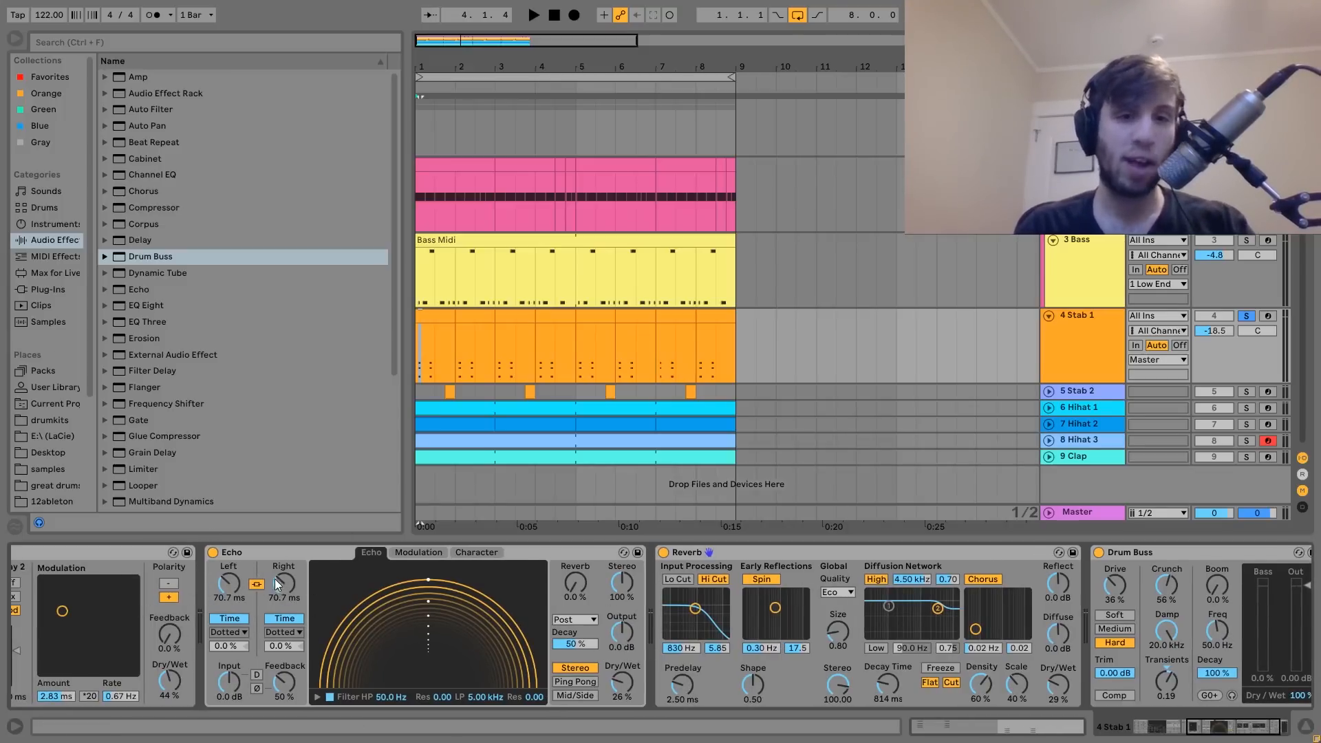
click(533, 13)
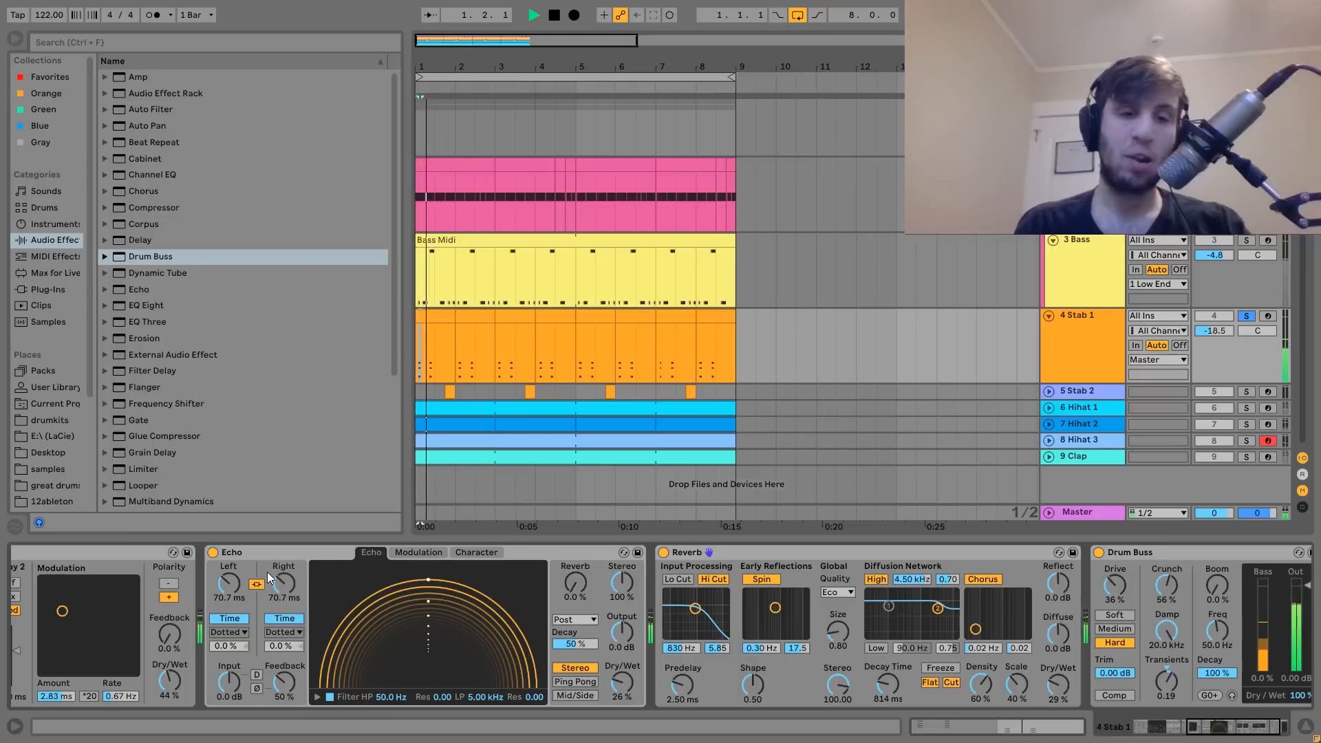
click(554, 13)
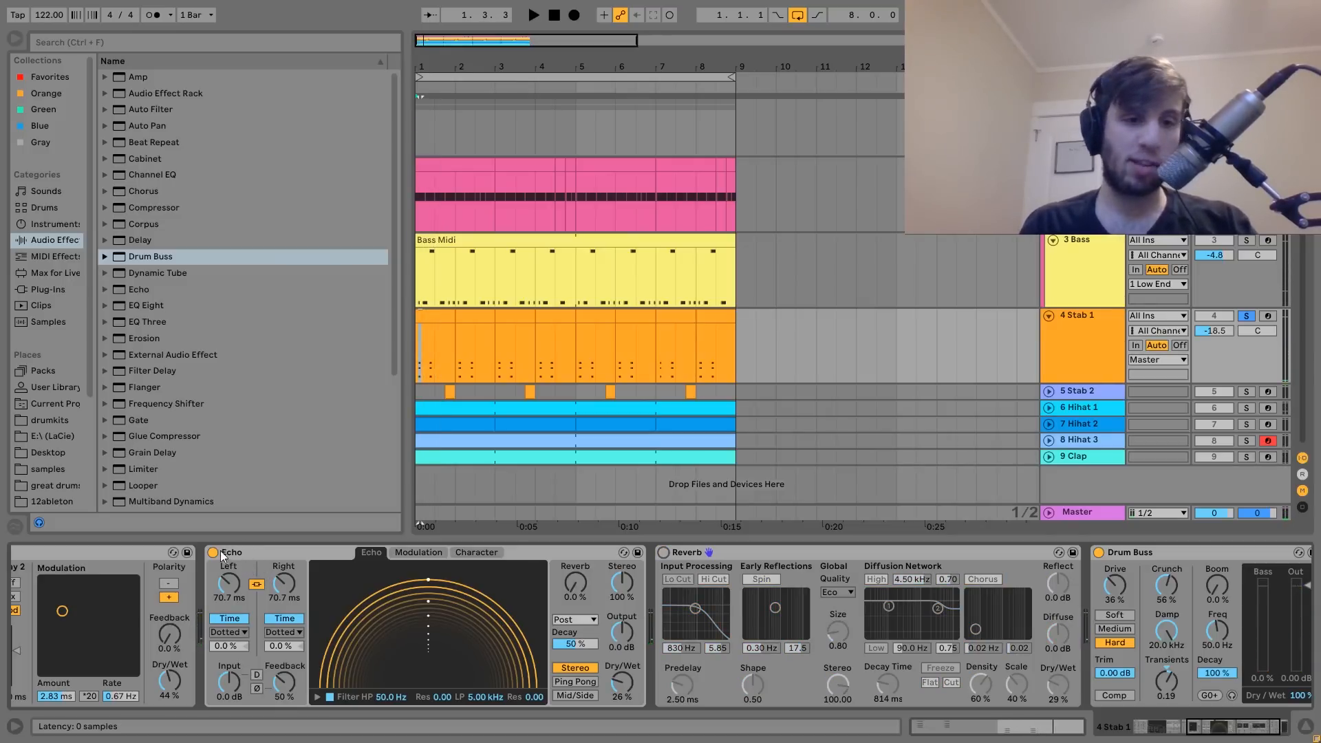
click(533, 15)
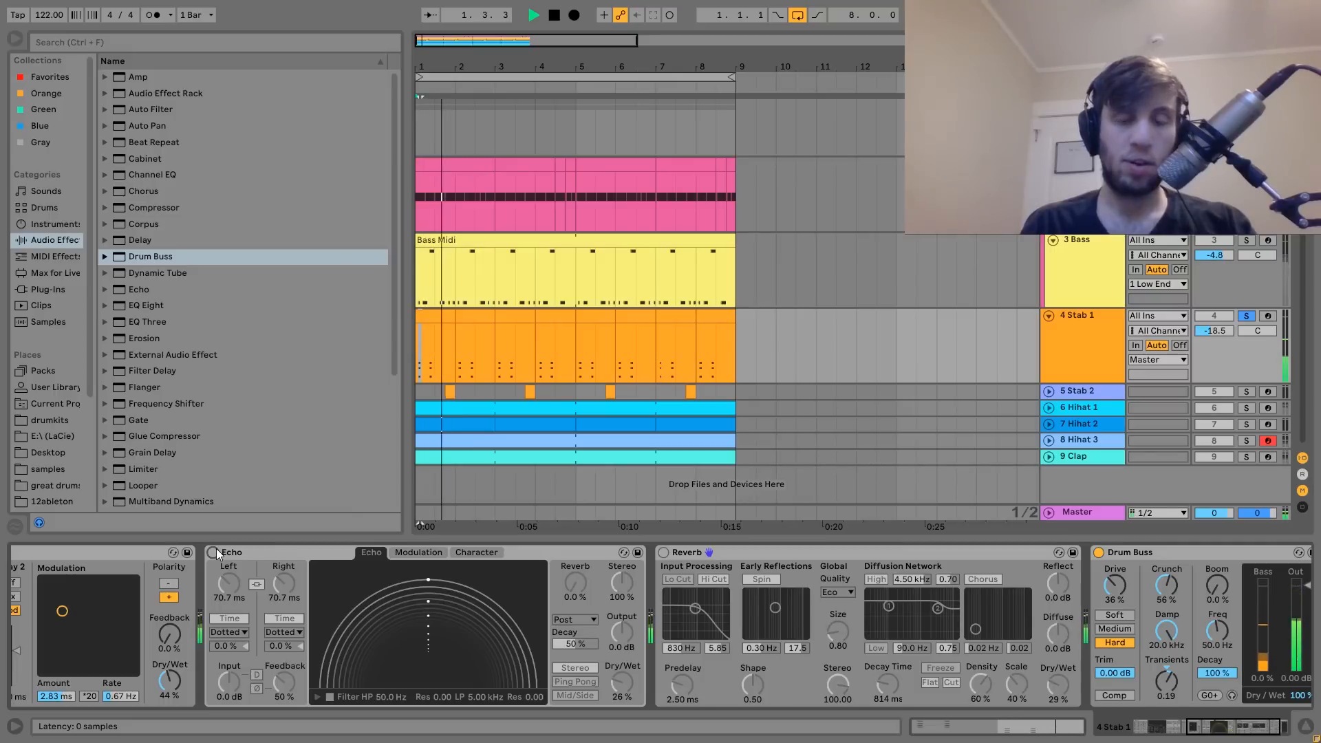
click(534, 14)
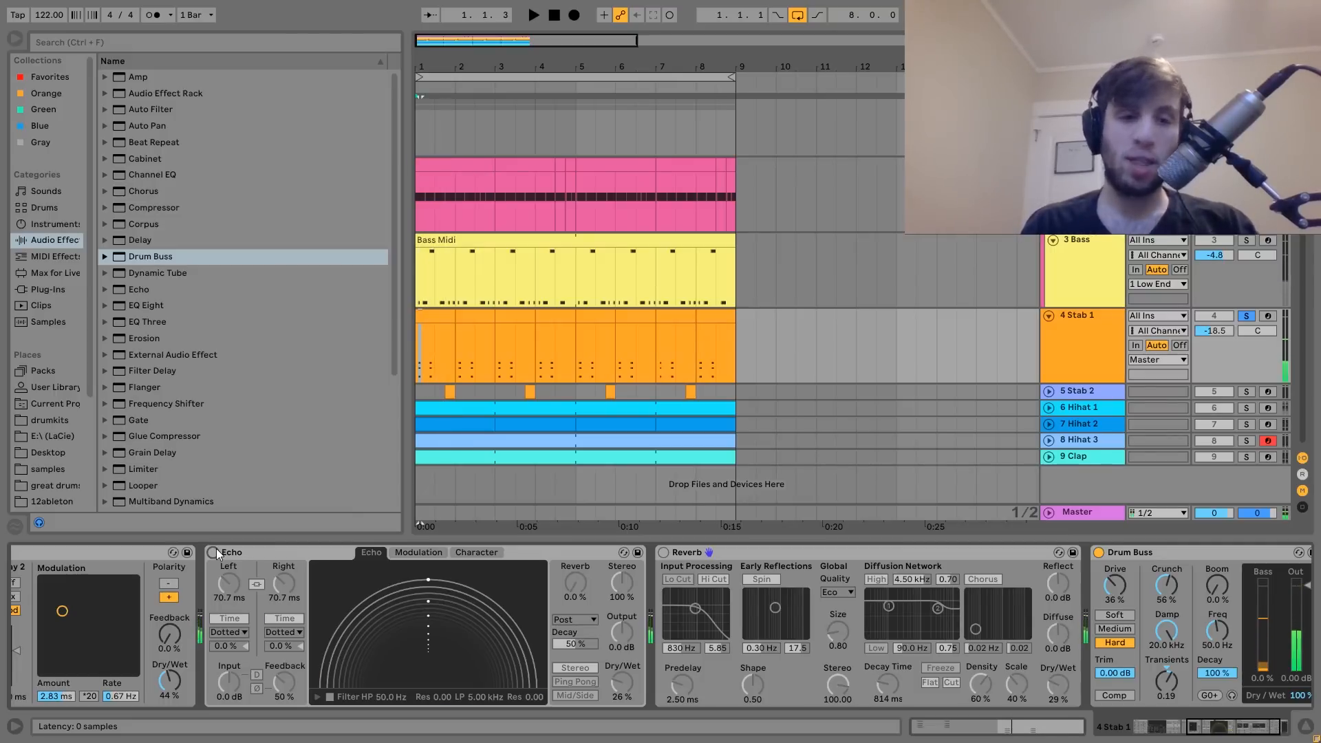
click(532, 14)
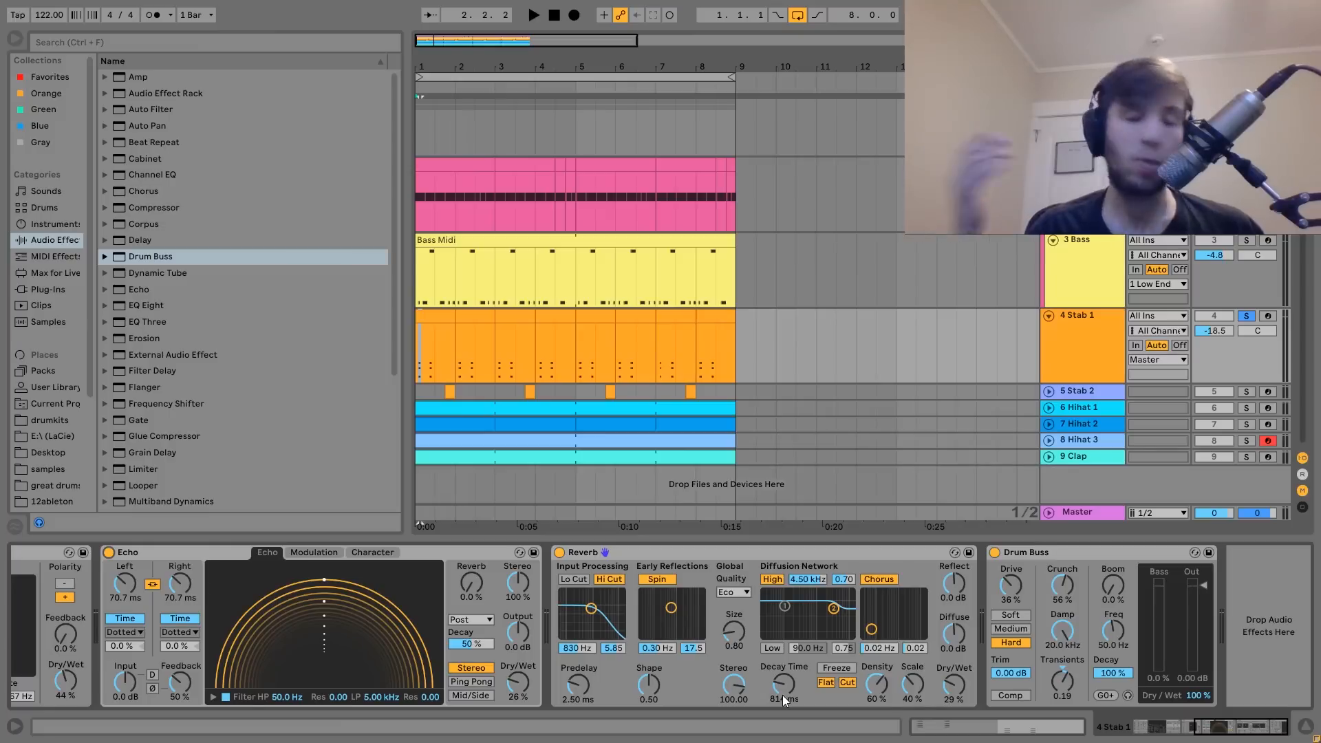
Solo the Stab 2 track in place of Stab 1.
click(532, 15)
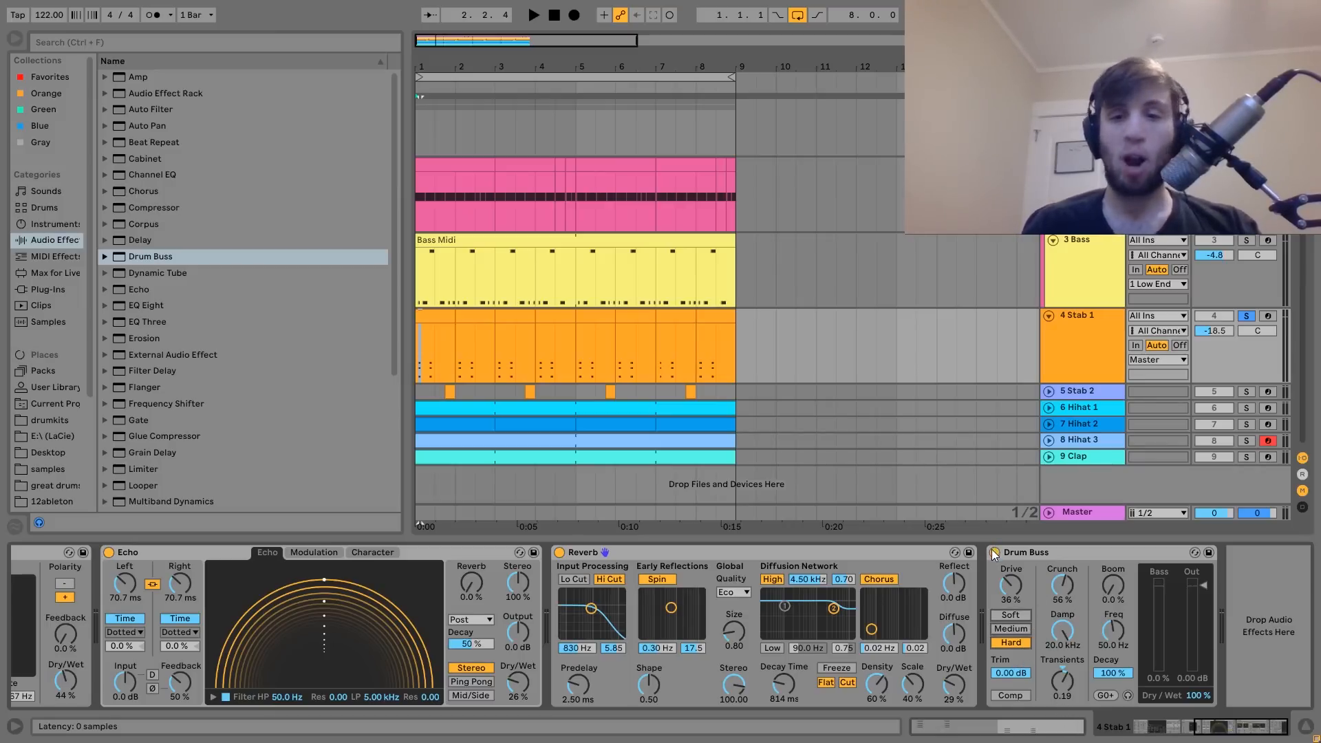
click(532, 13)
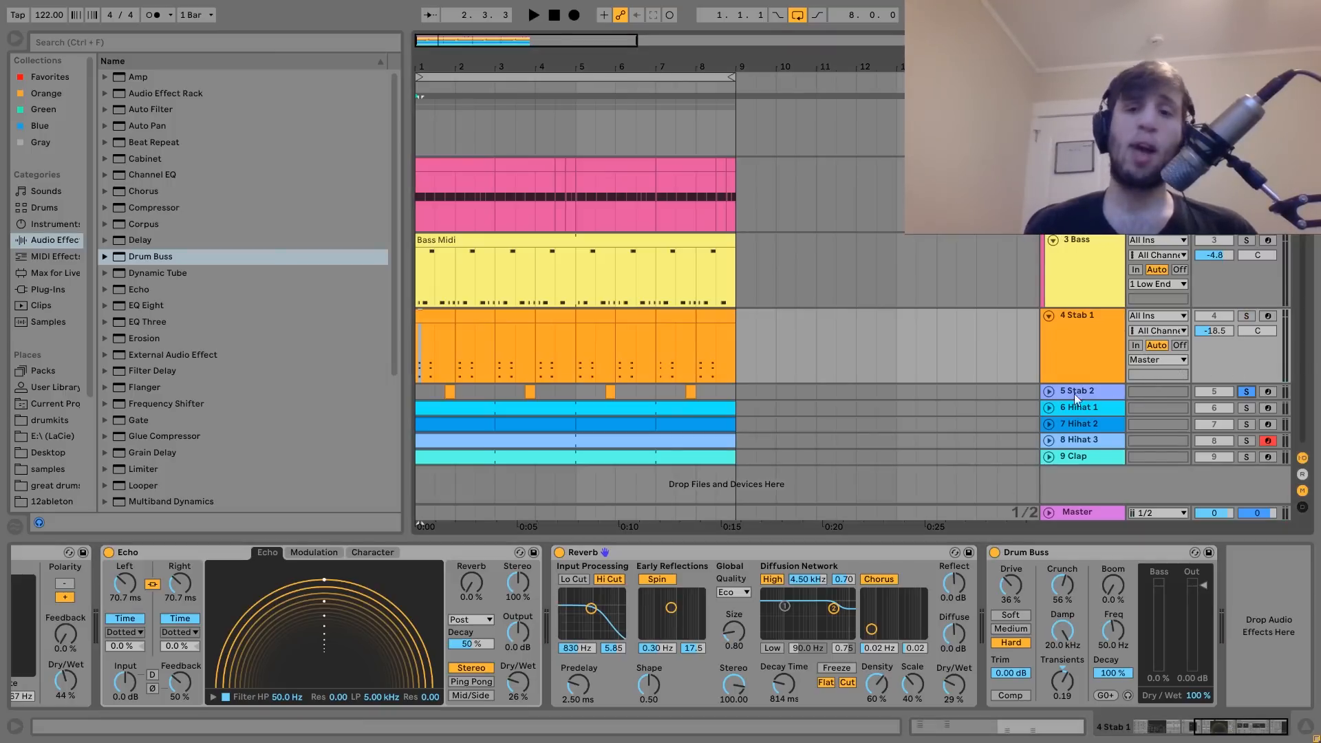
Select Stab 2 to show its Operator, Chorus and Drum Buss chain and its C#3 chord note.
click(1049, 391)
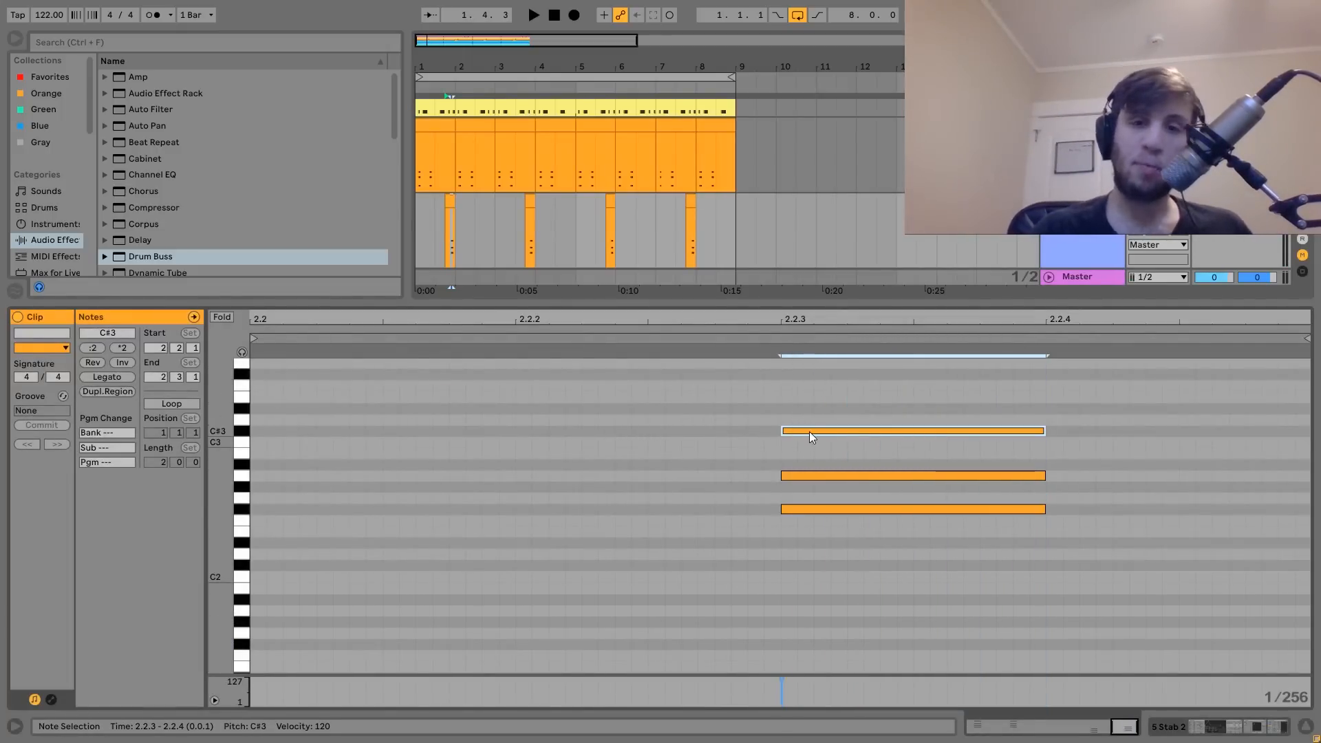
click(533, 15)
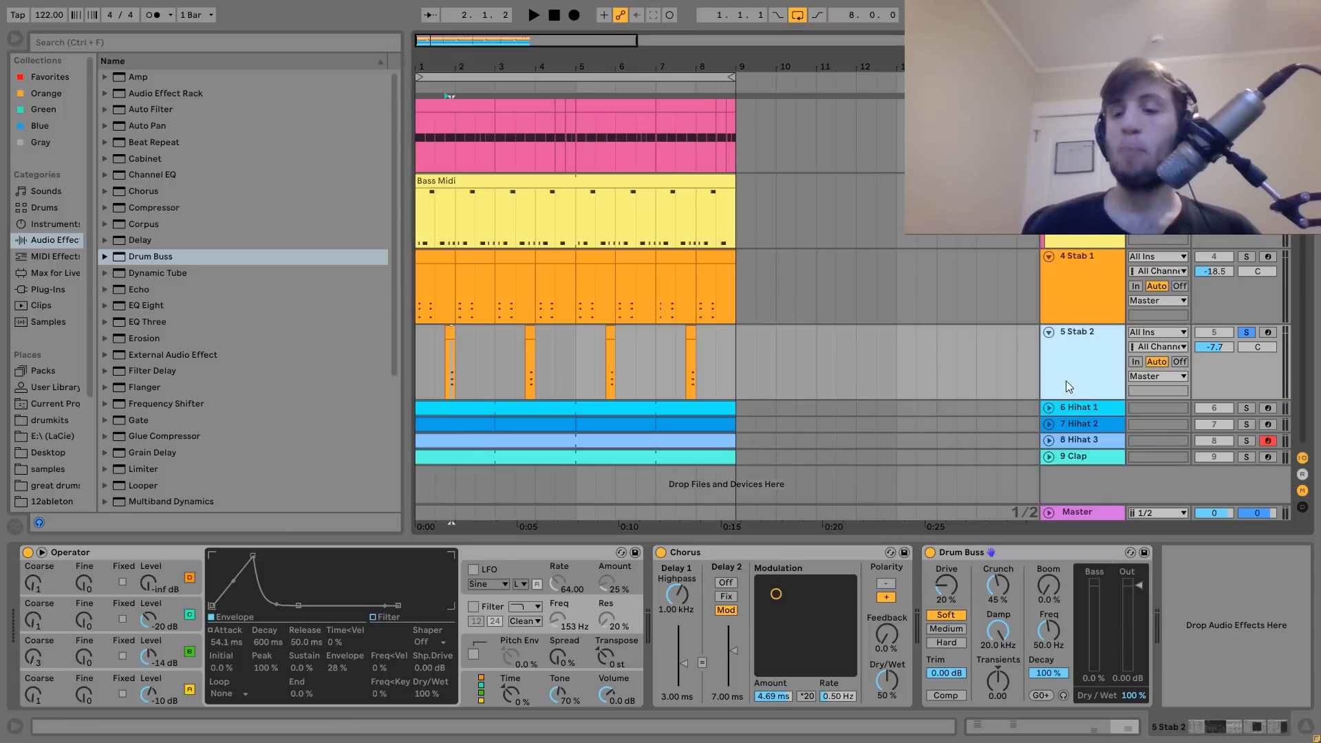
Browse the Stab 1 and Stab 2 device chains and unsolo Stab 2.
click(475, 607)
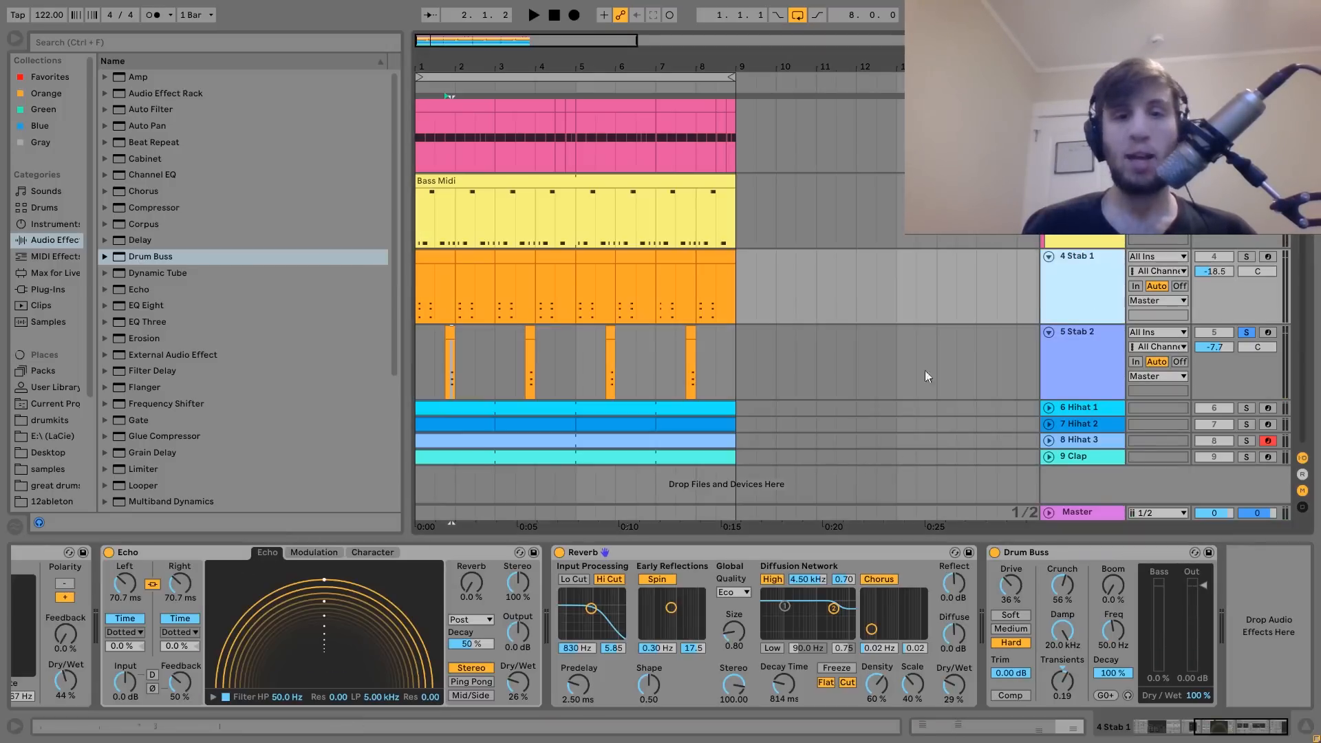
click(1083, 256)
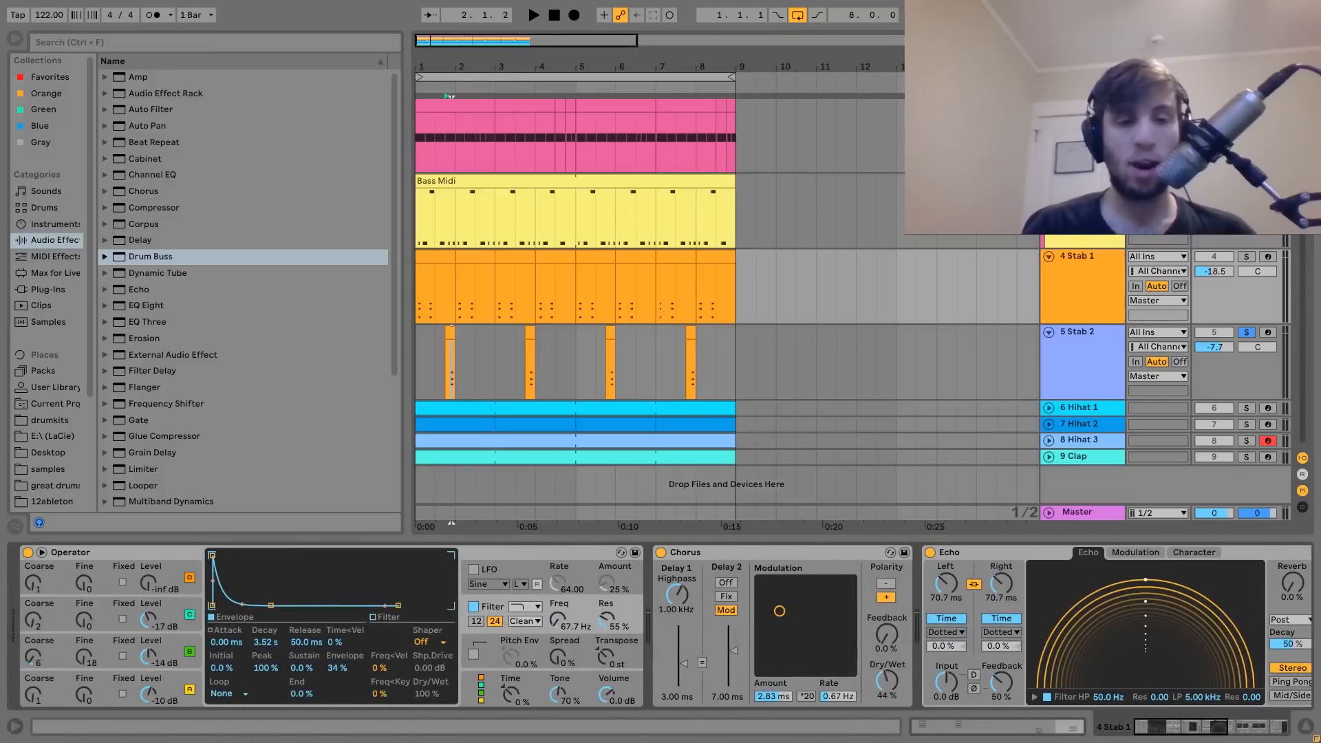
click(1082, 346)
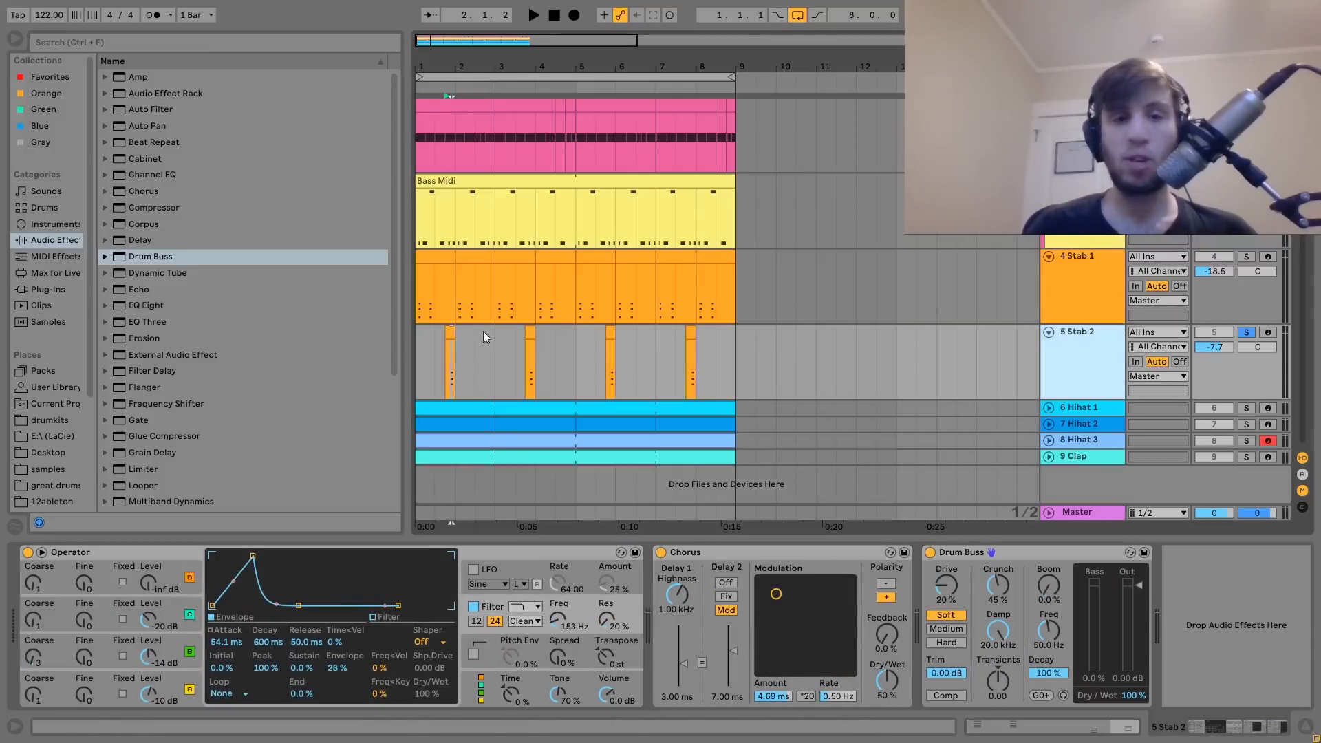
click(450, 331)
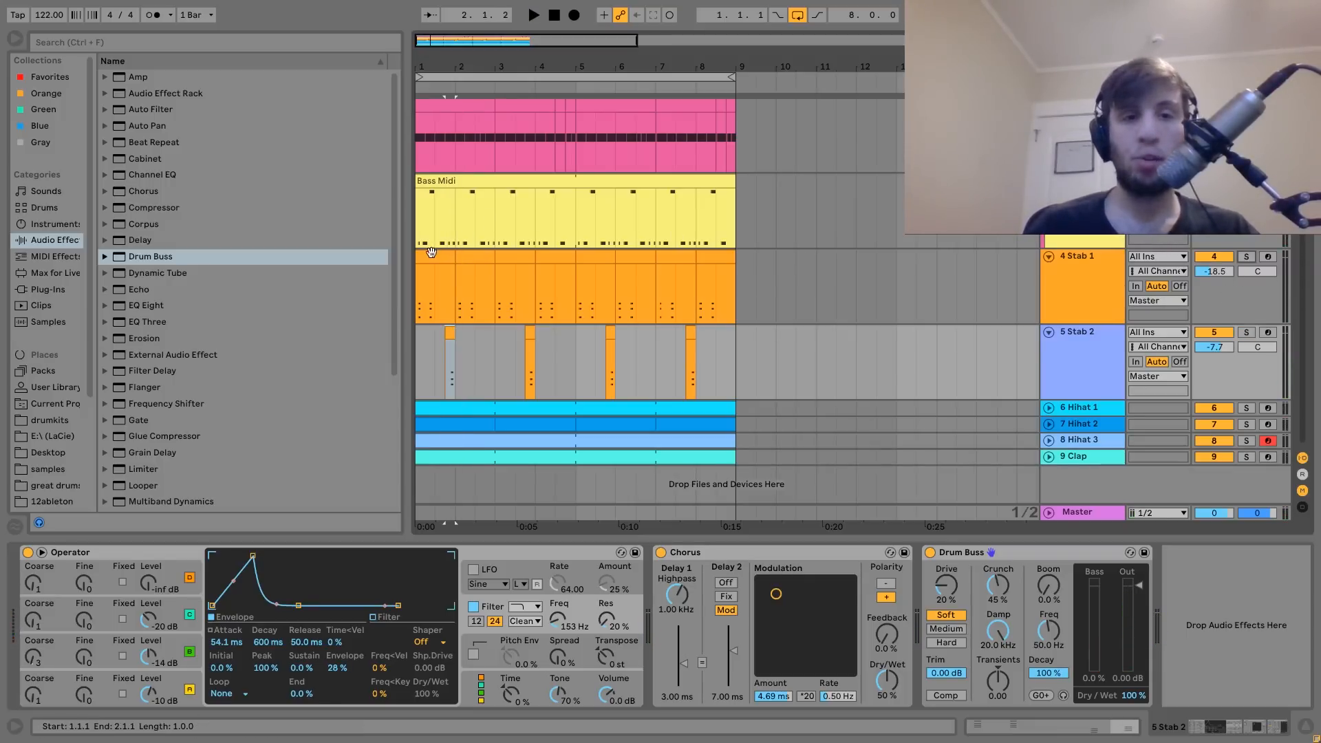
Play from the first bar, then move the solo from Stab 2 to the Hihat 1 track.
click(533, 13)
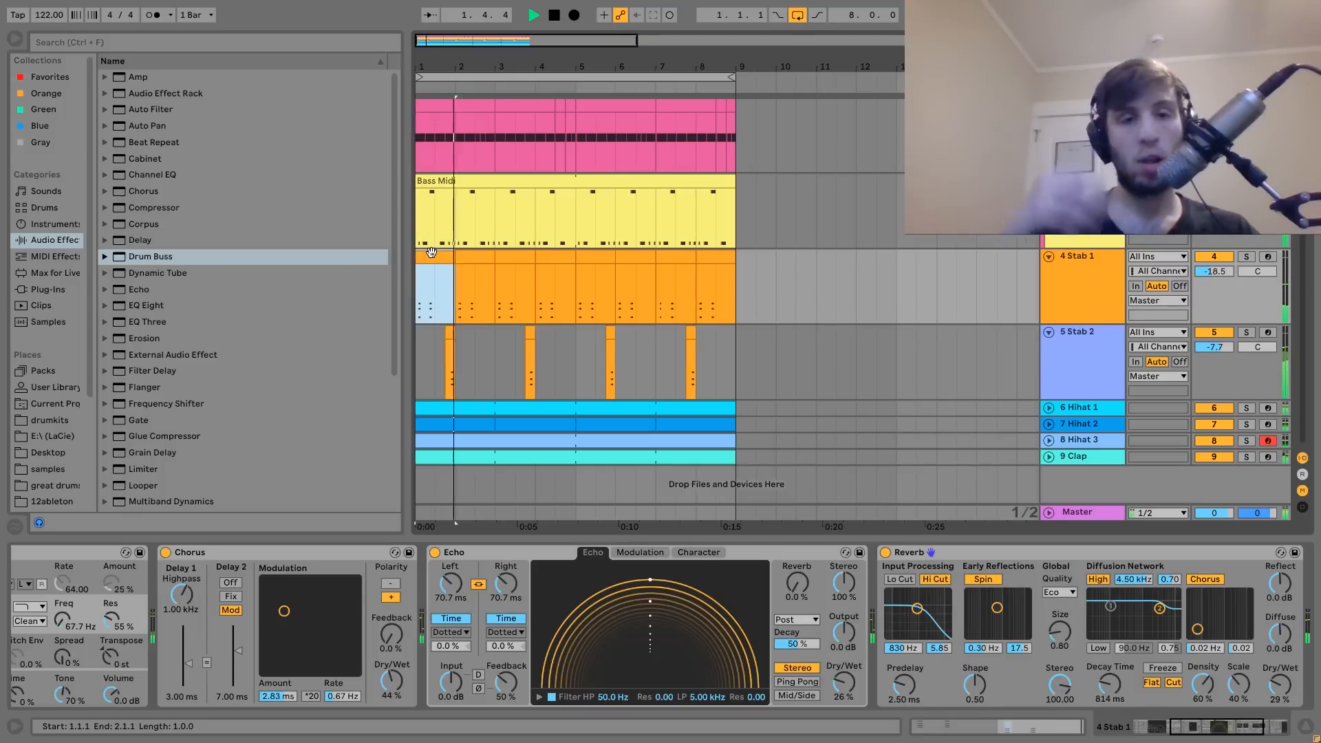
click(550, 14)
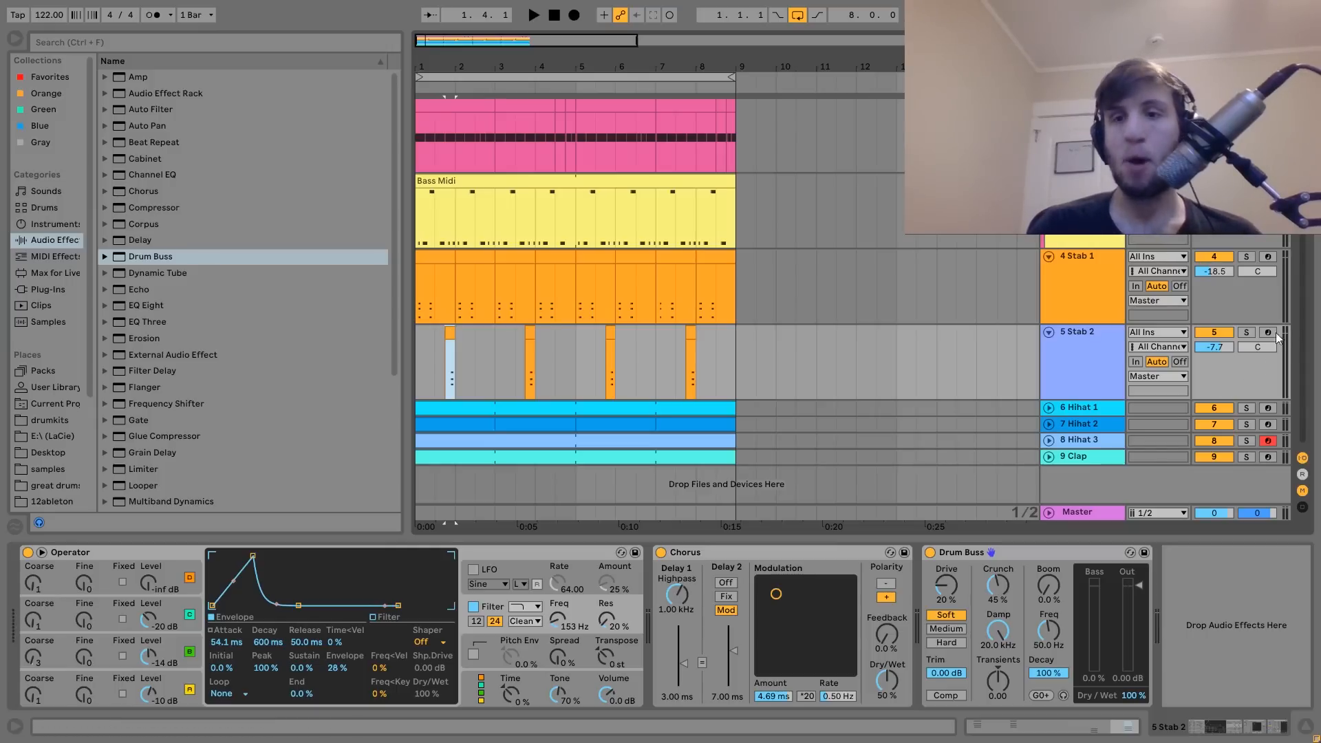
click(1247, 332)
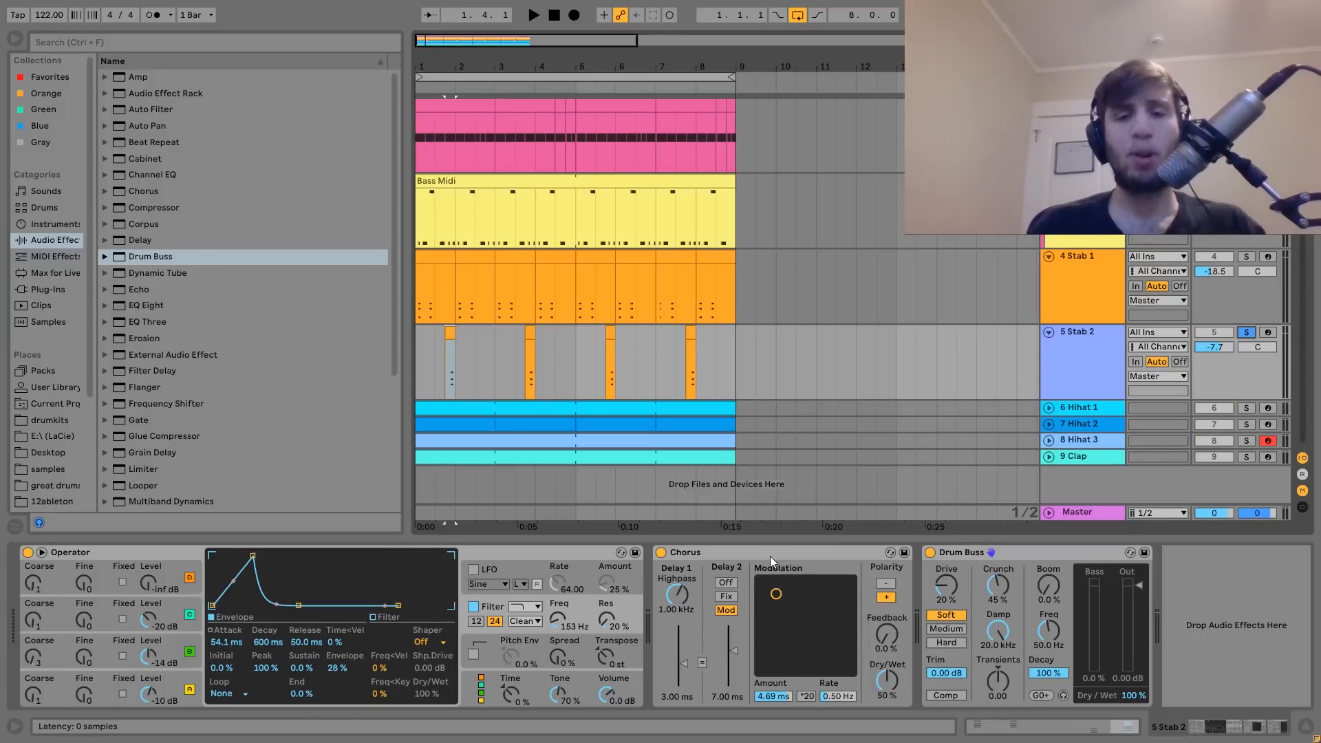
click(531, 14)
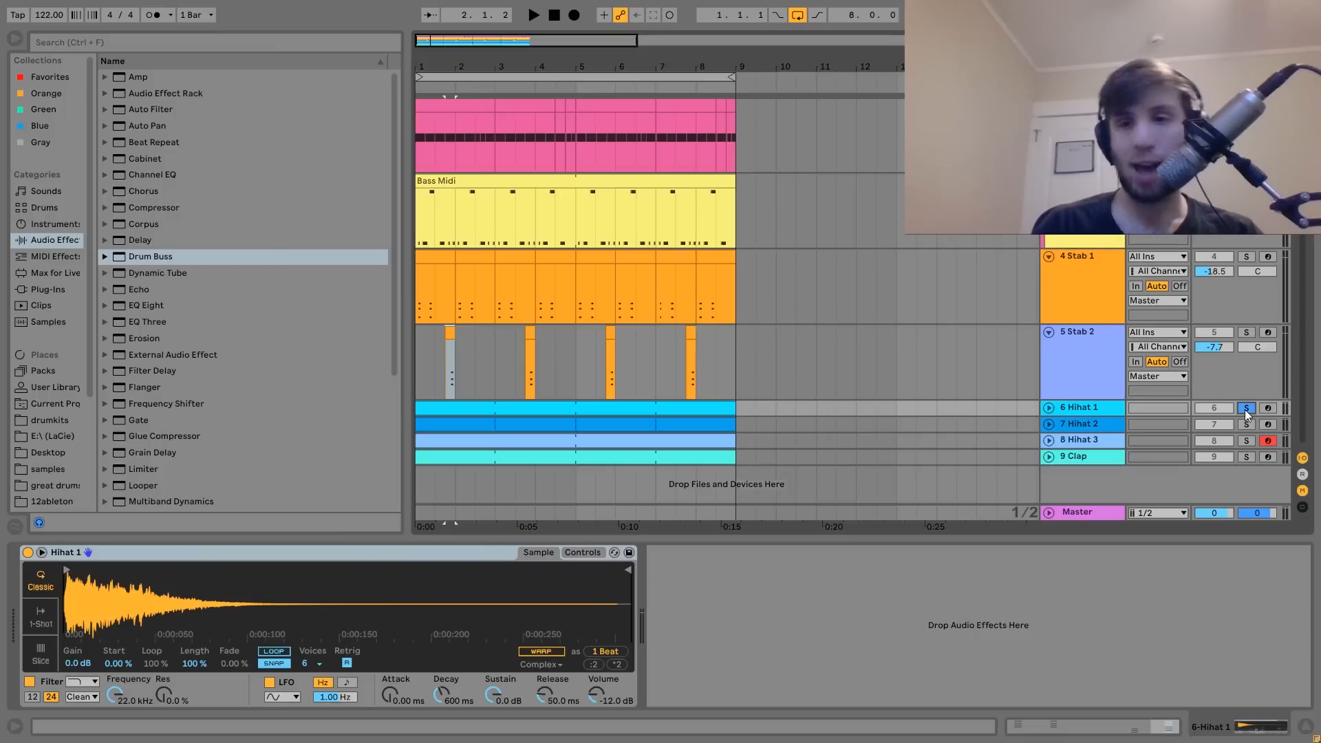
Play the soloed hi-hat and enlarge the Hihat 1, 2 and 3 tracks.
click(1247, 424)
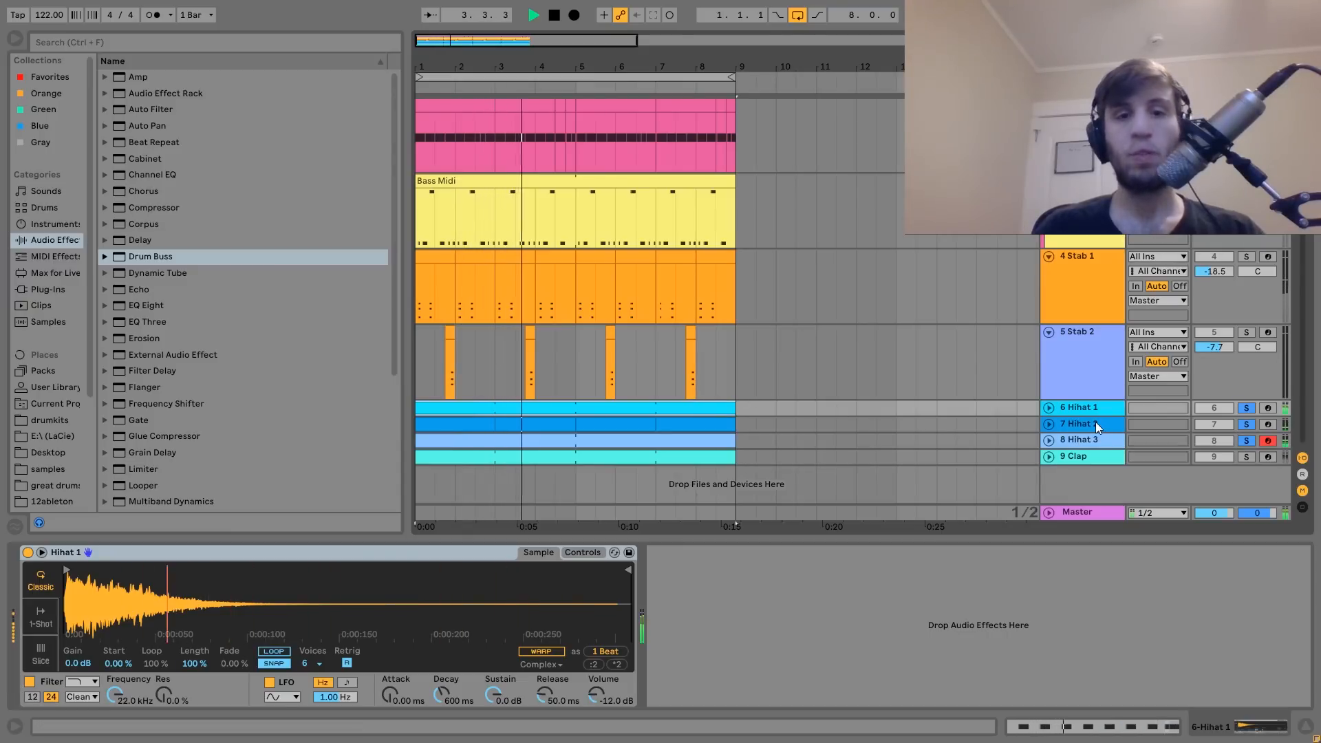
click(534, 13)
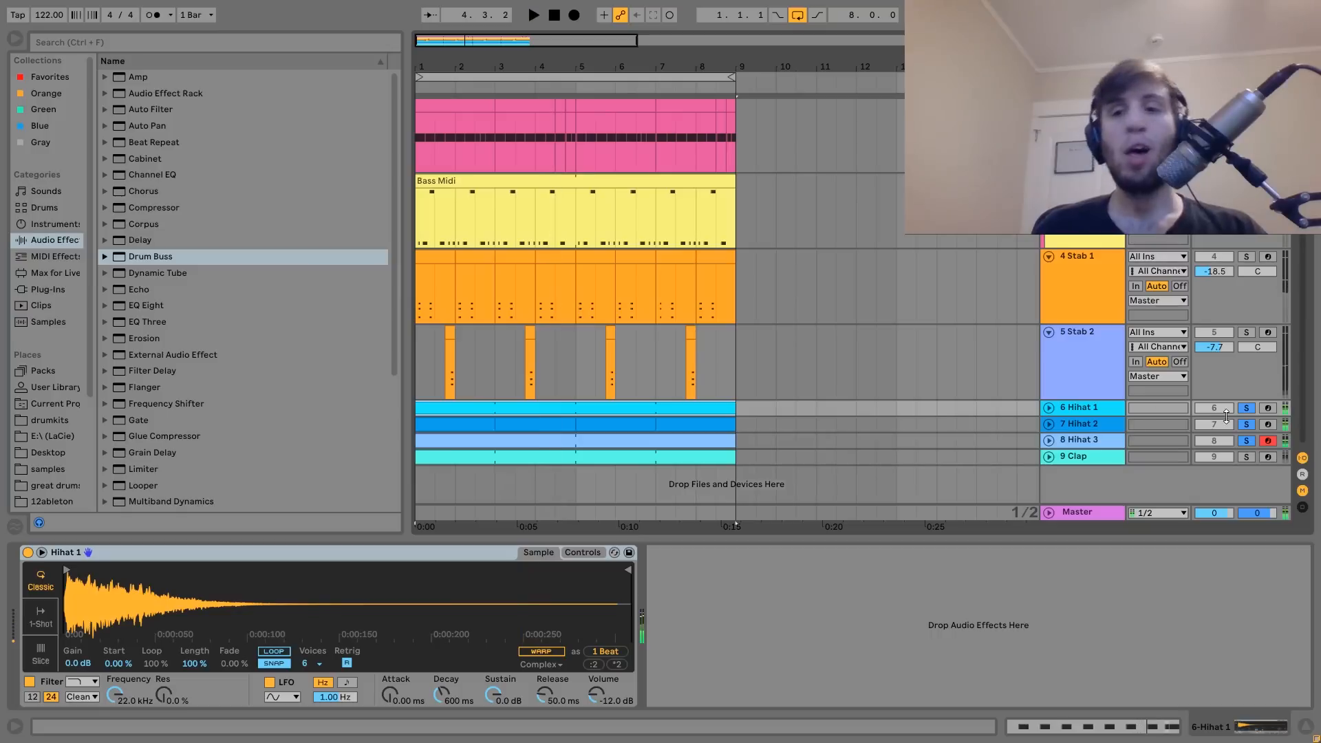
click(1247, 407)
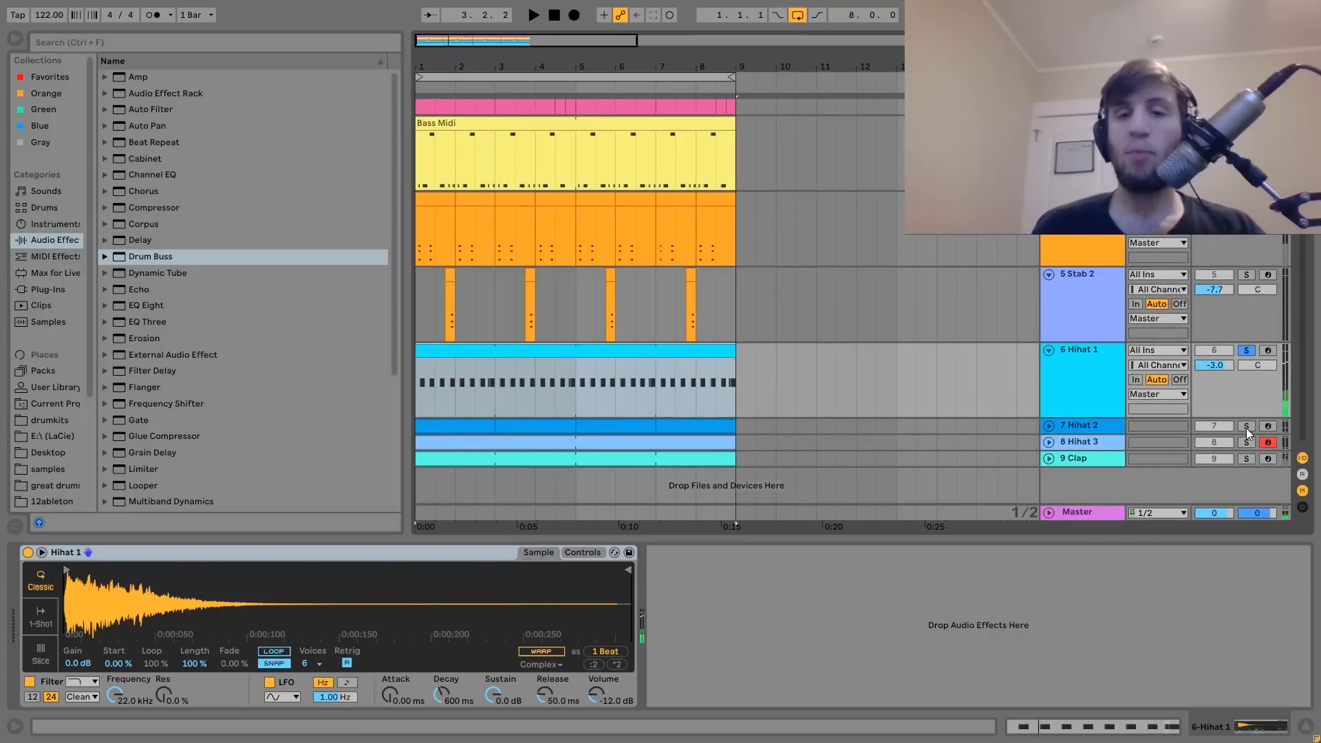
click(532, 14)
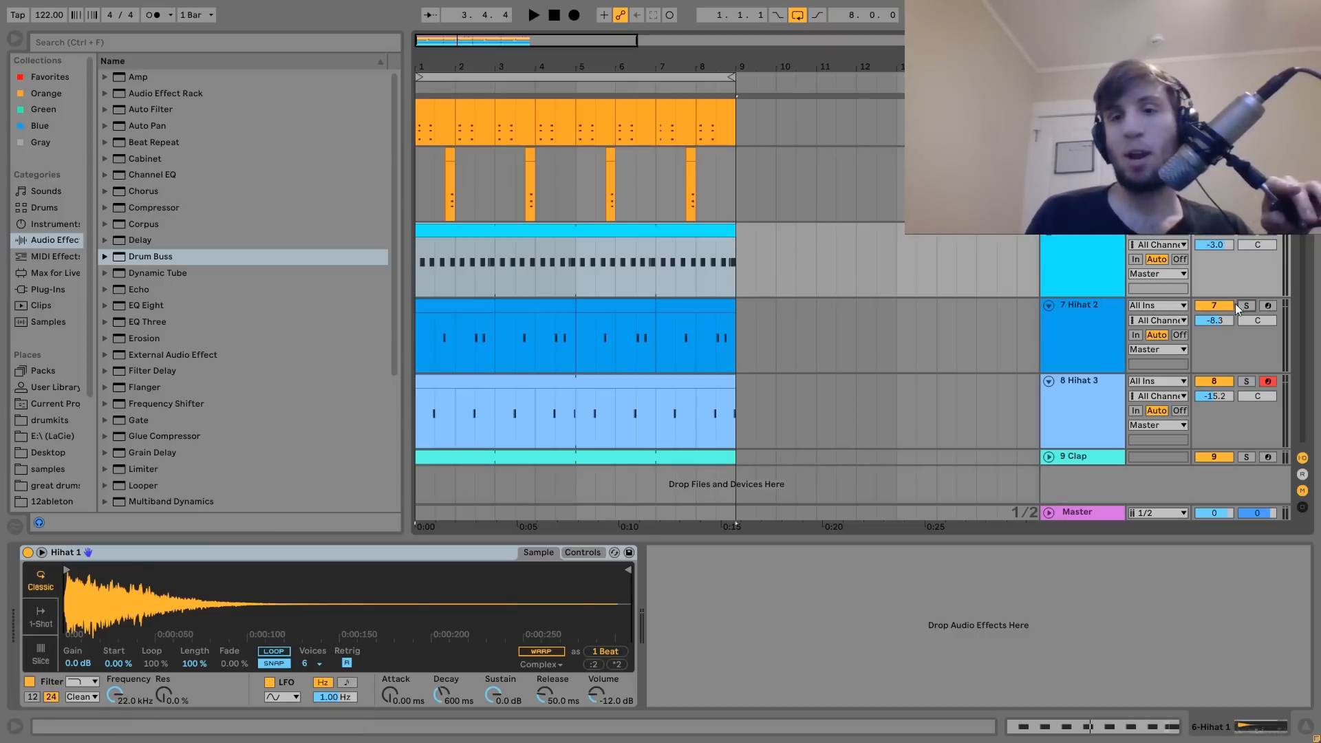
Select Hihat 2 and Hihat 3 in turn to audition each sample in Simpler.
click(532, 14)
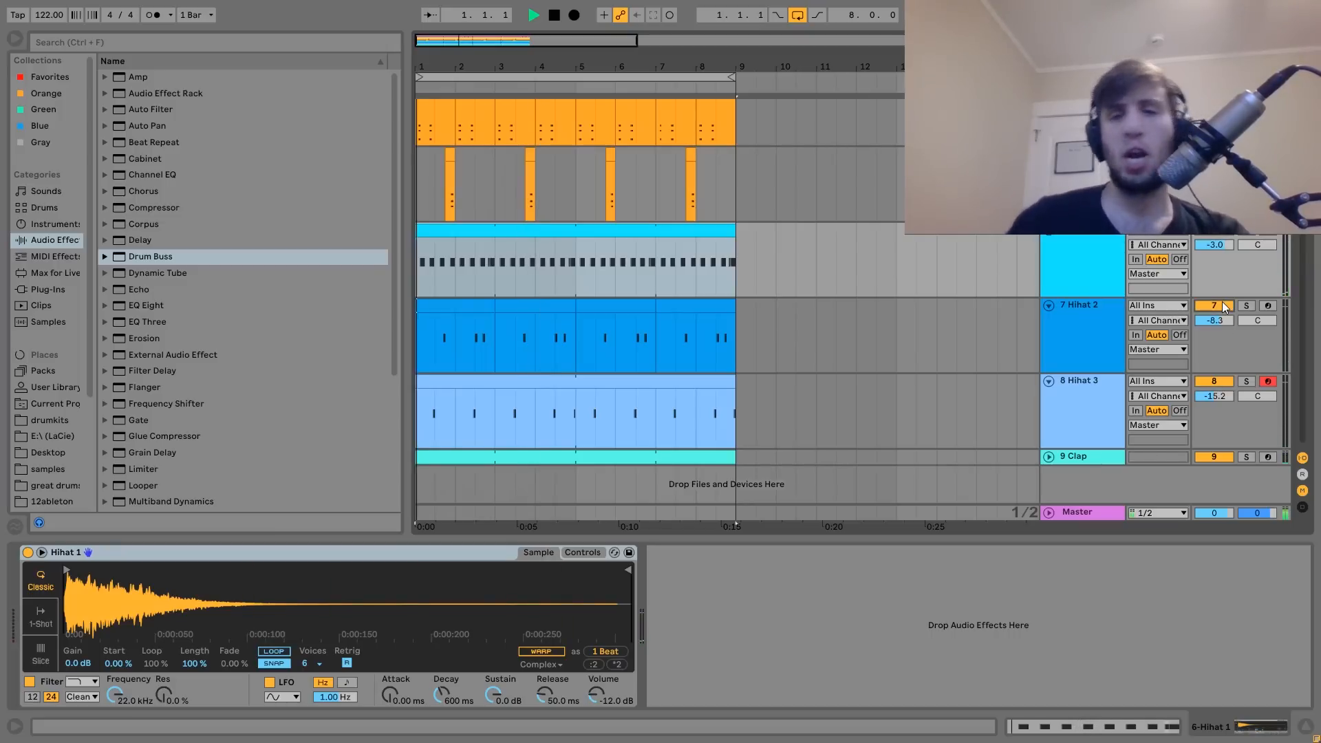
click(533, 13)
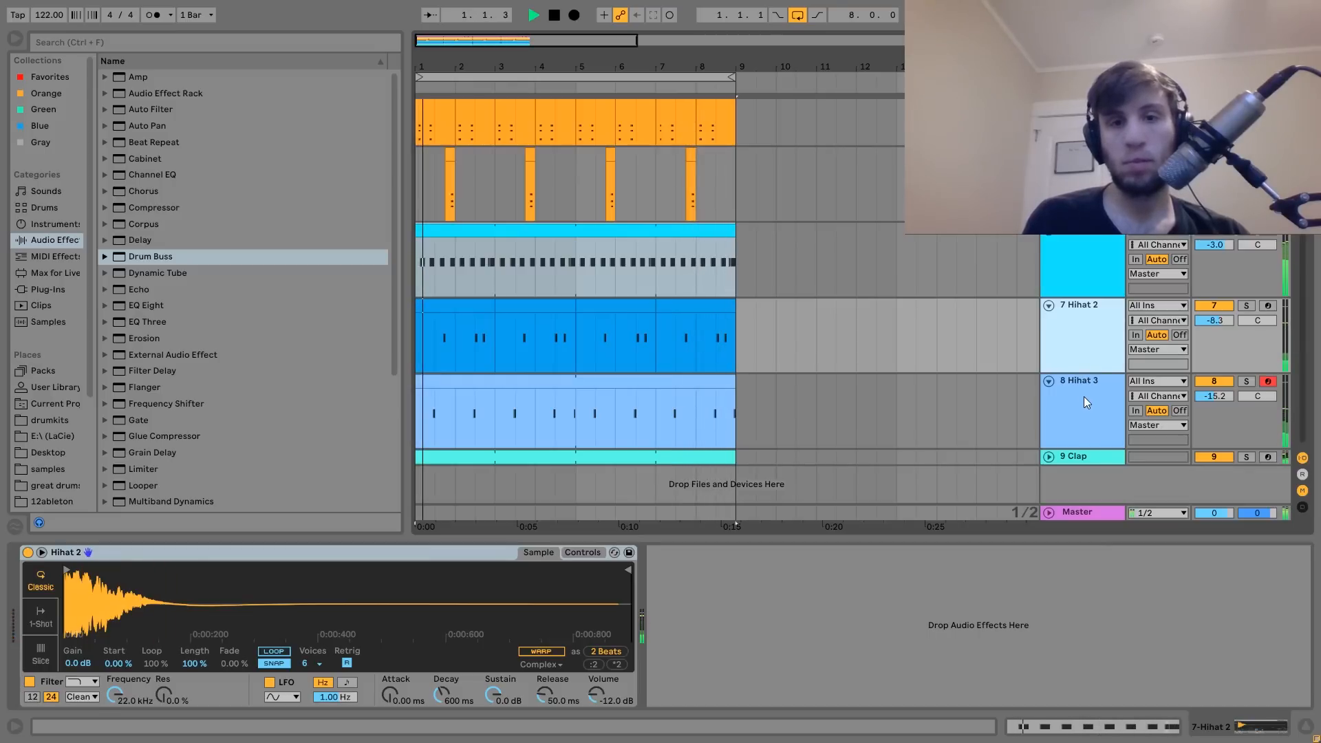
click(532, 14)
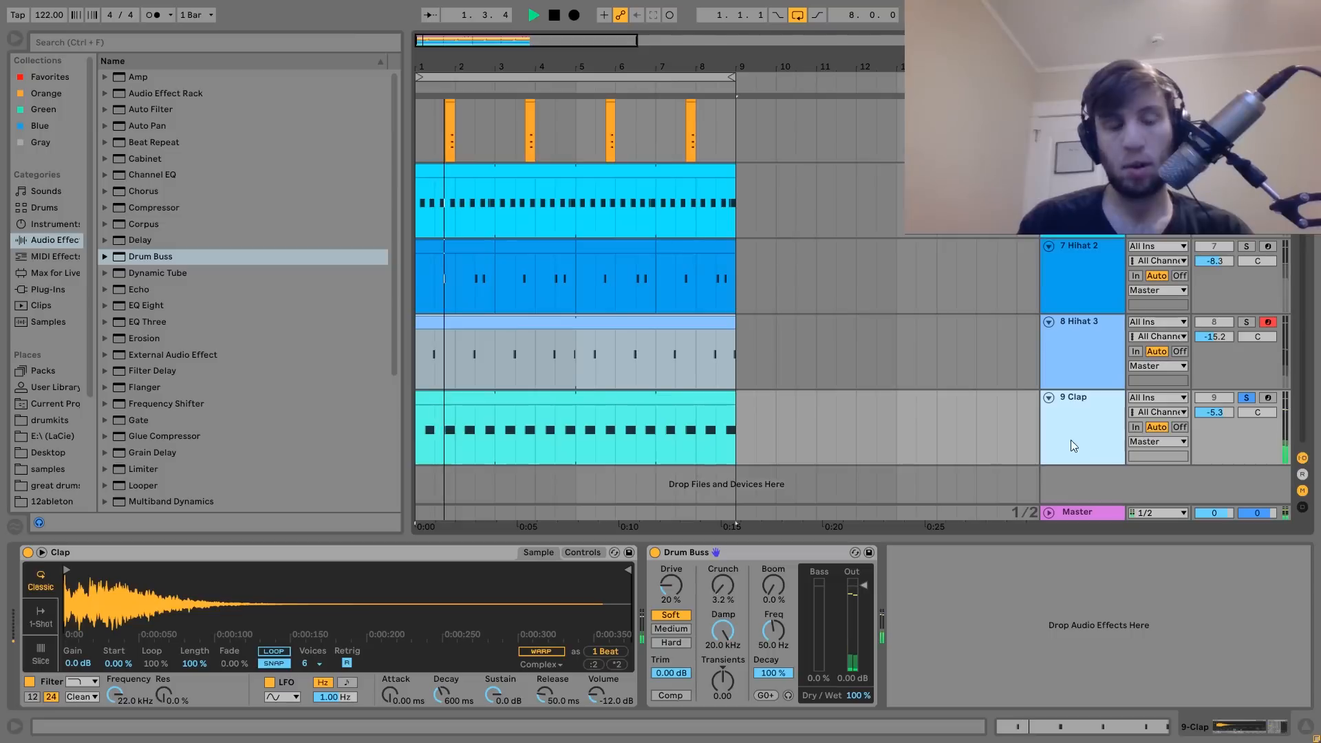
Play the Clap and unsolo it briefly against the mix.
click(533, 14)
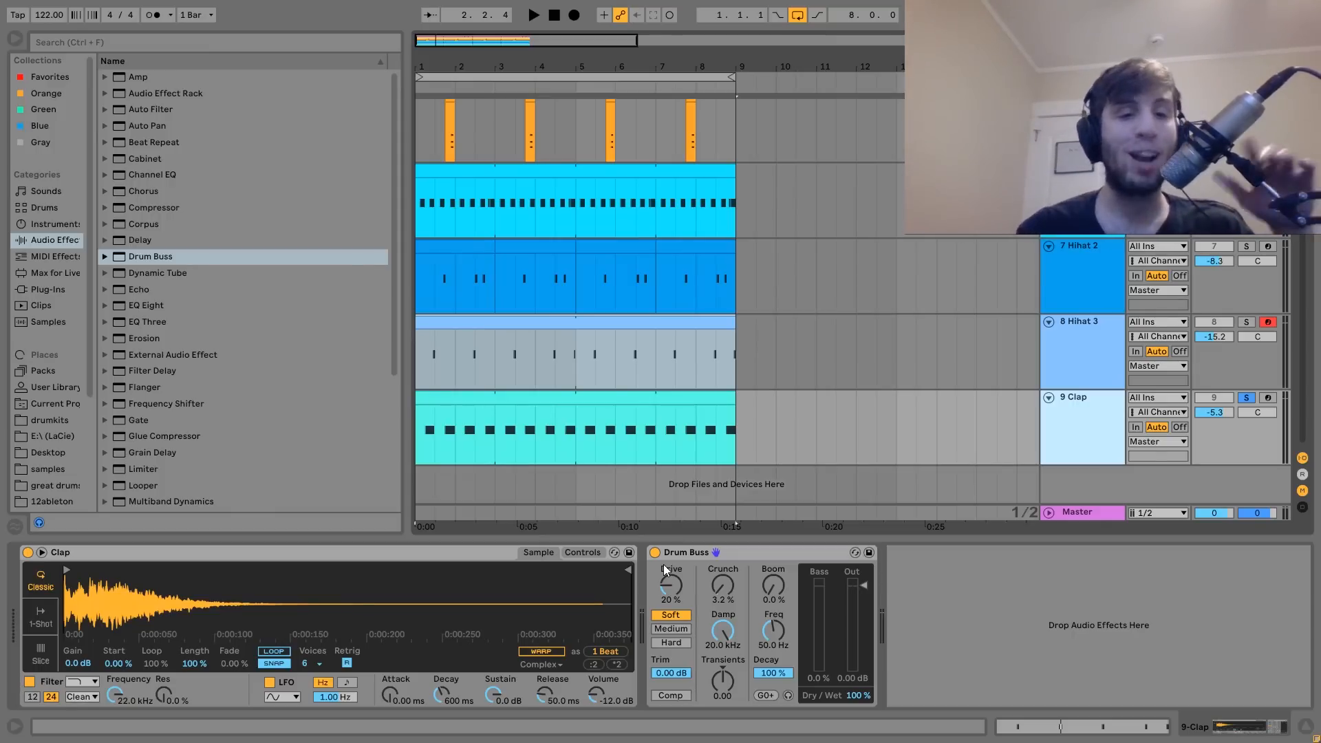
click(532, 14)
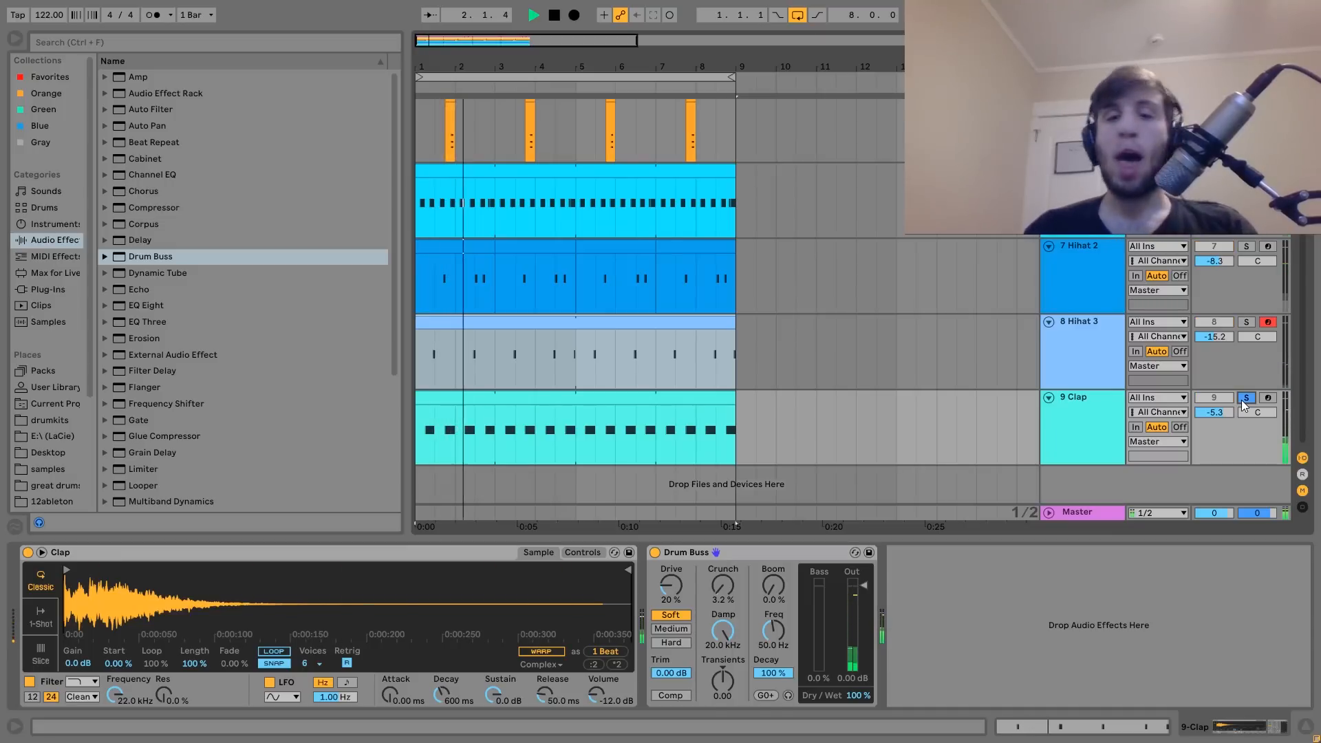
click(534, 13)
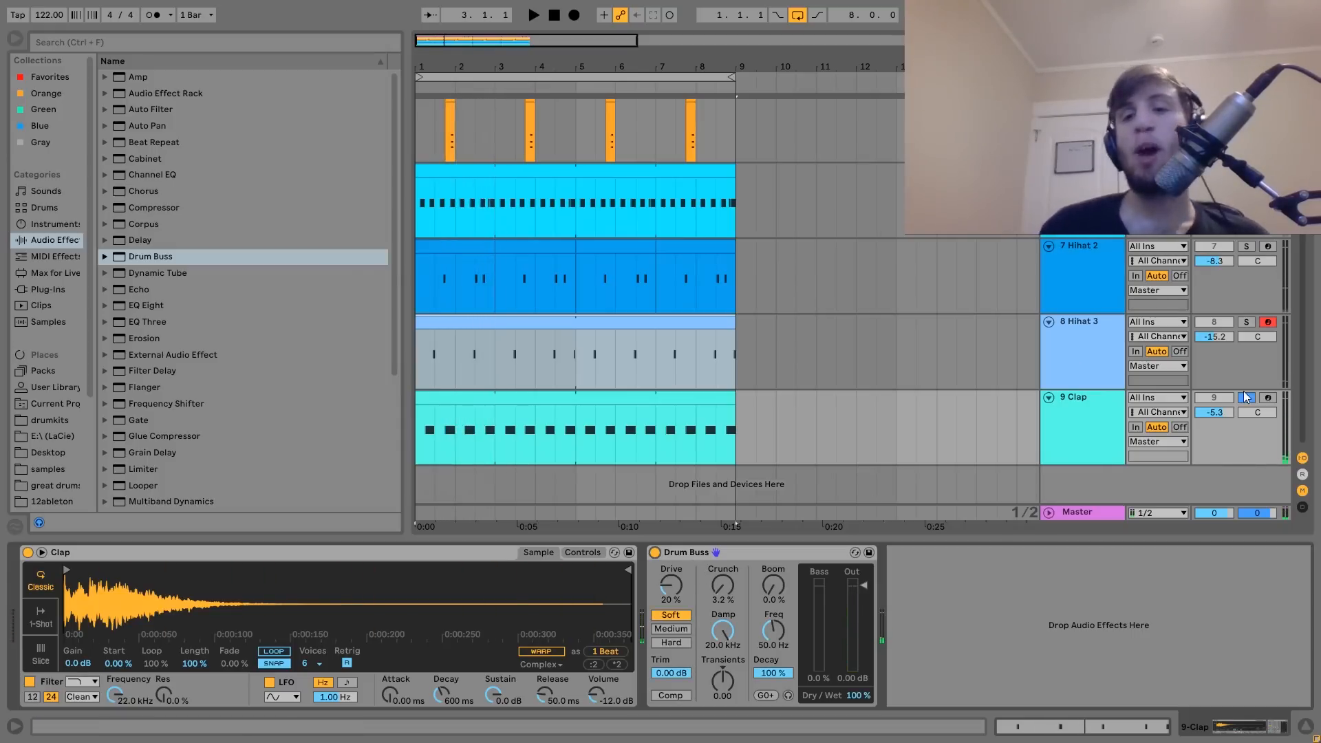
scroll(up, 3)
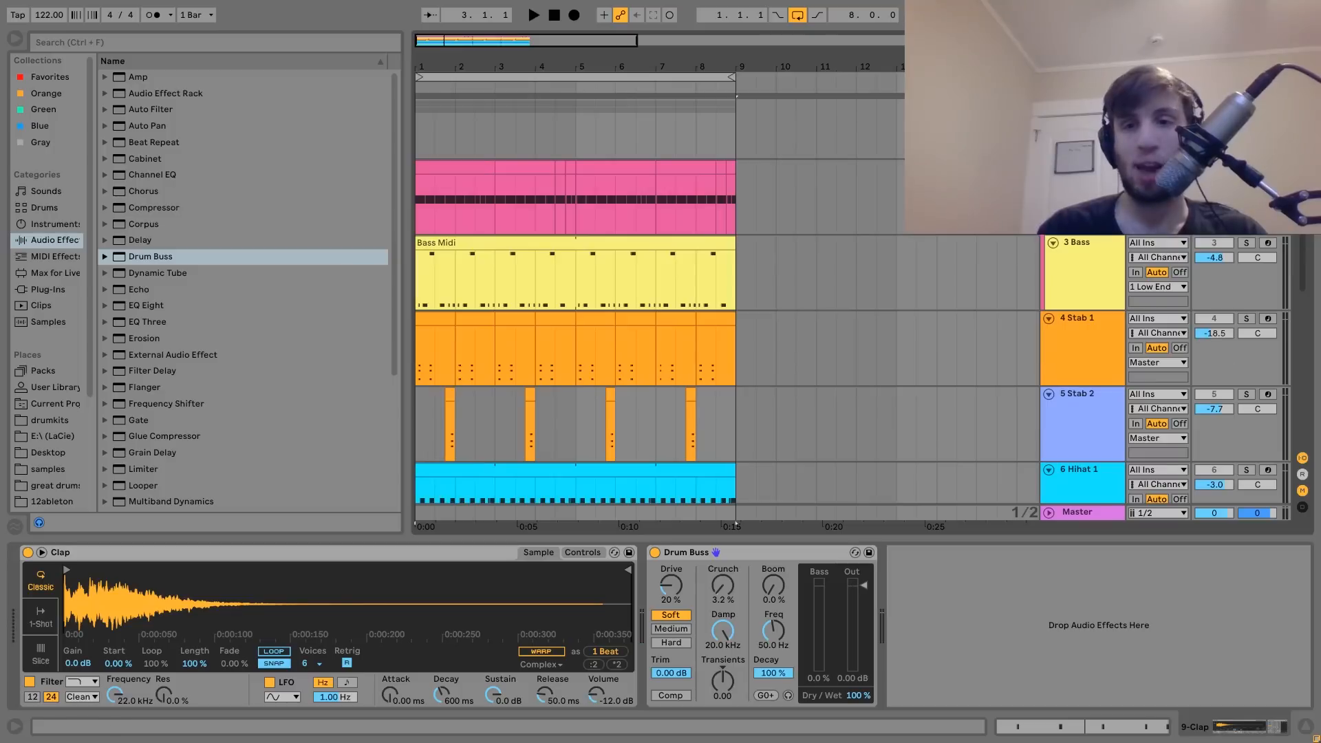
Bypass and re-enable the Clap's Drum Buss during playback, then unsolo the Clap.
click(655, 553)
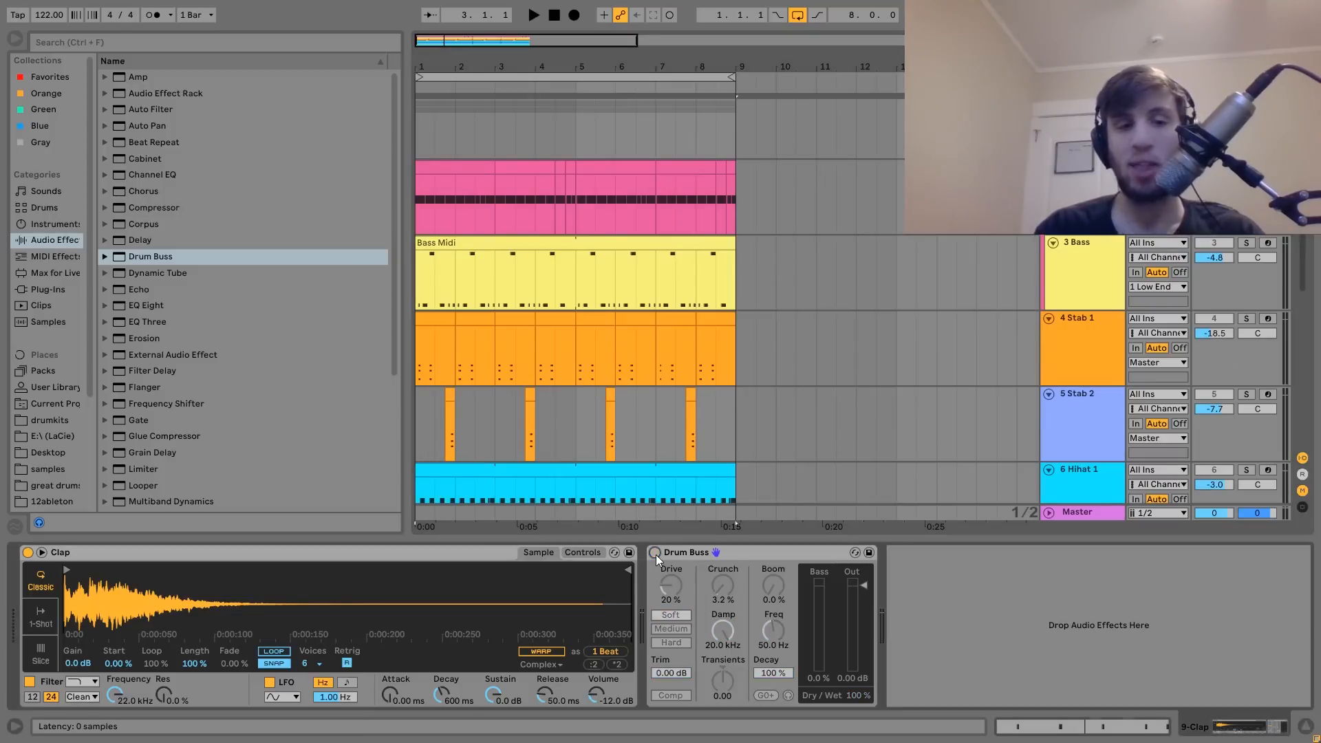
click(533, 14)
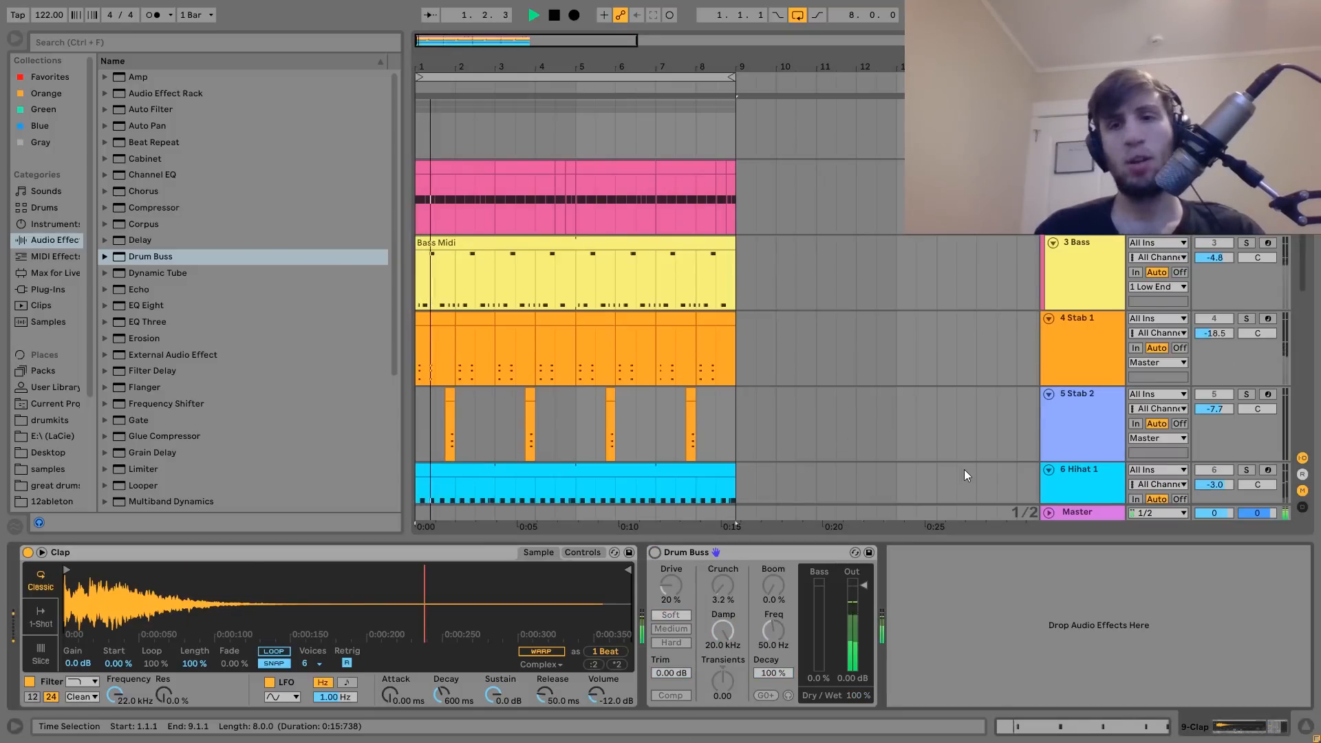
click(533, 15)
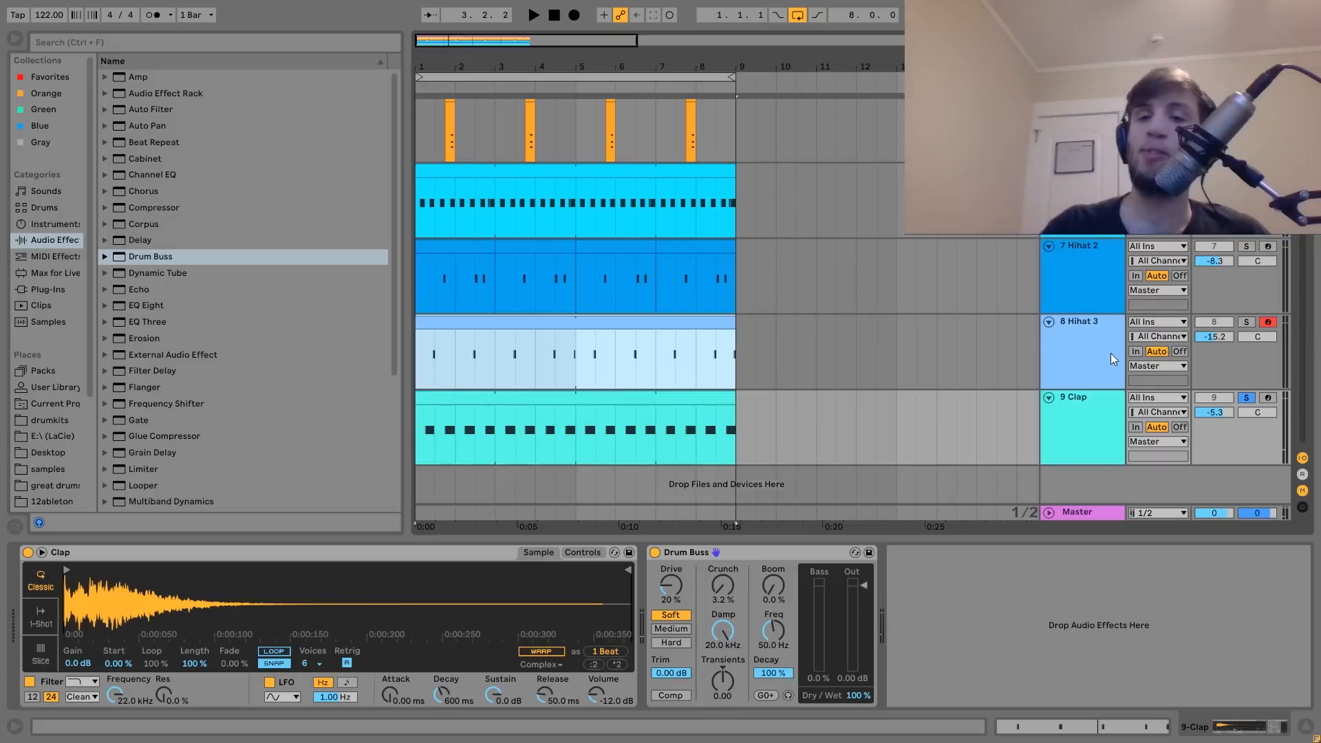
click(1246, 398)
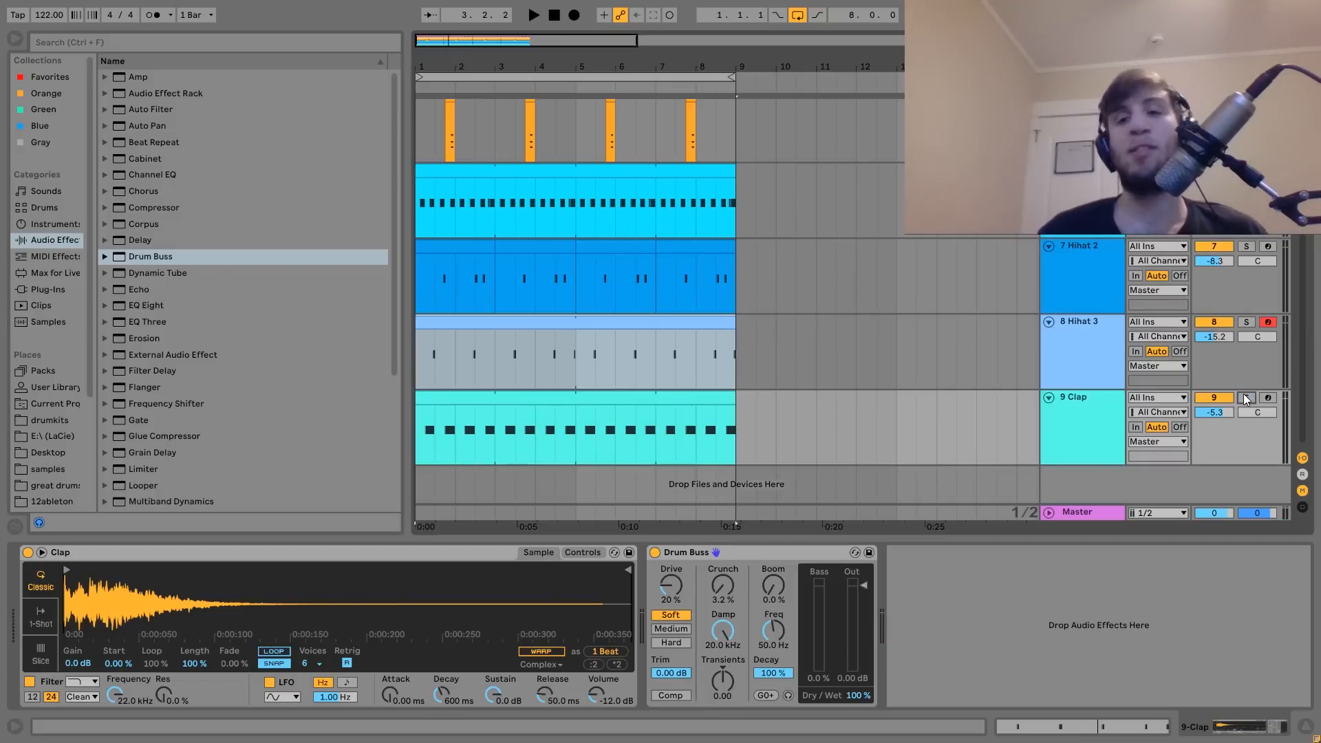